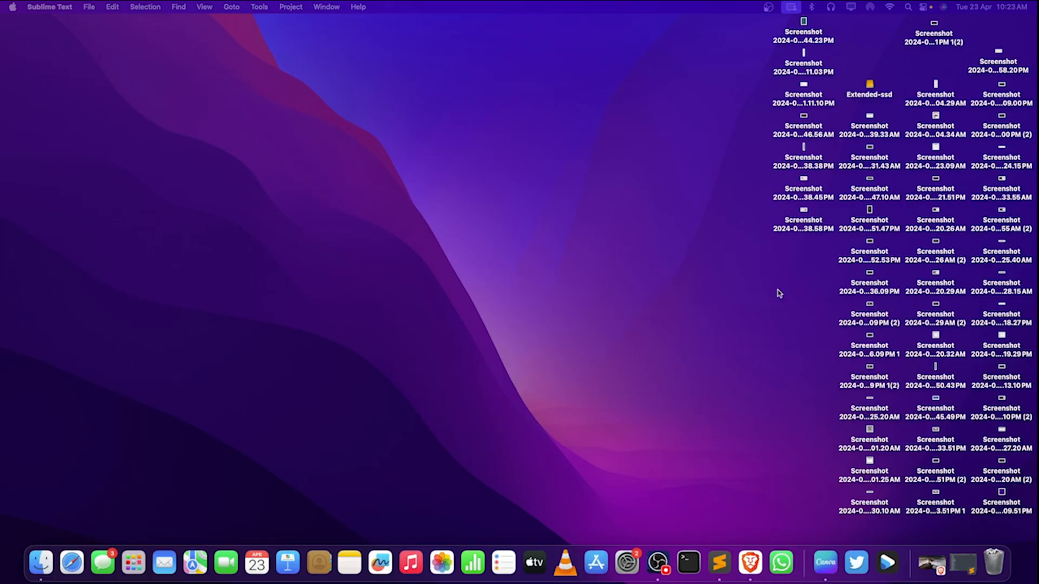
mouse_move(622, 339)
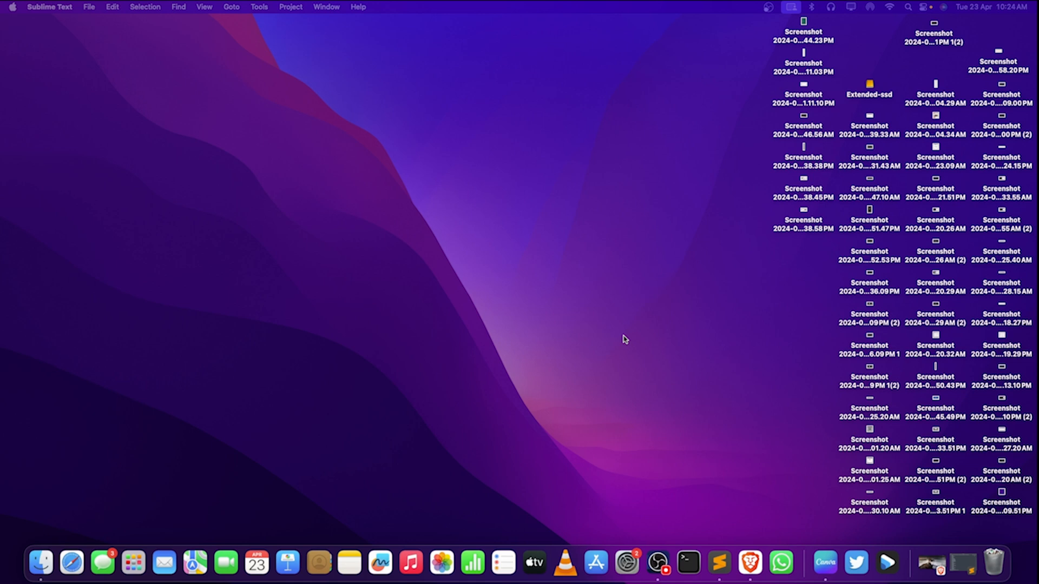
mouse_move(800, 519)
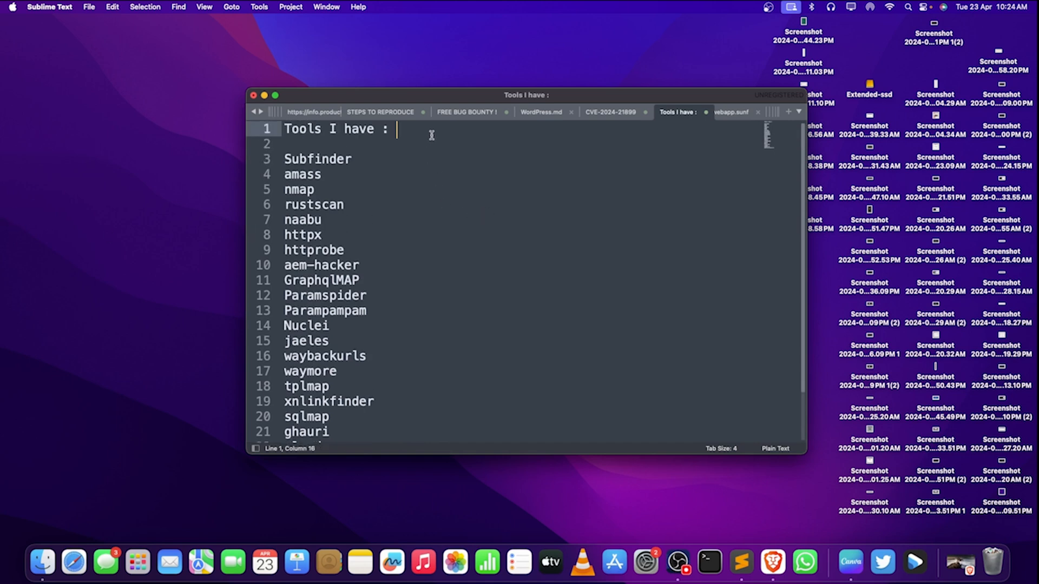
Step: Annotate Subfinder as 'subdomain >> configured' and amass as 'ASN', then view the FREE BUG BOUNTY ! notes
left_click(353, 158)
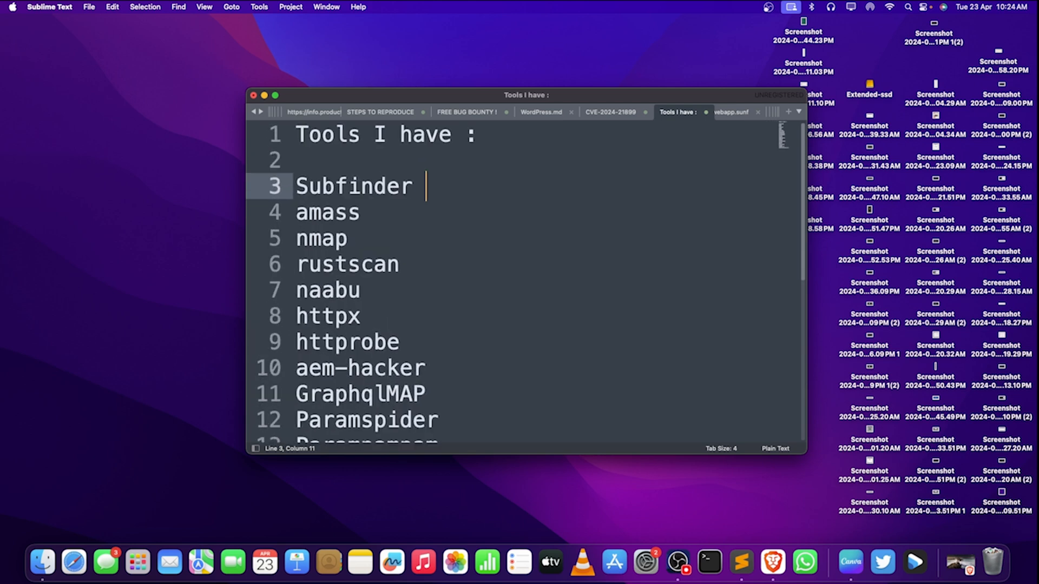
type(">>")
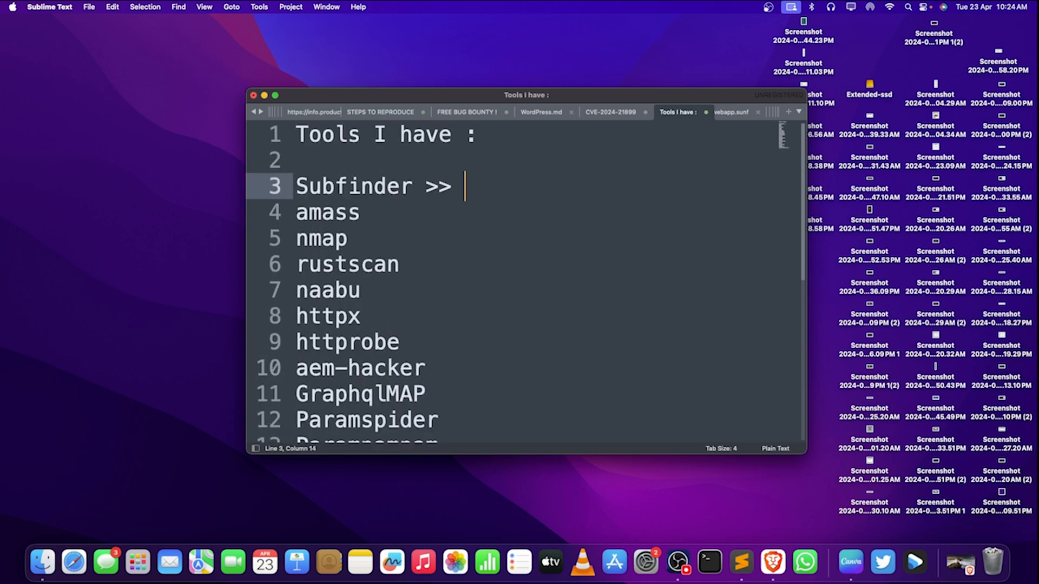
type("su")
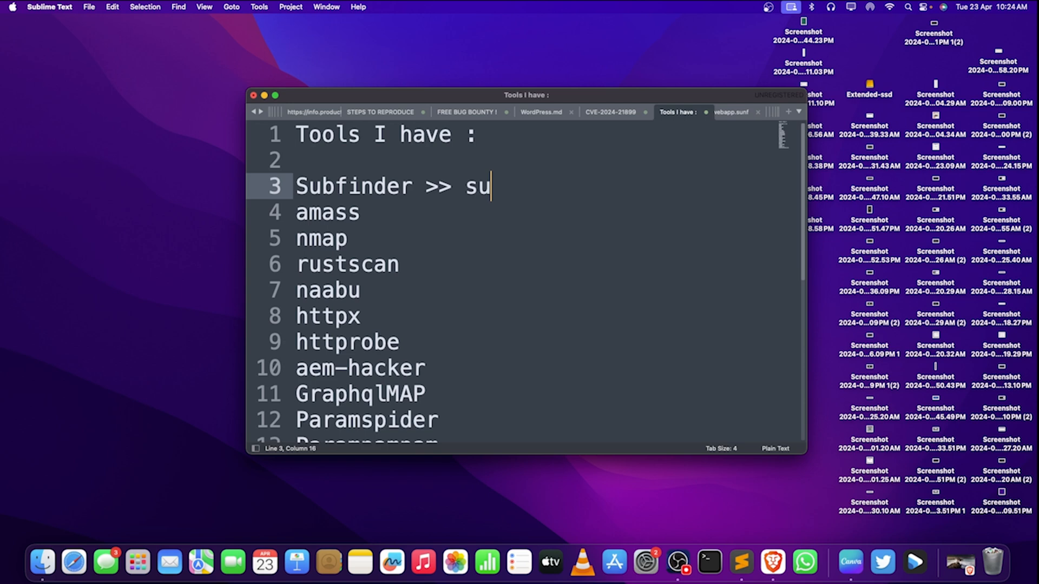
type("bdomain")
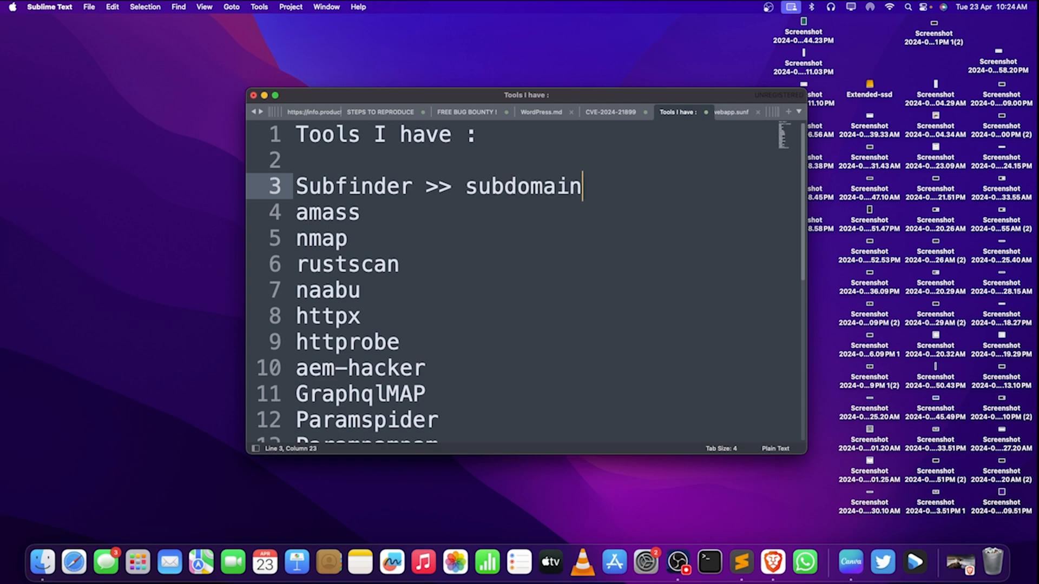
type(">> con")
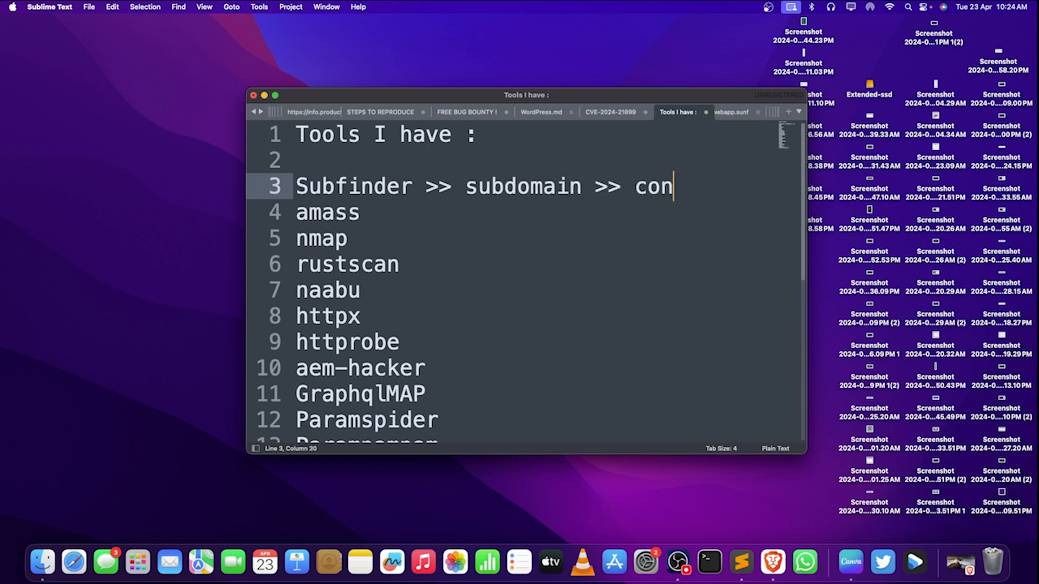
type("figured")
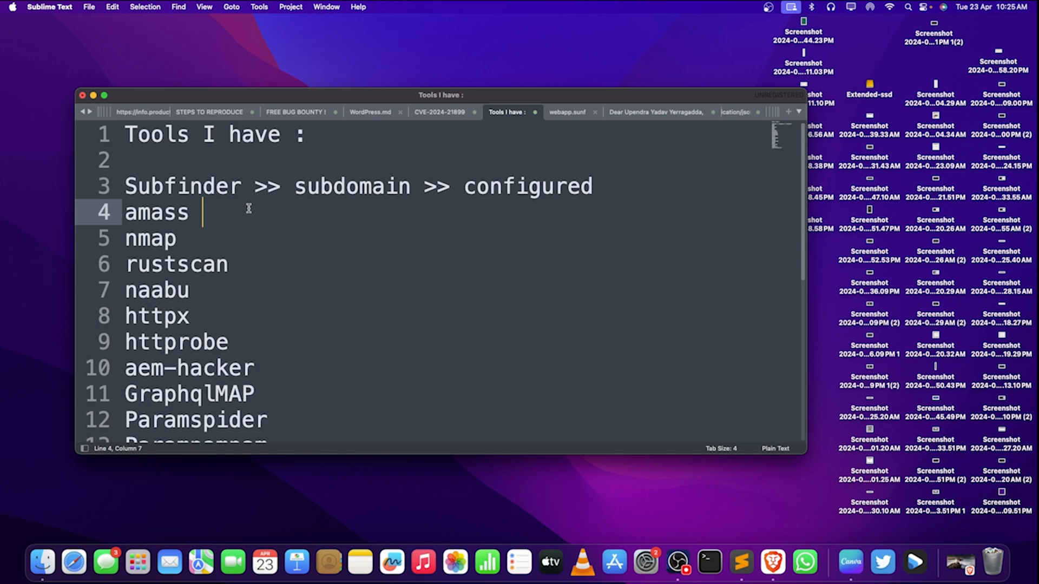
type(">> ASN")
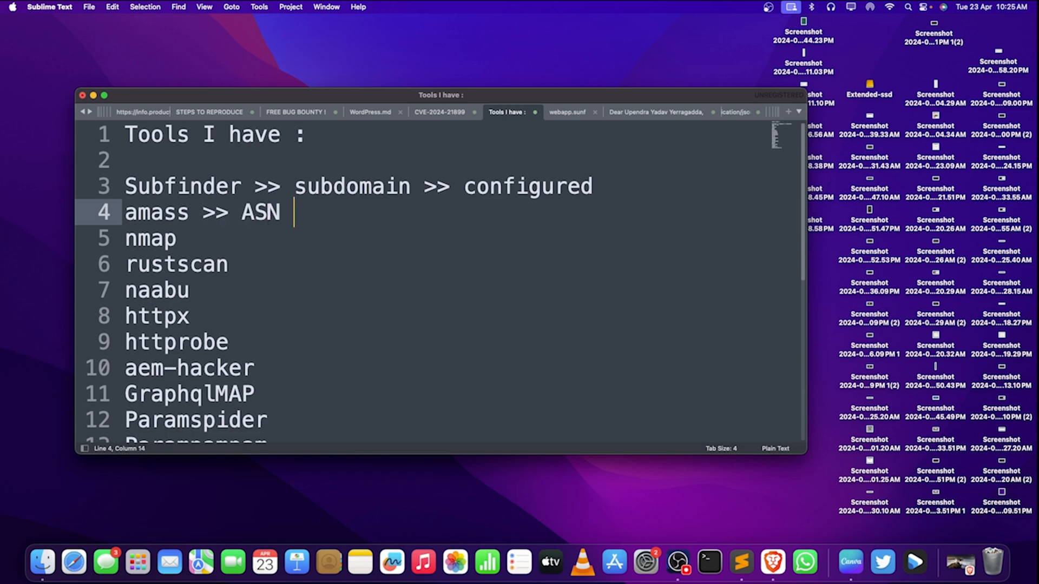
left_click(297, 111)
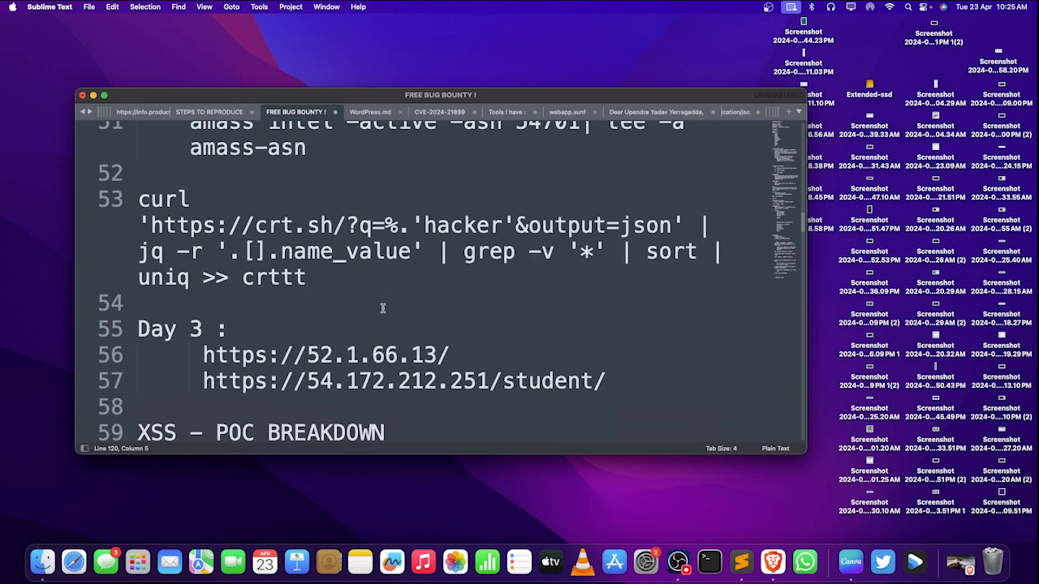
Step: Append the 'amass intel -active -asn' command to the amass line, replacing 54701 with NUMBER
scroll("down", 3)
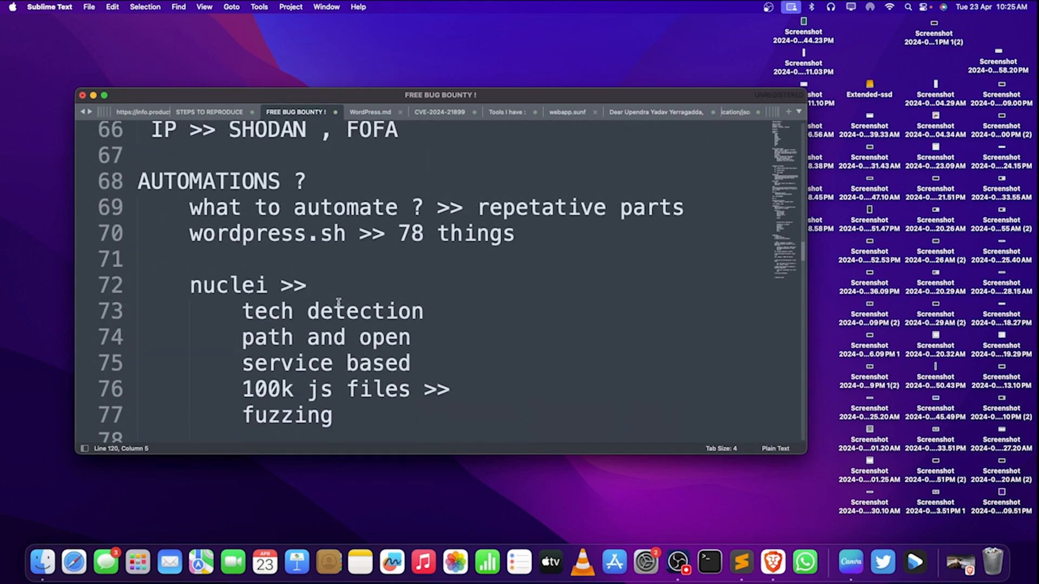
type("amas")
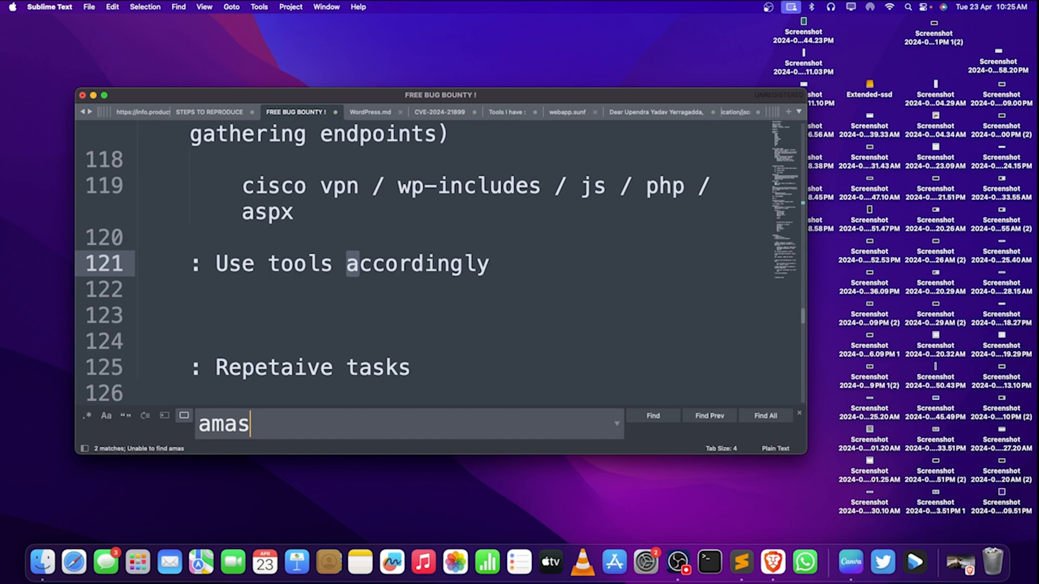
type("s")
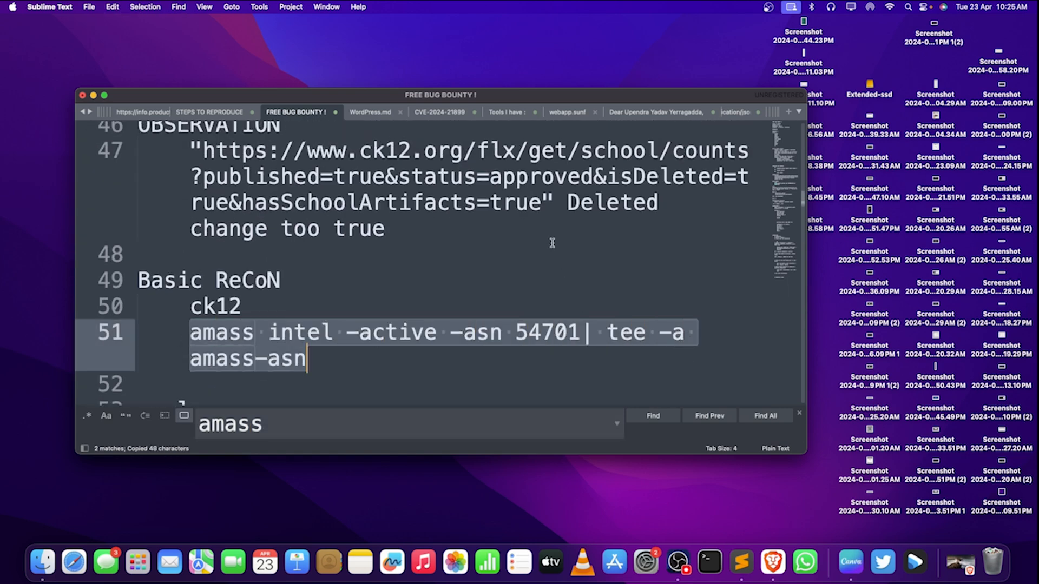
left_click(508, 112)
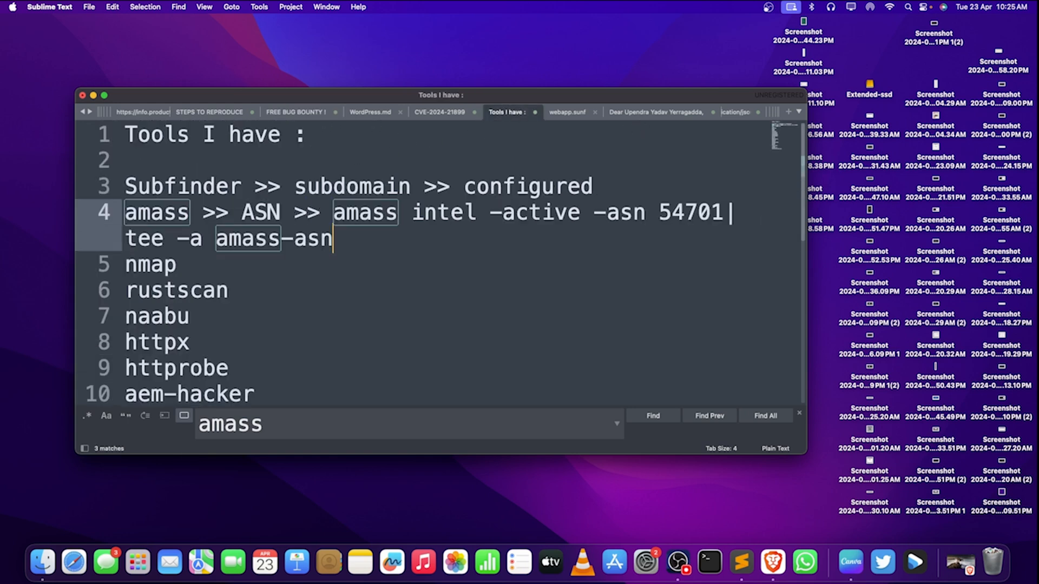
double_click(693, 212)
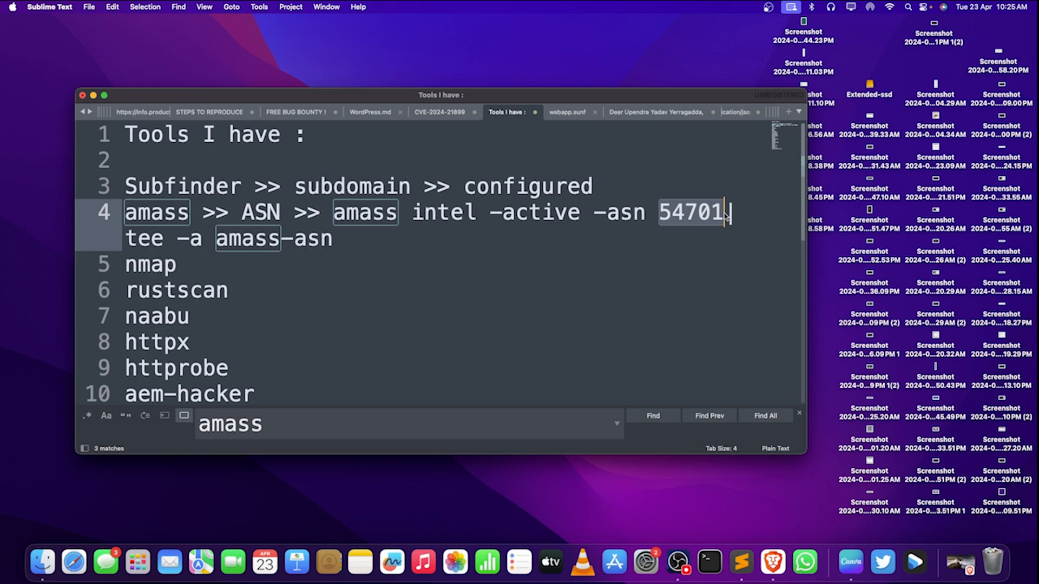
type("NUMB")
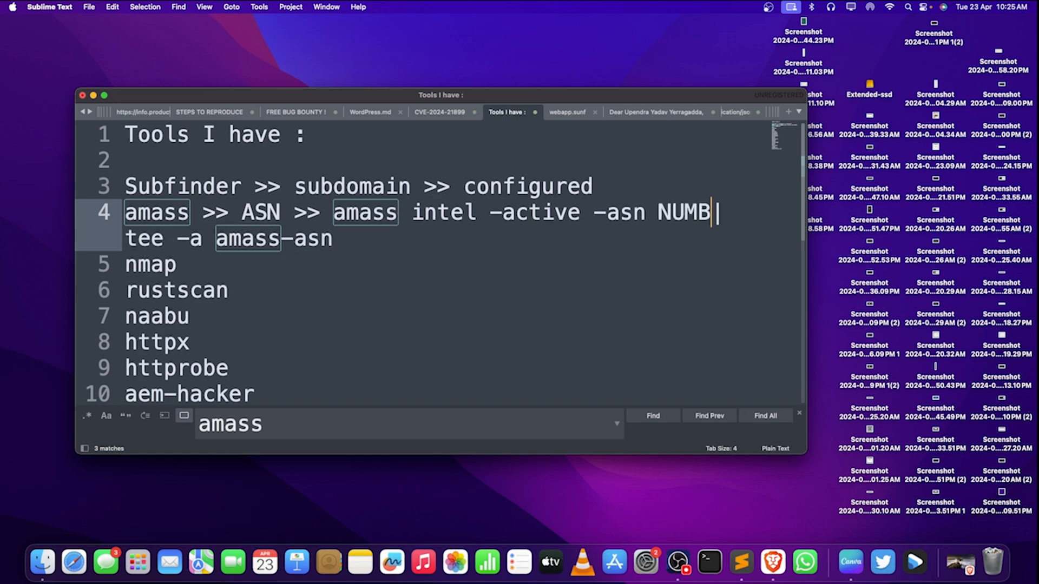
type("ER")
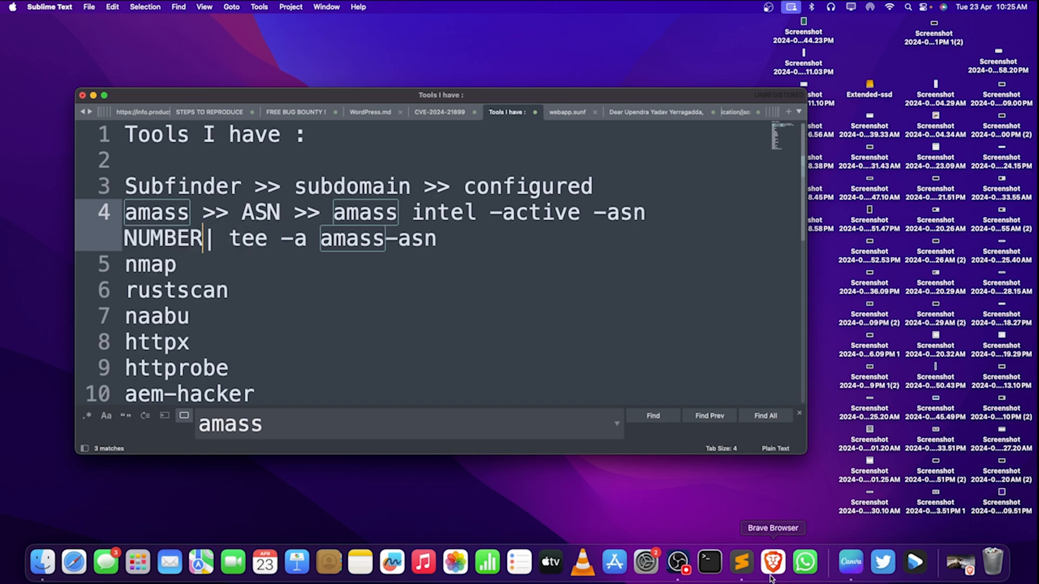
Step: Search bgp.he.net in Brave for tesla's ASNs, then return to the Tools I have note
left_click(794, 563)
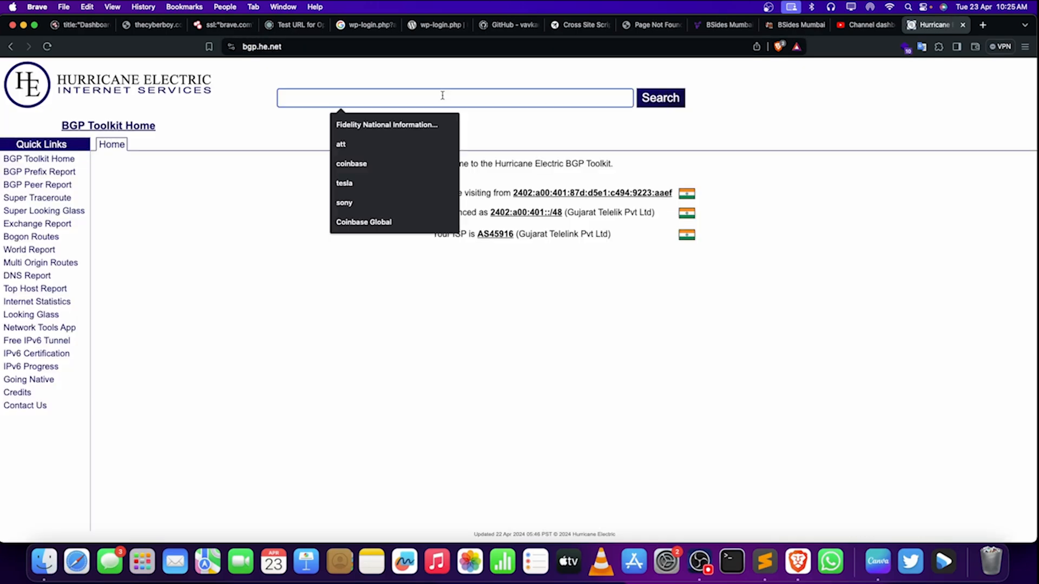
left_click(344, 183)
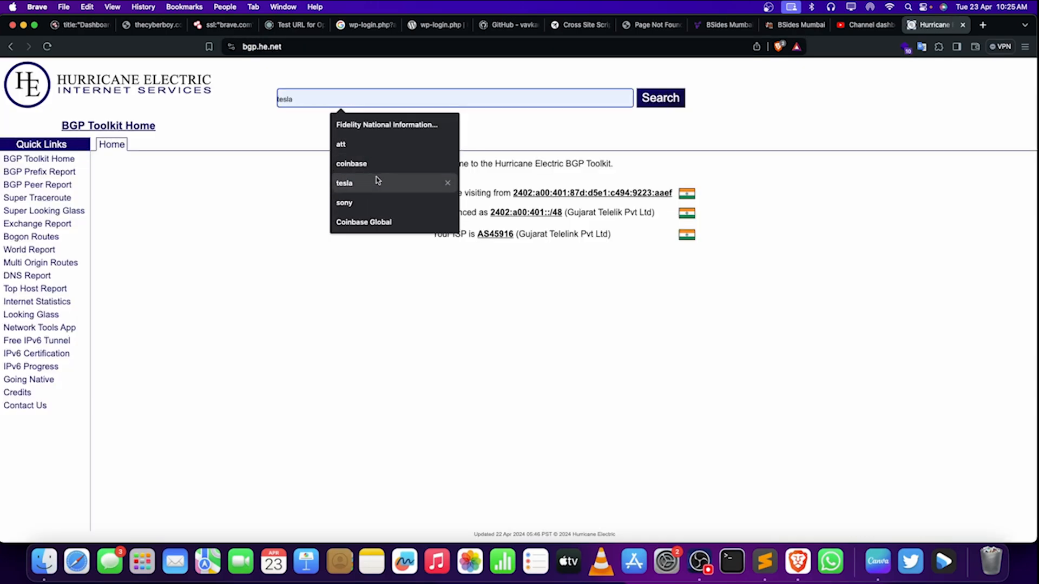
left_click(658, 97)
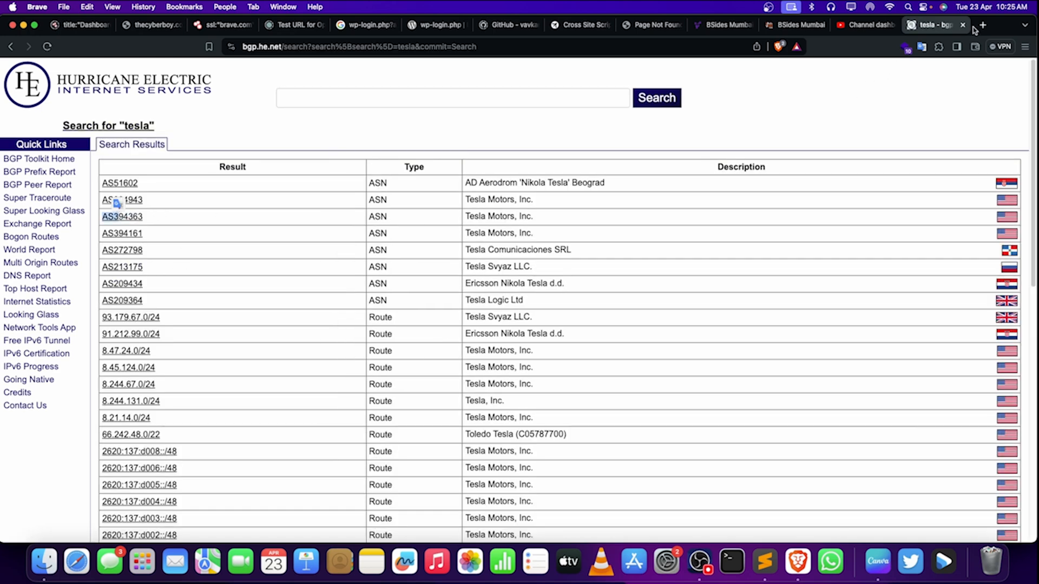
left_click(982, 26)
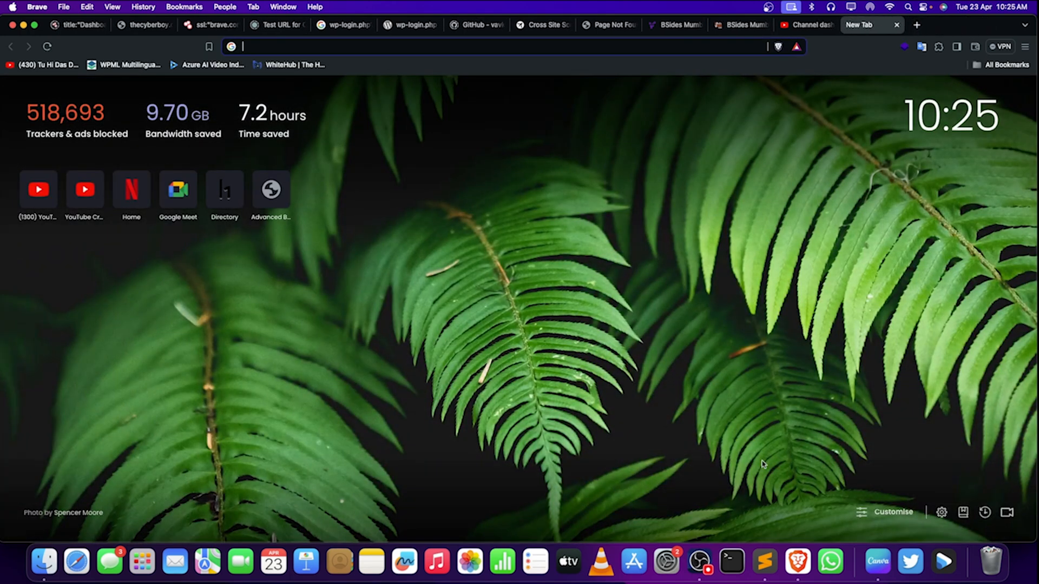
left_click(765, 561)
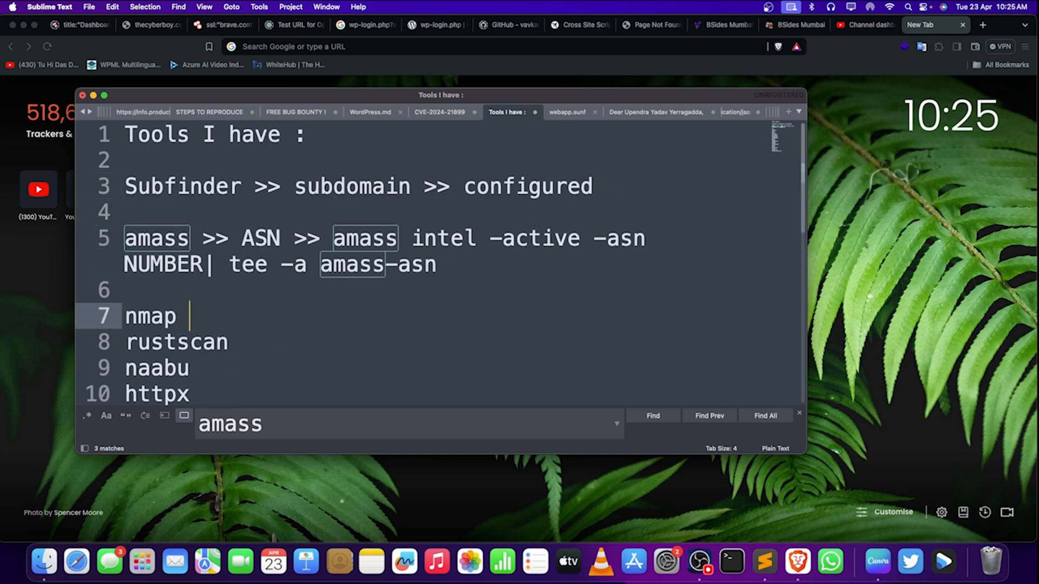
Step: Annotate nmap with '>> network Mapper >> PORTS / NSE' and space out the entries below
type(">> network")
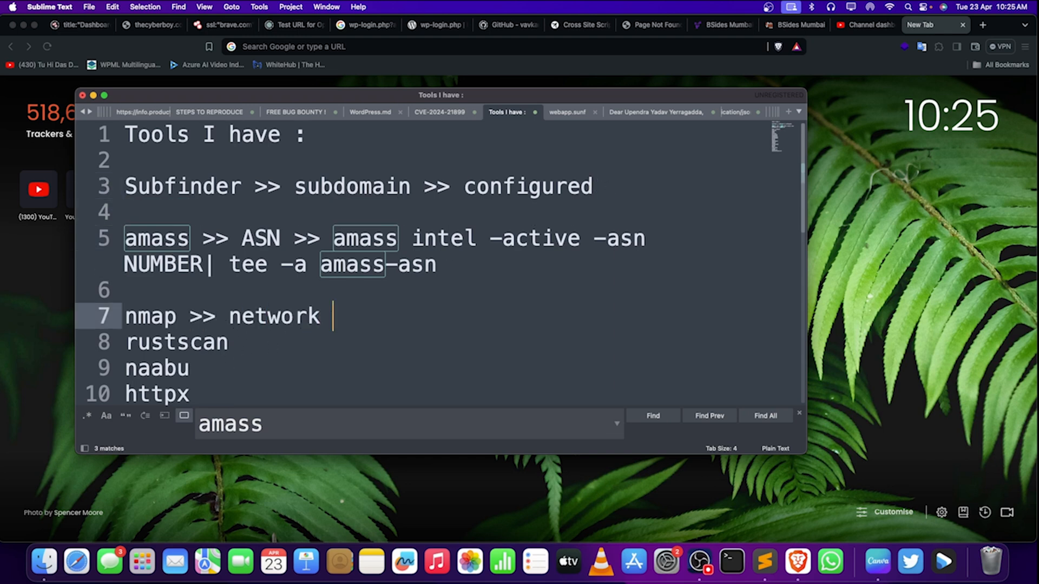
type("Mapper")
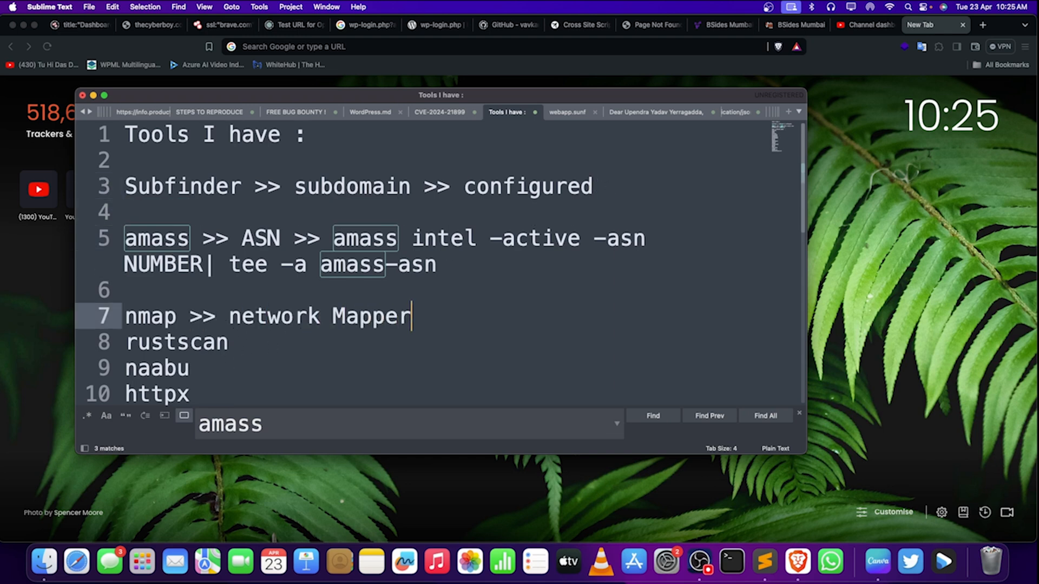
type(">")
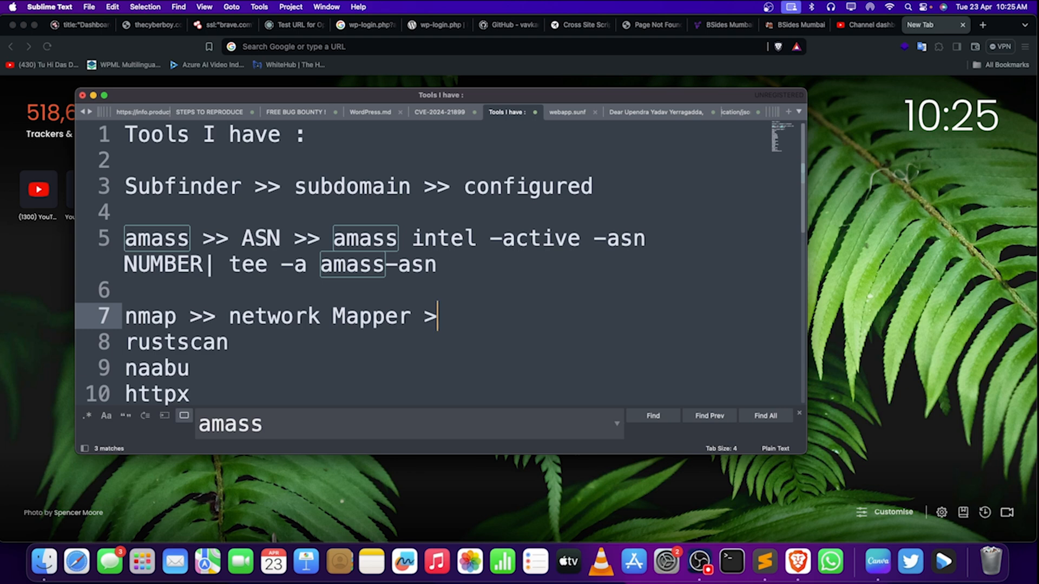
type(">")
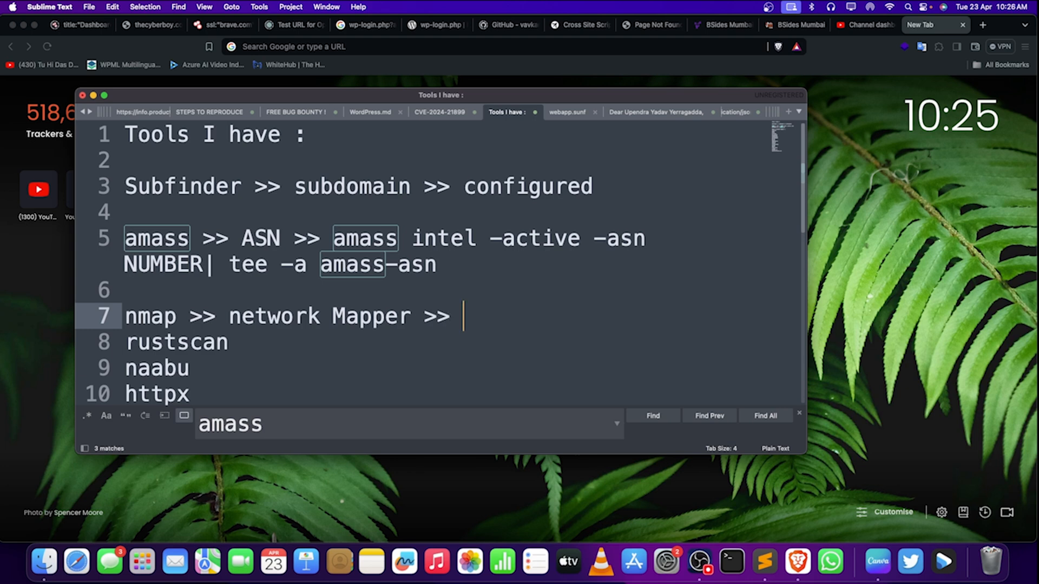
type("PORTS /")
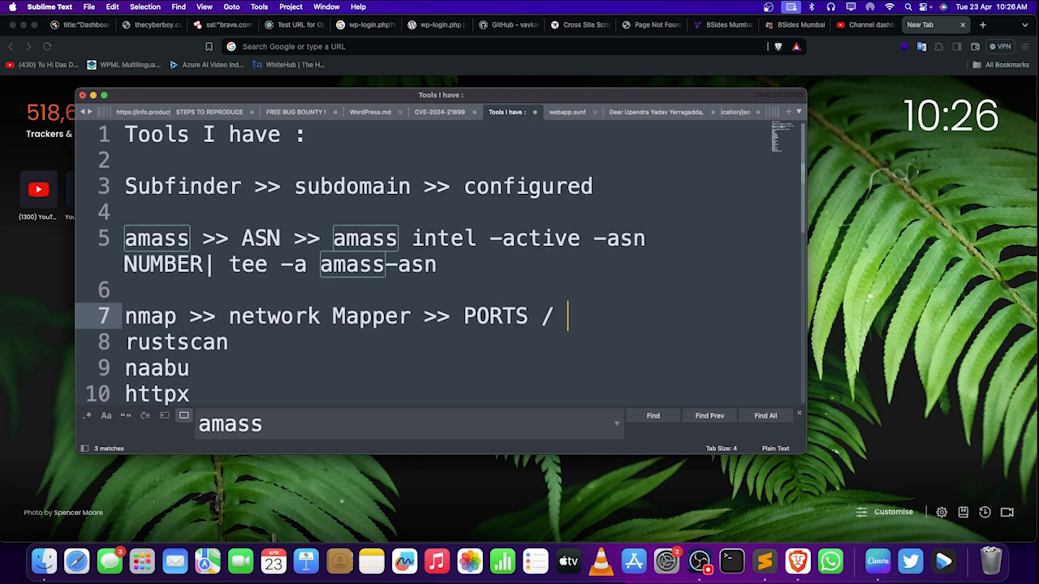
type("NSE")
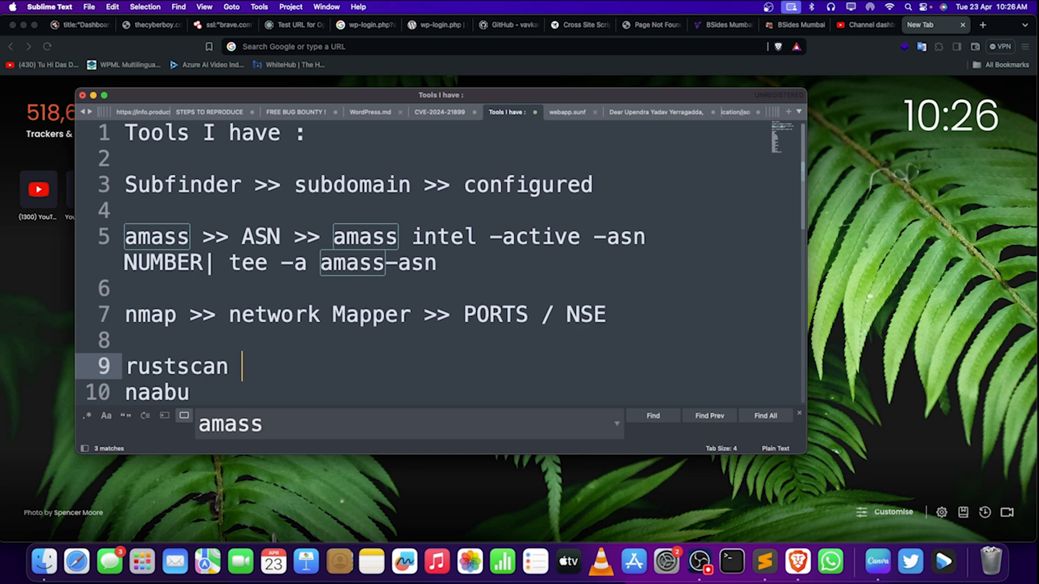
Step: Annotate rustscan as 'Faster' and naabu as 'Faster & Reliable'
scroll("down", 3)
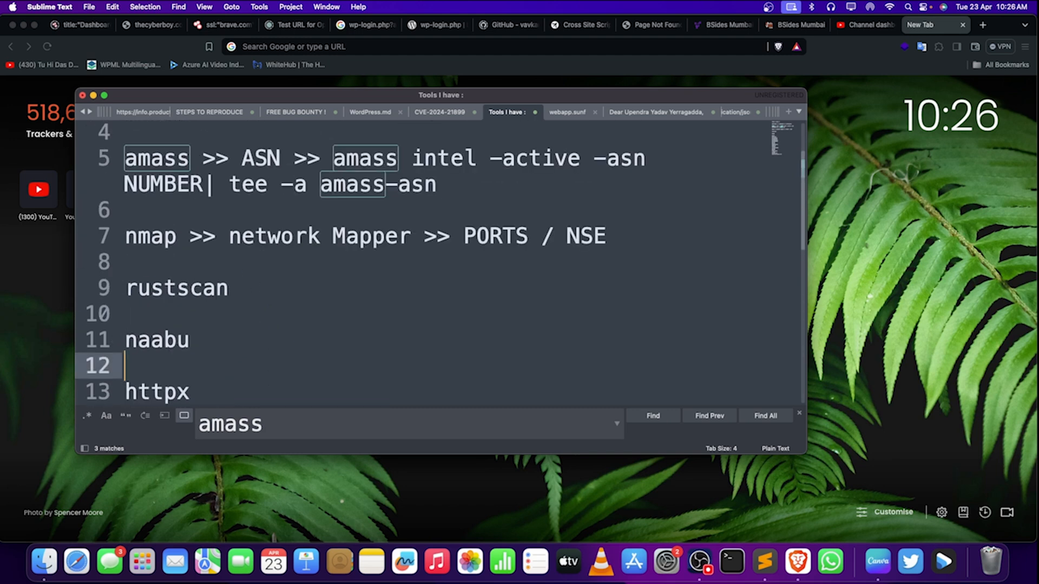
left_click(244, 288)
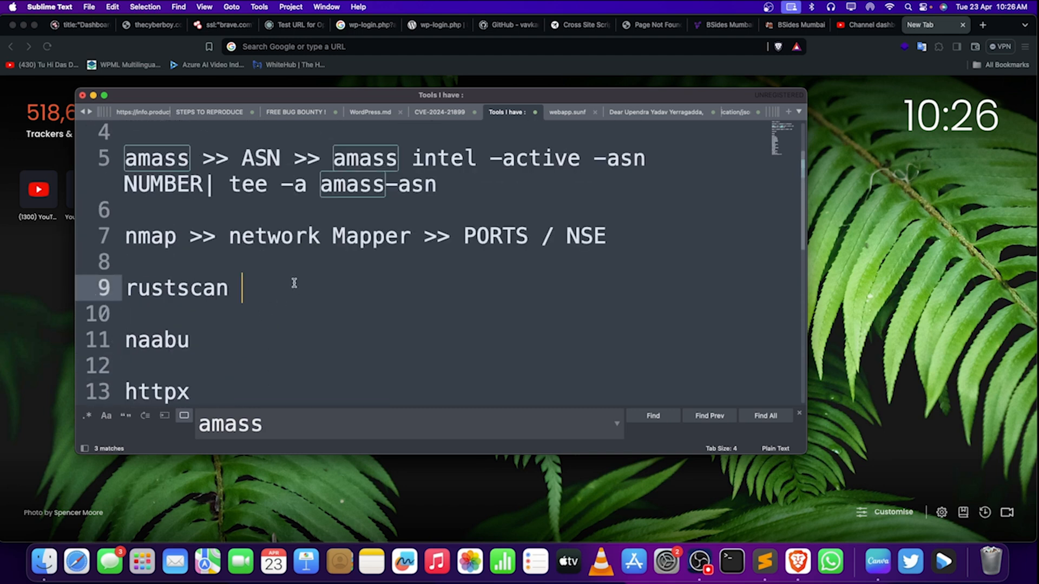
type(">> F")
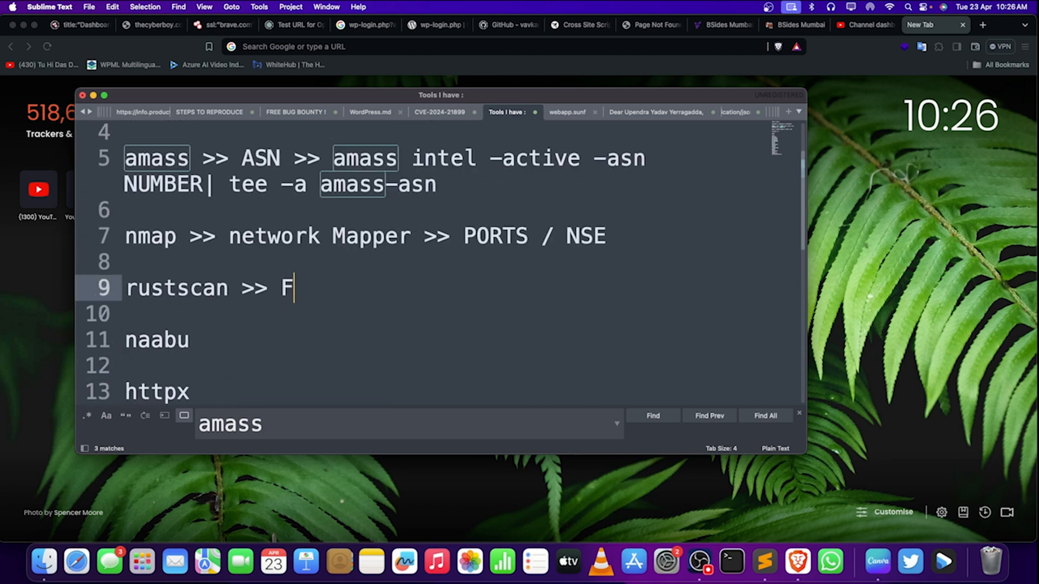
type("aster")
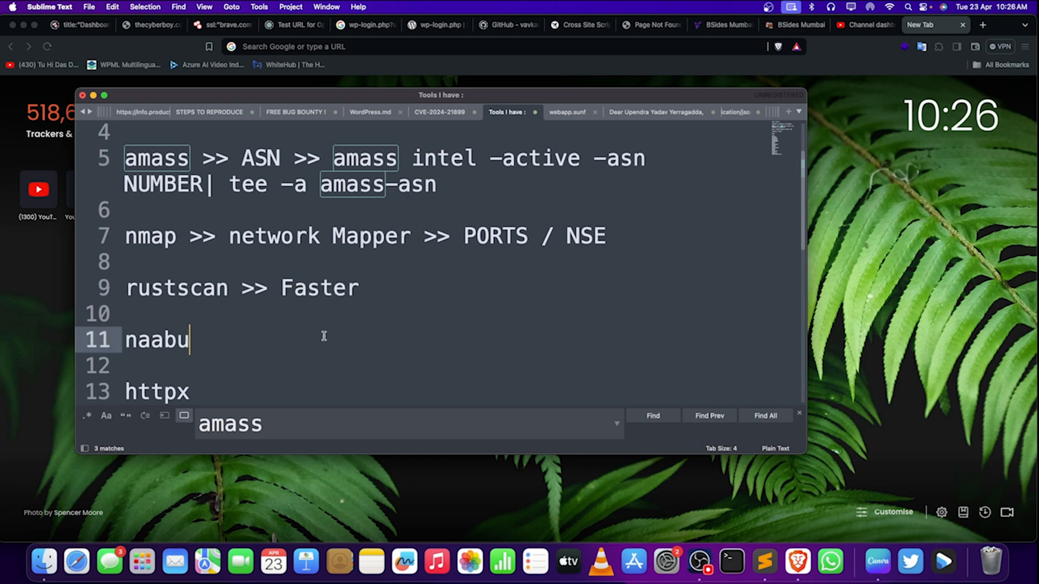
type(">>")
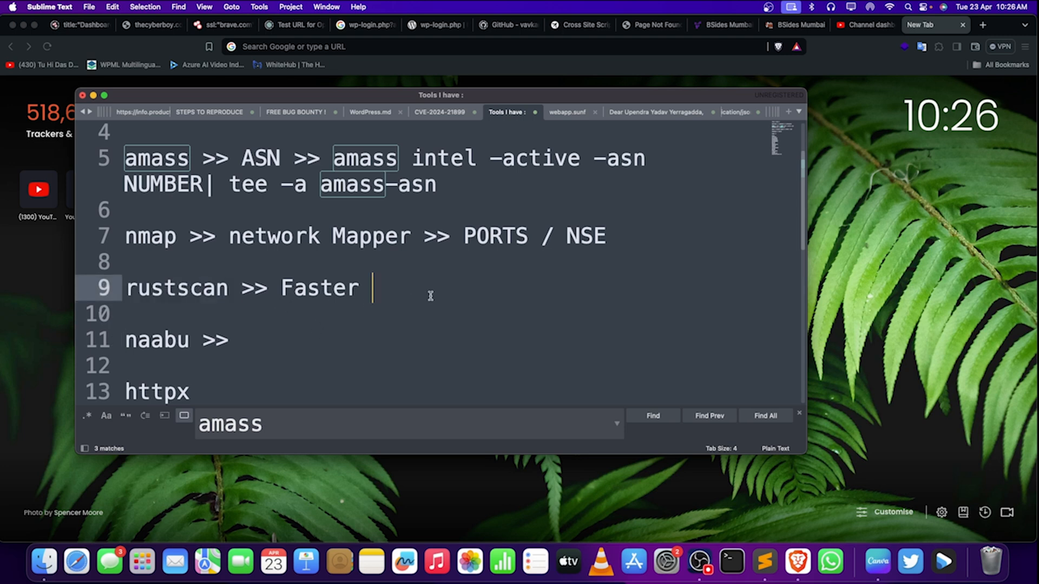
triple_click(248, 288)
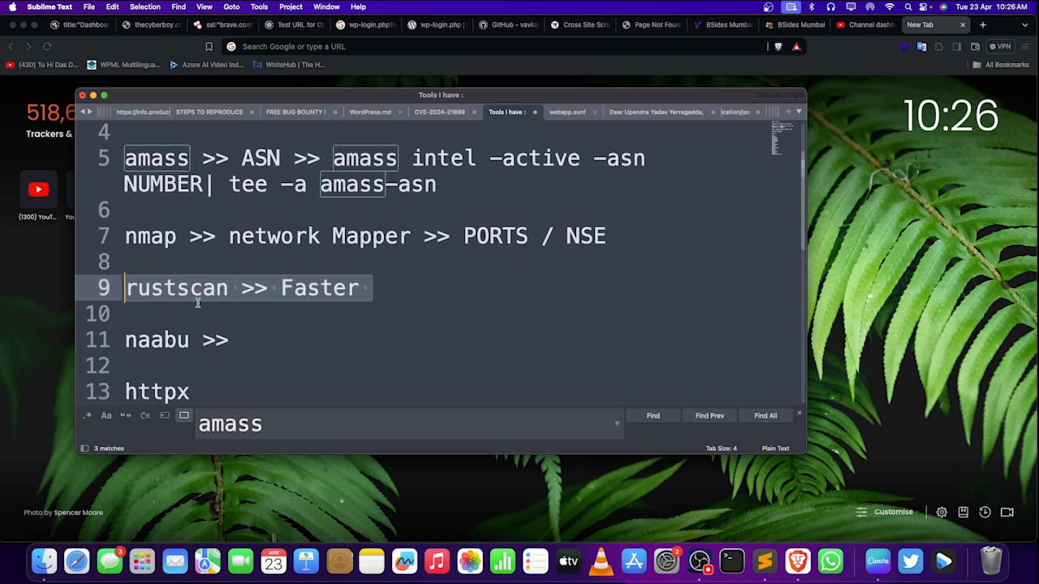
left_click(373, 288)
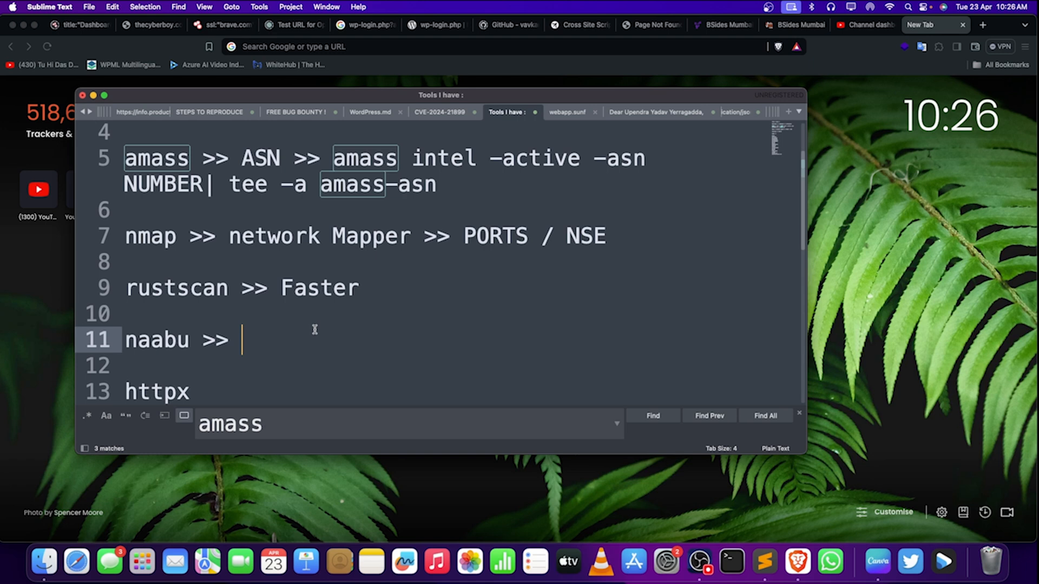
type("Fast")
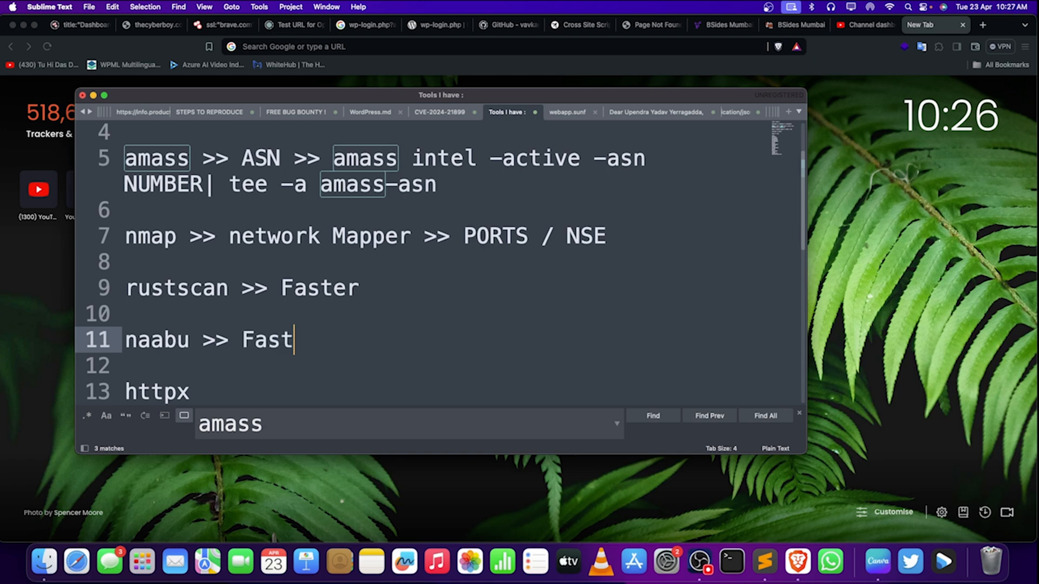
type("er")
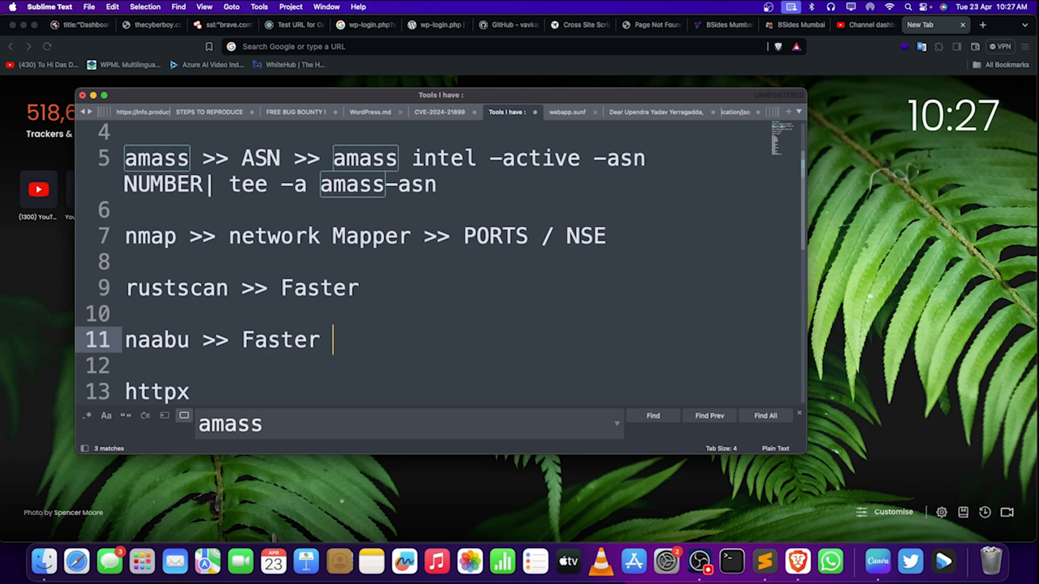
type("& Reliab")
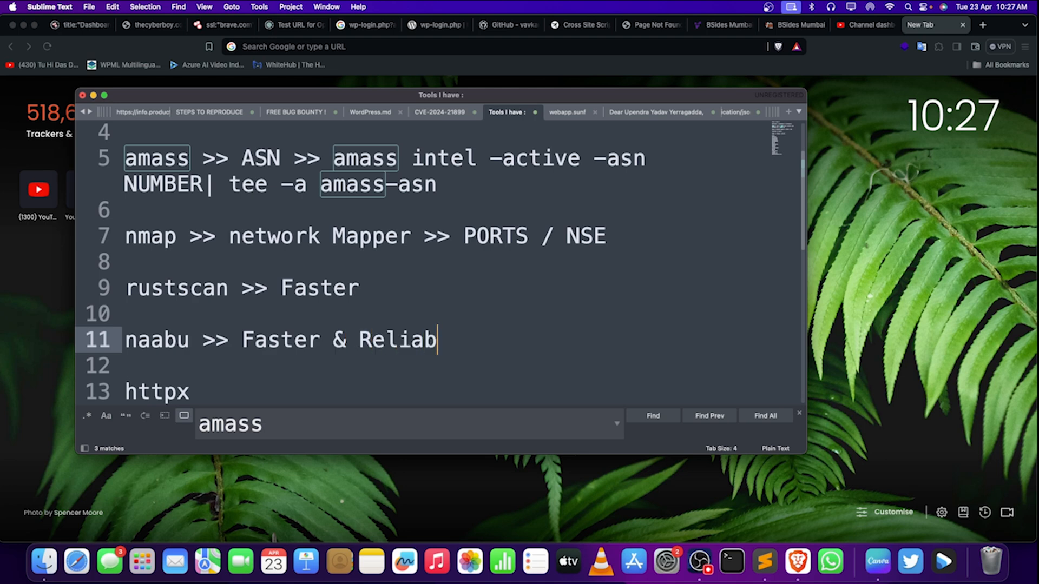
scroll("down", 3)
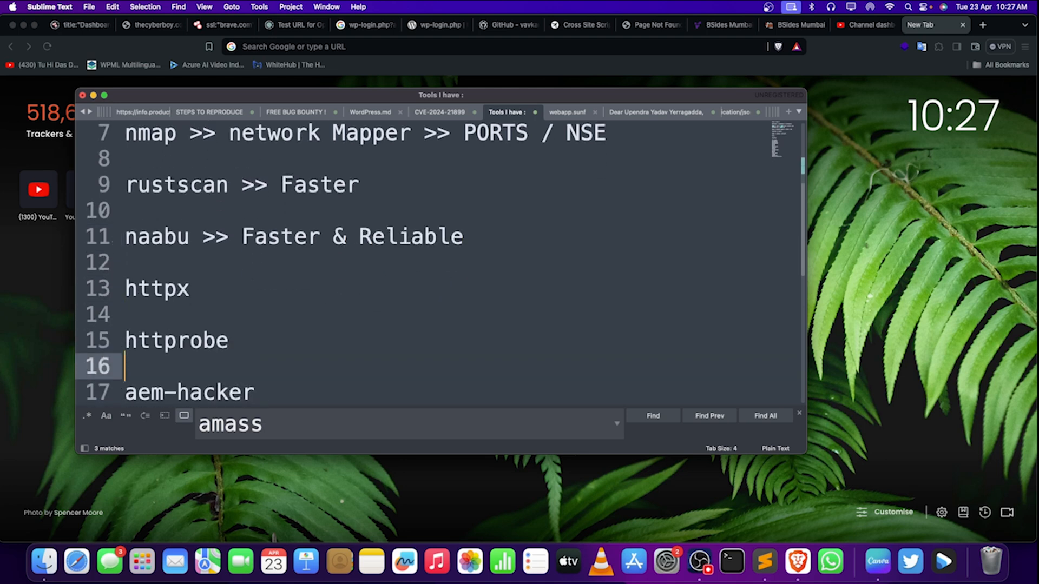
type(">> Al")
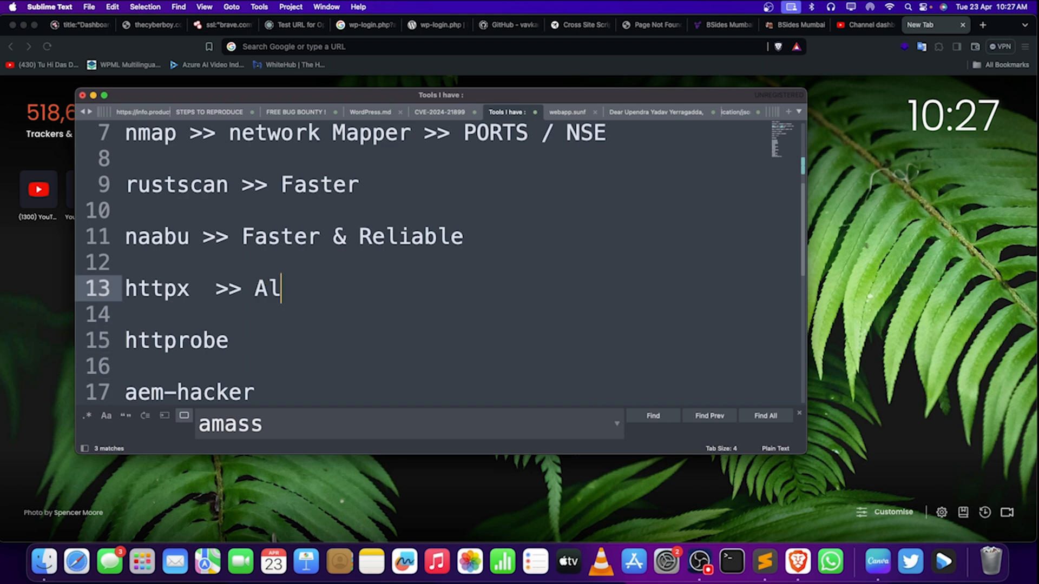
type("ive subdomain")
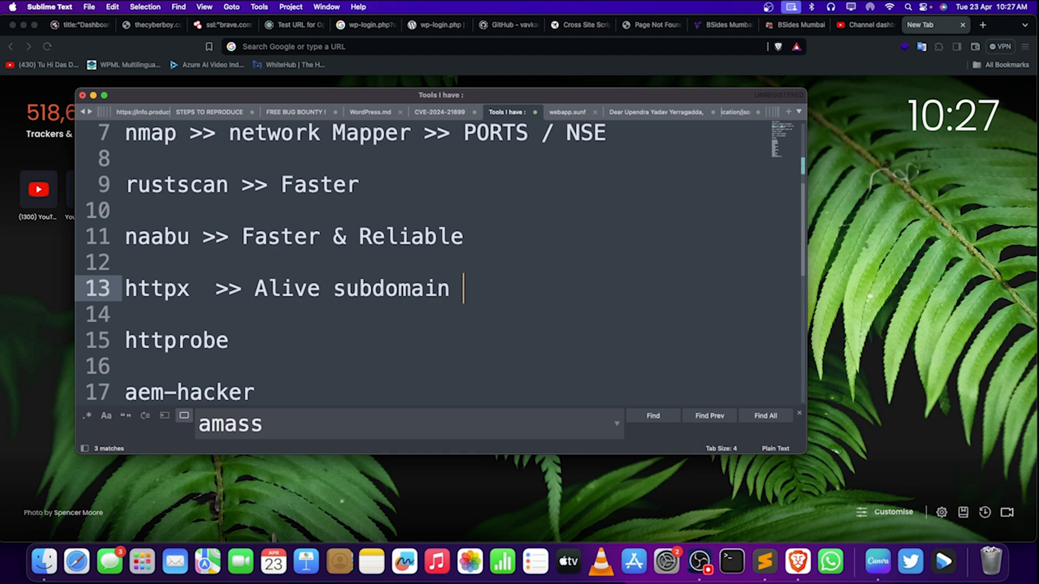
type("/ https://")
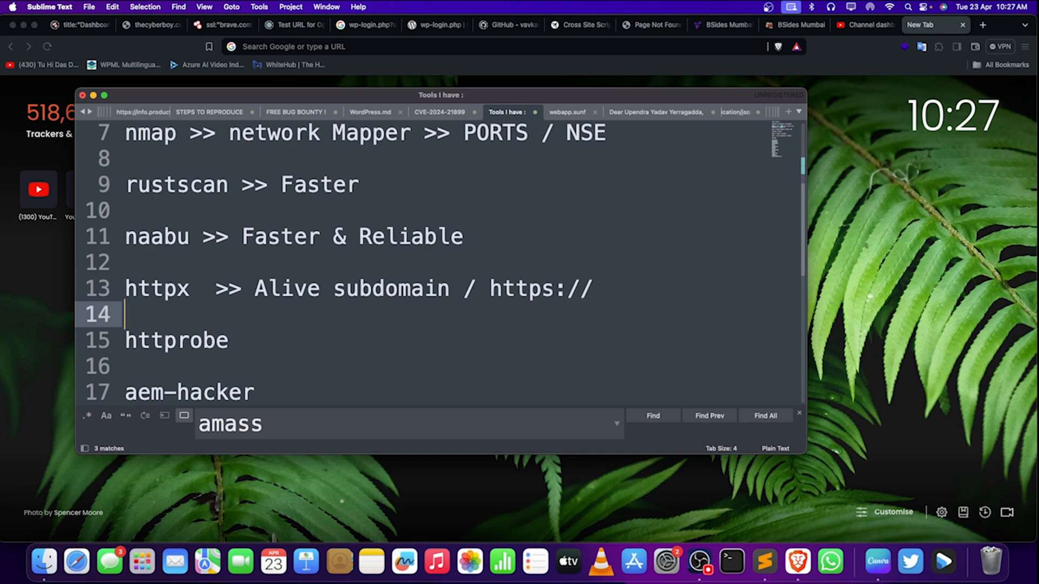
type(">> Alive subdomain")
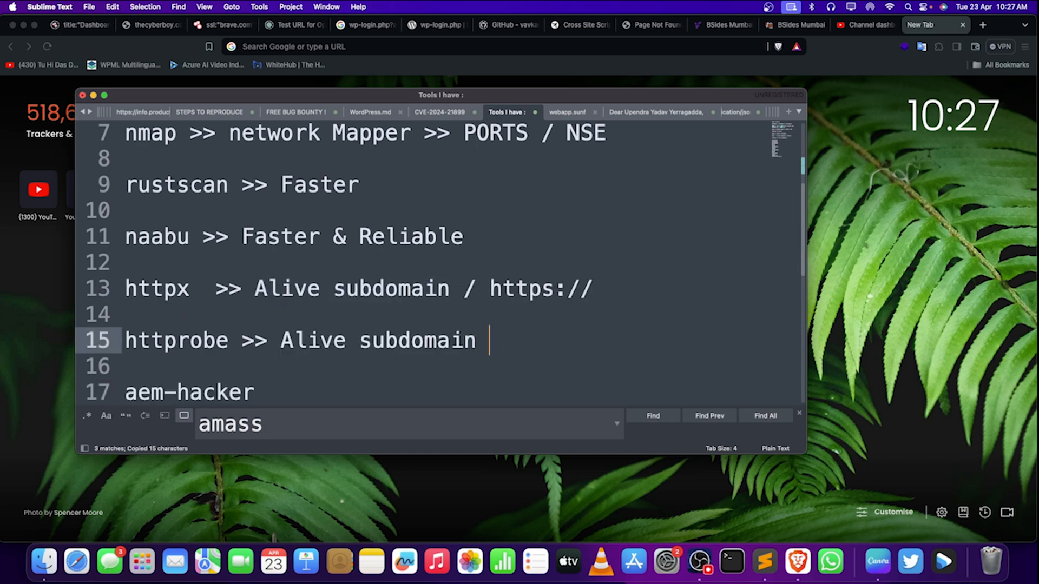
type("/ http %")
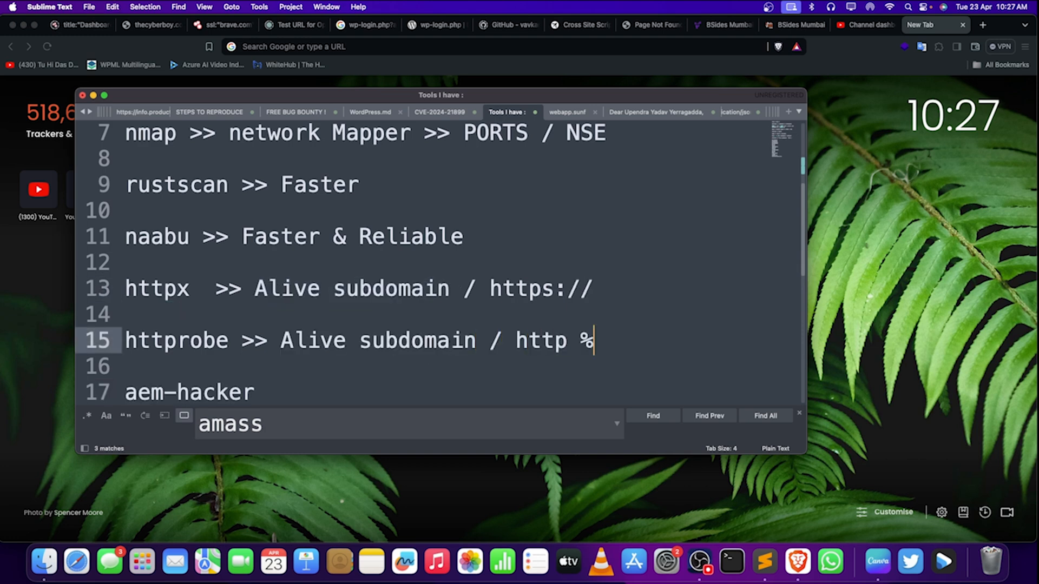
type("& https")
left_click(462, 393)
type(" >>")
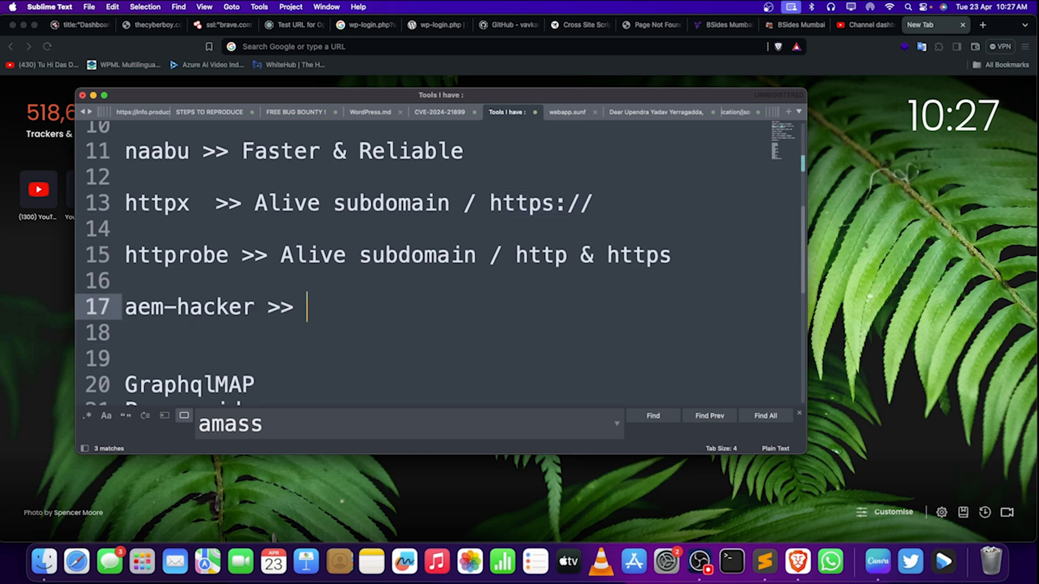
Step: Label aem-hacker 'AEM PENTESTING' and GraphqlMAP '>> Graphql Pentesting', spacing the later tools apart
type("AEM P")
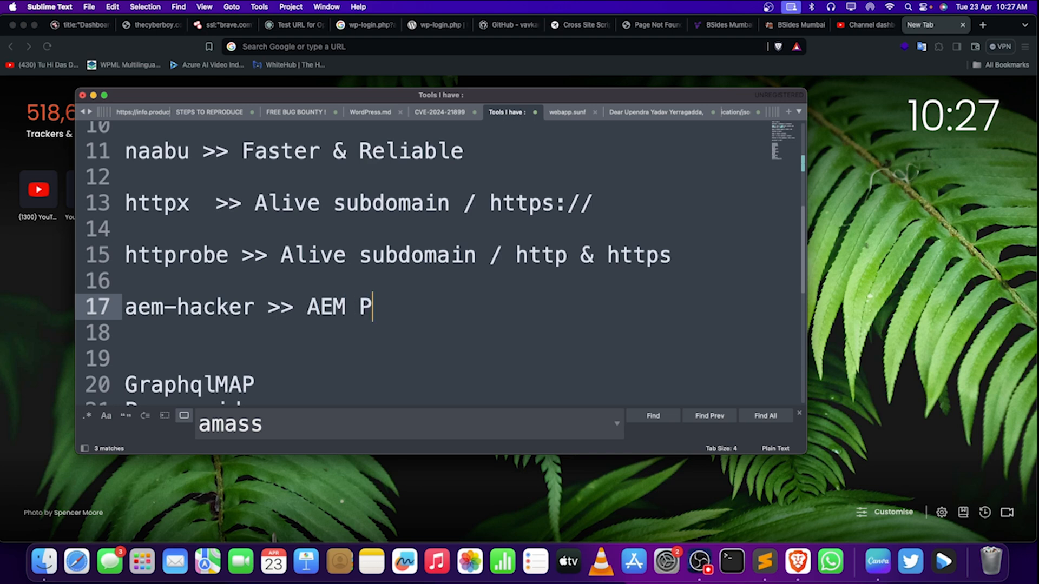
type("ENTESTING")
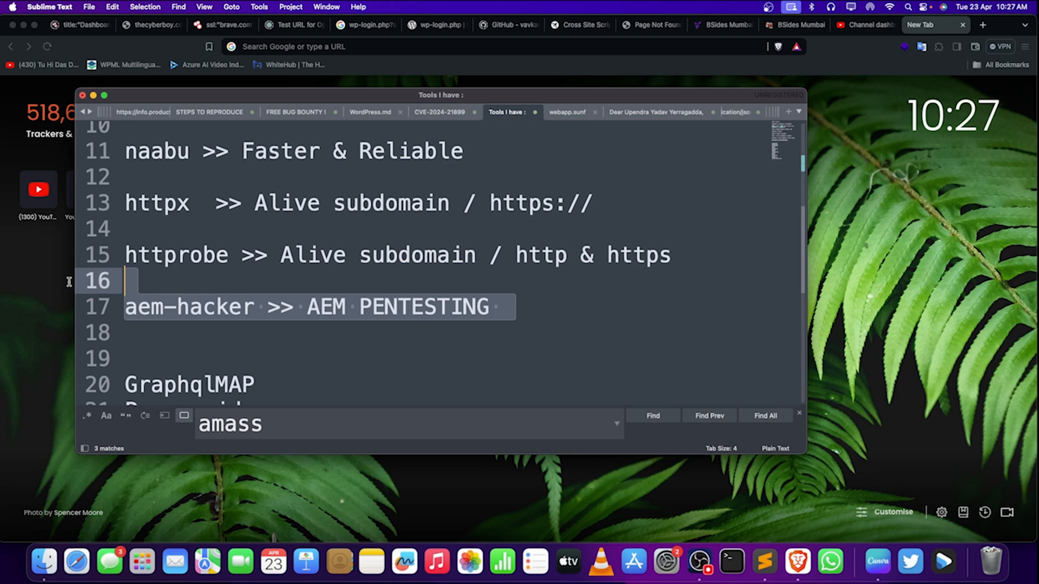
scroll("down", 3)
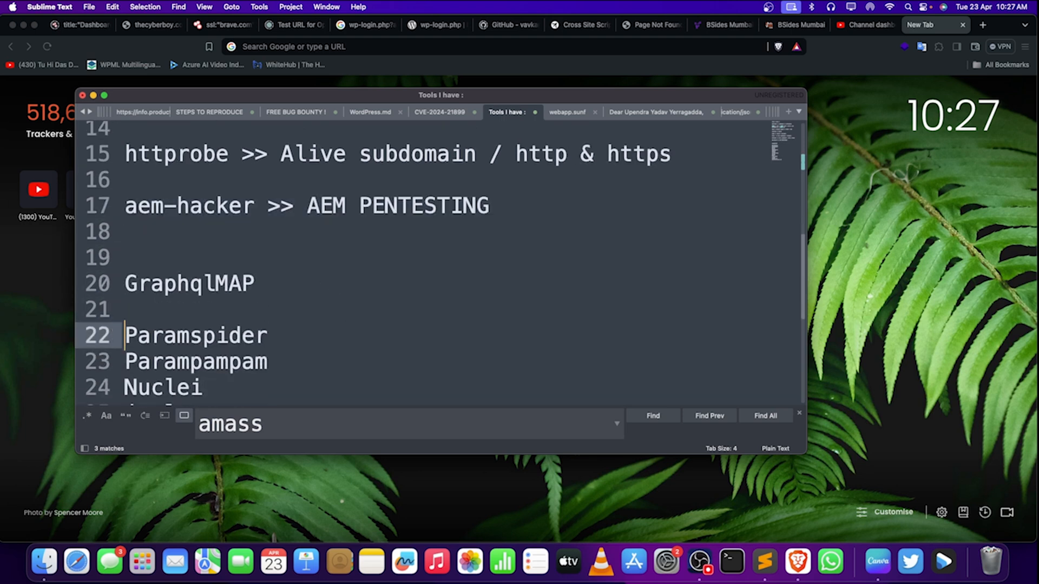
type(">>")
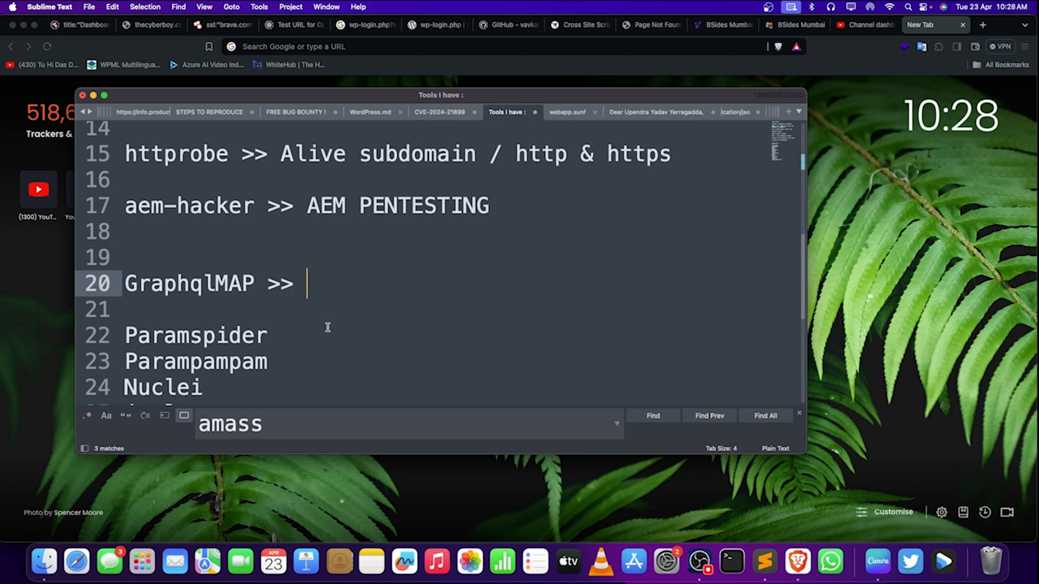
type("Graph")
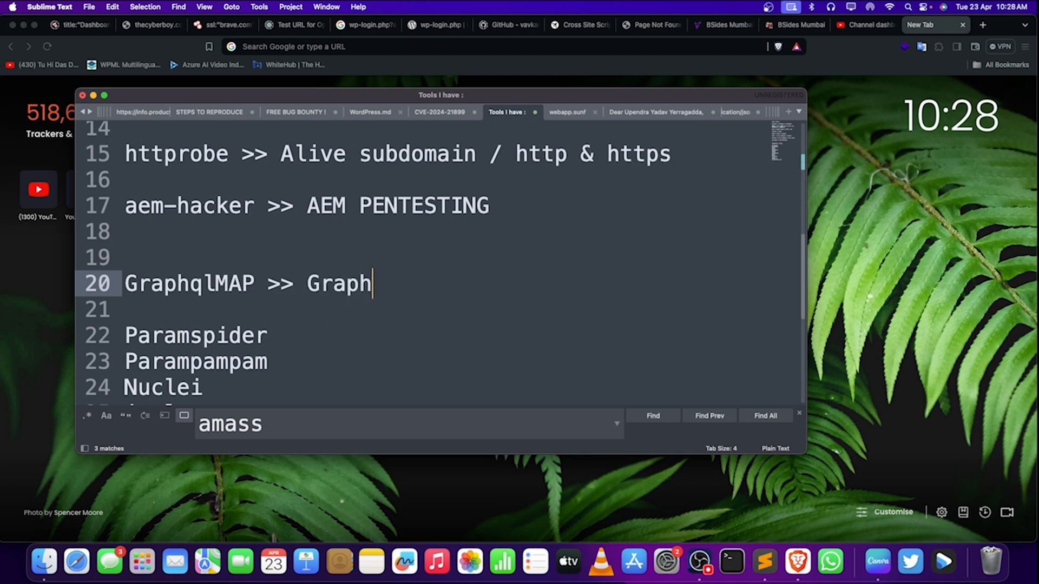
type("ql Pent")
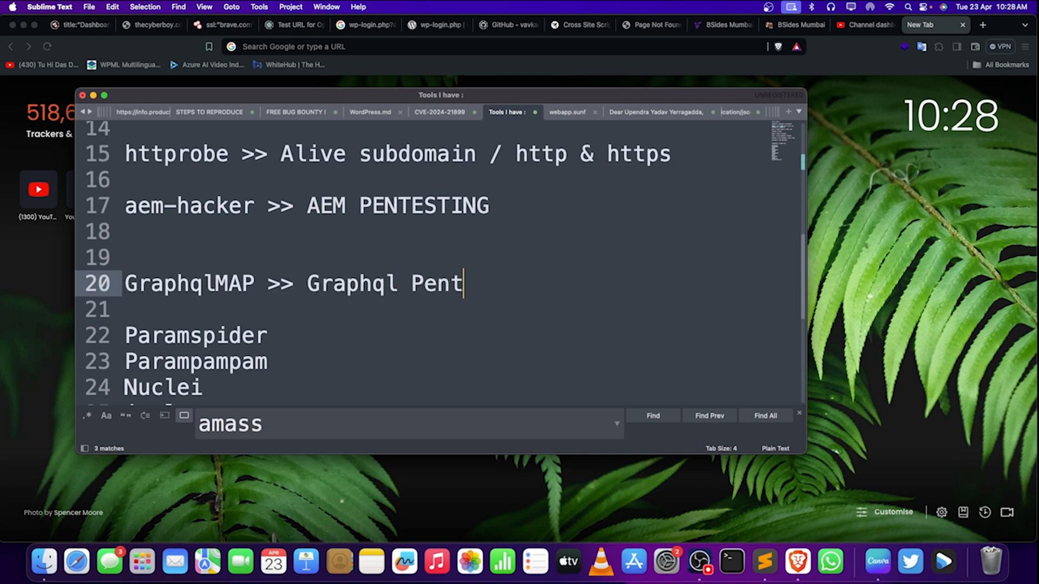
type("esting")
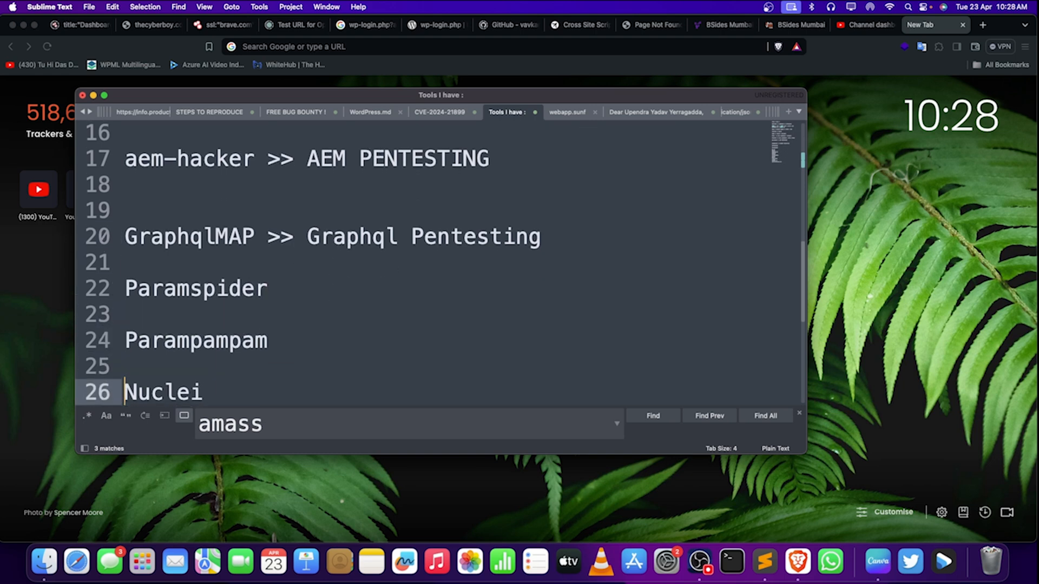
Step: Add '>> for finding paramters' to Paramspider and Parampampam, then go to the Nuclei line
type(">")
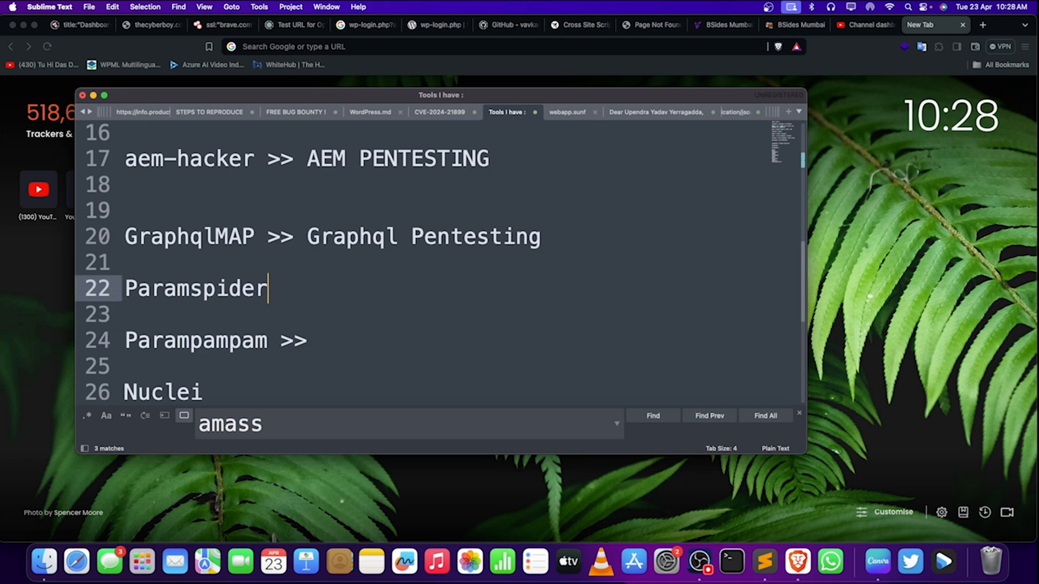
type(">>")
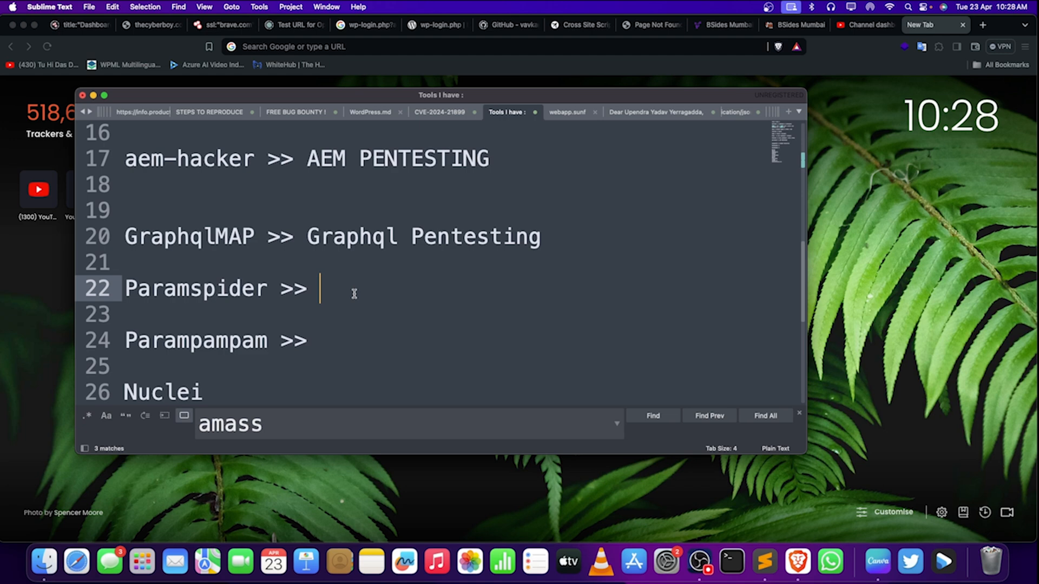
type("for finding pa")
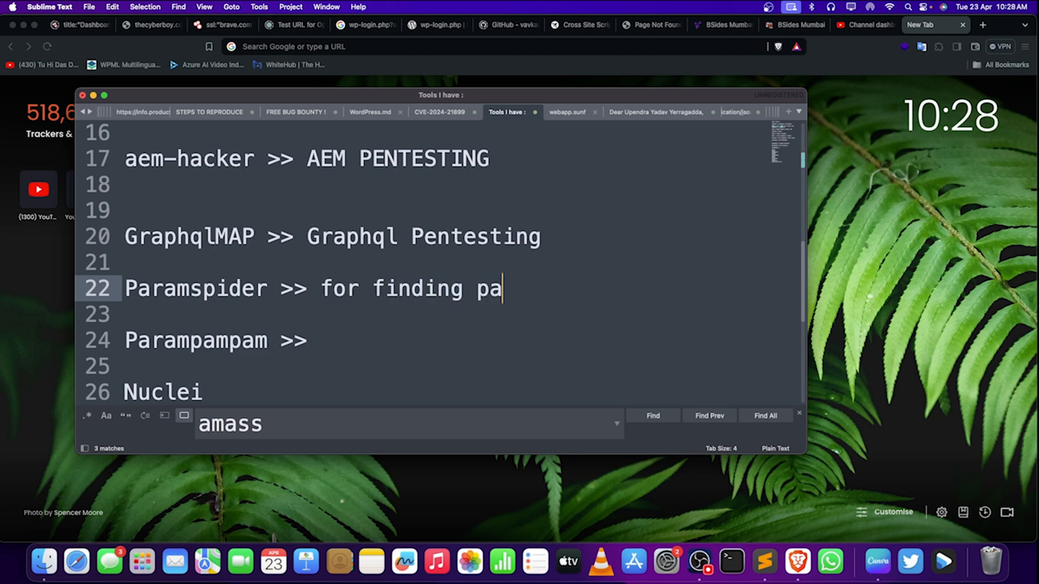
type("ramters")
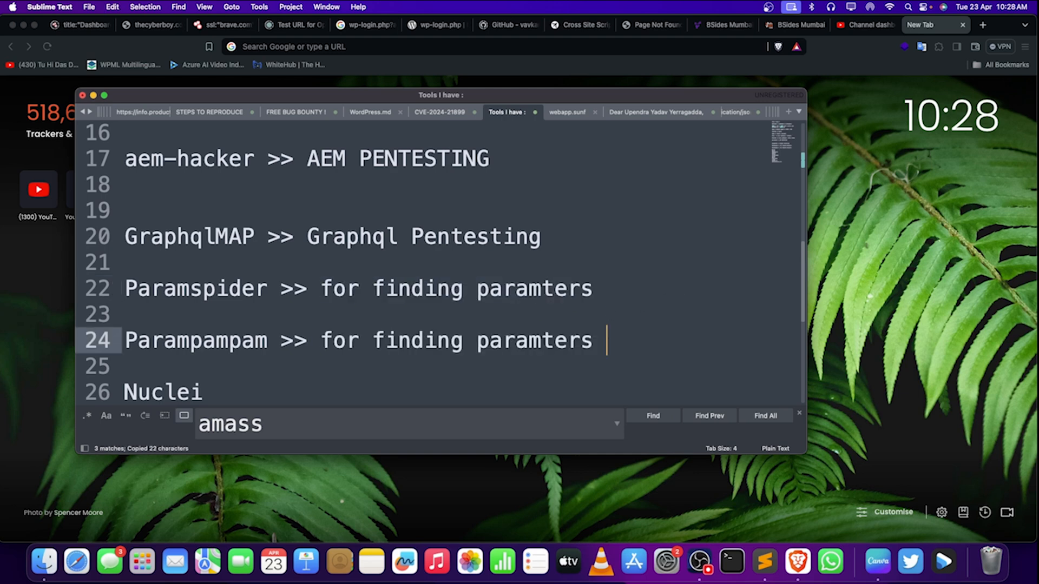
left_click(266, 341)
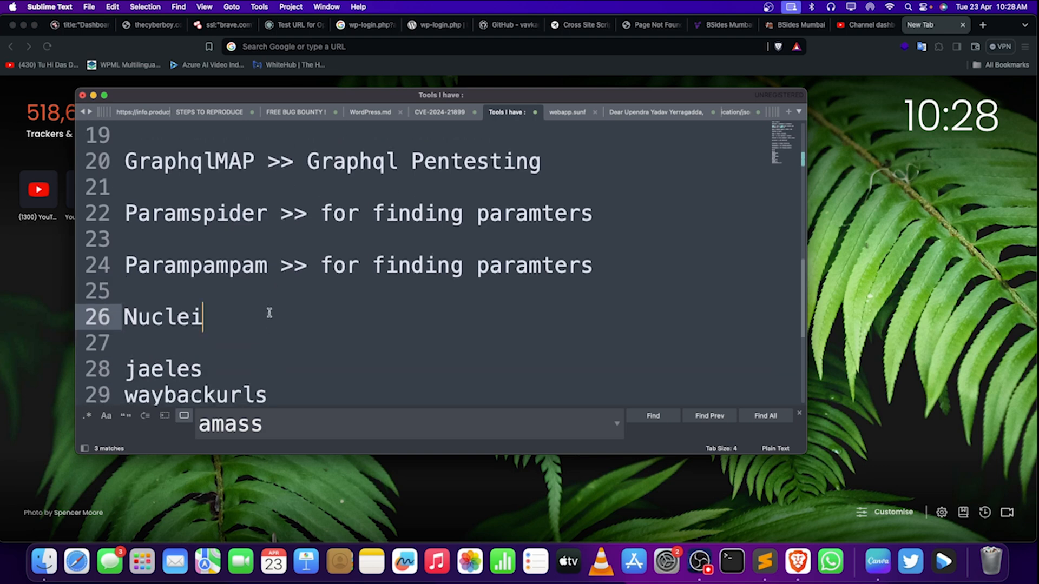
Step: Describe Nuclei: automation, making templates, finding services, sorting out technologies, fuzzing templates, exposures
type(">>")
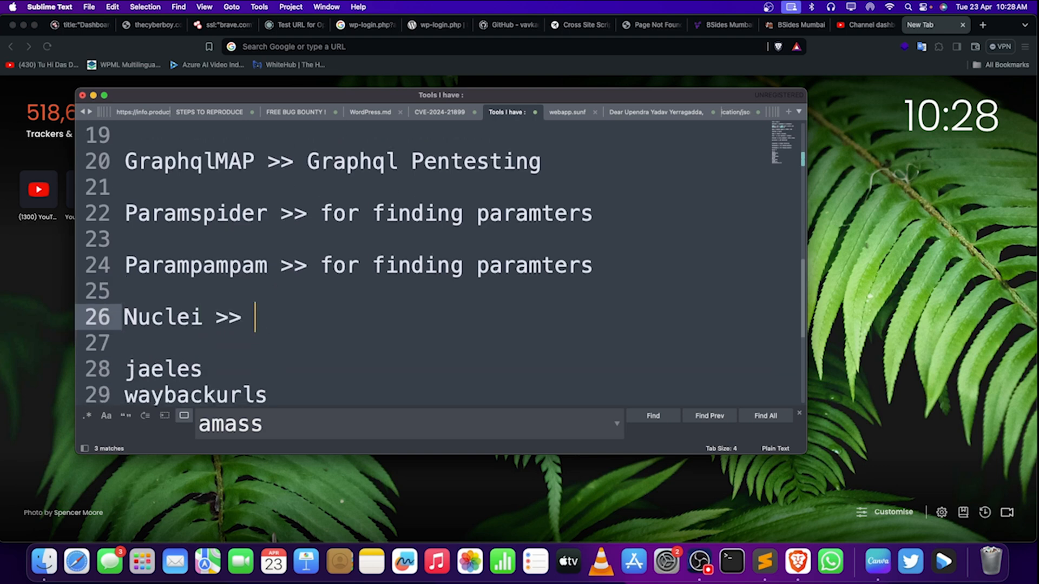
type("Automatiion")
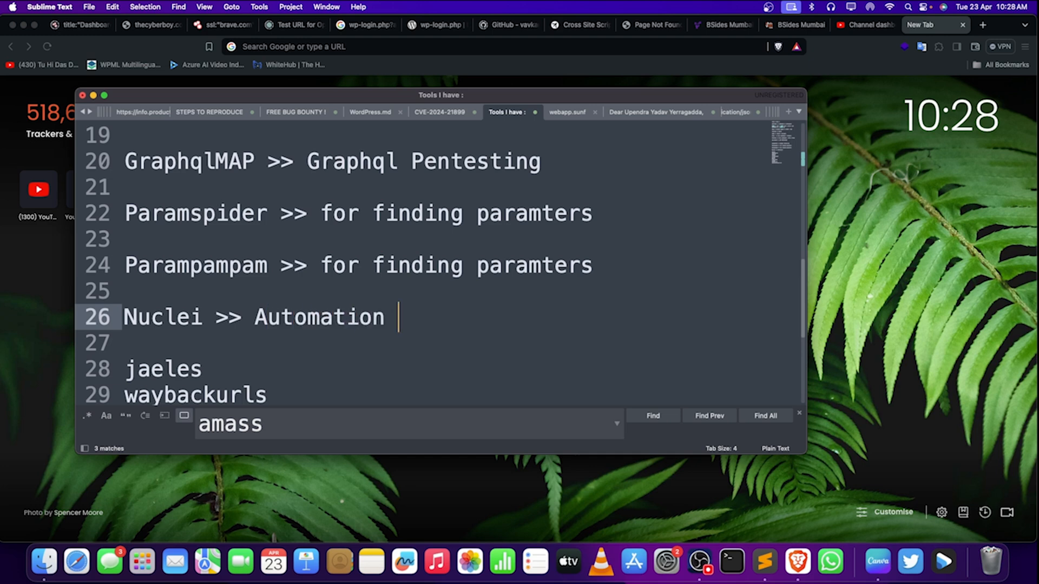
type("/ >")
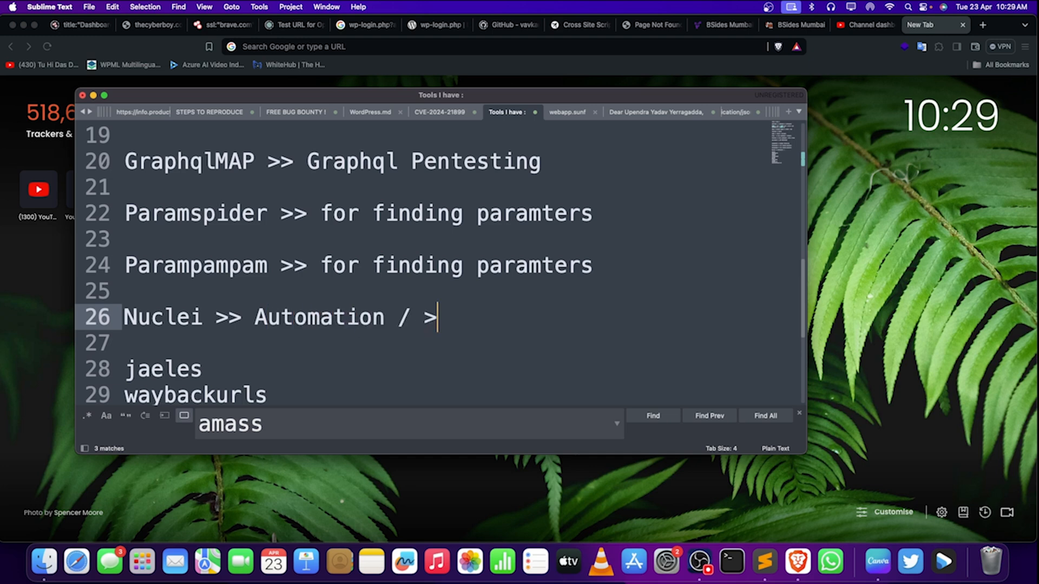
type("Making templtes  / findin")
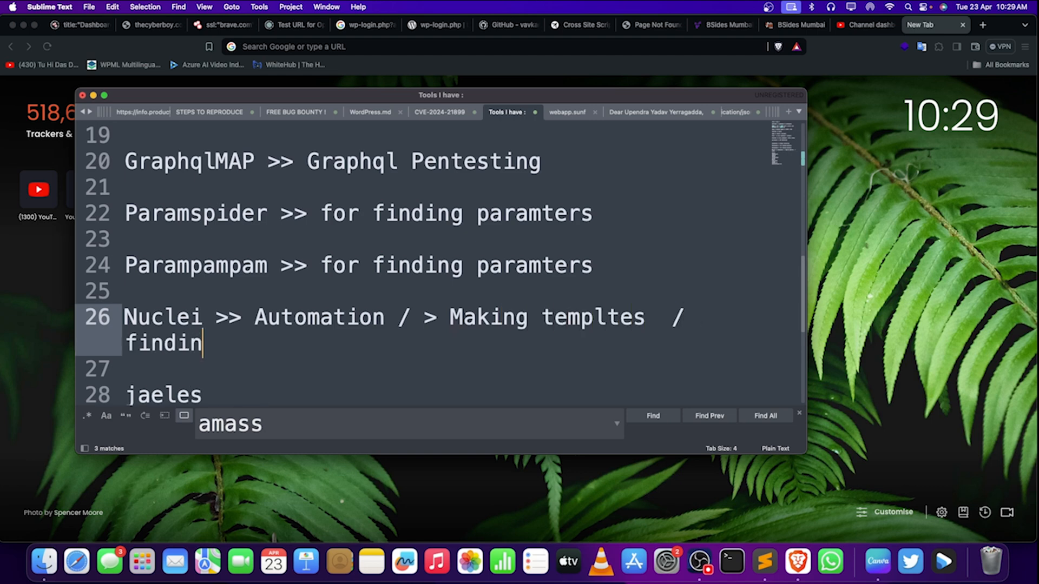
type("g service")
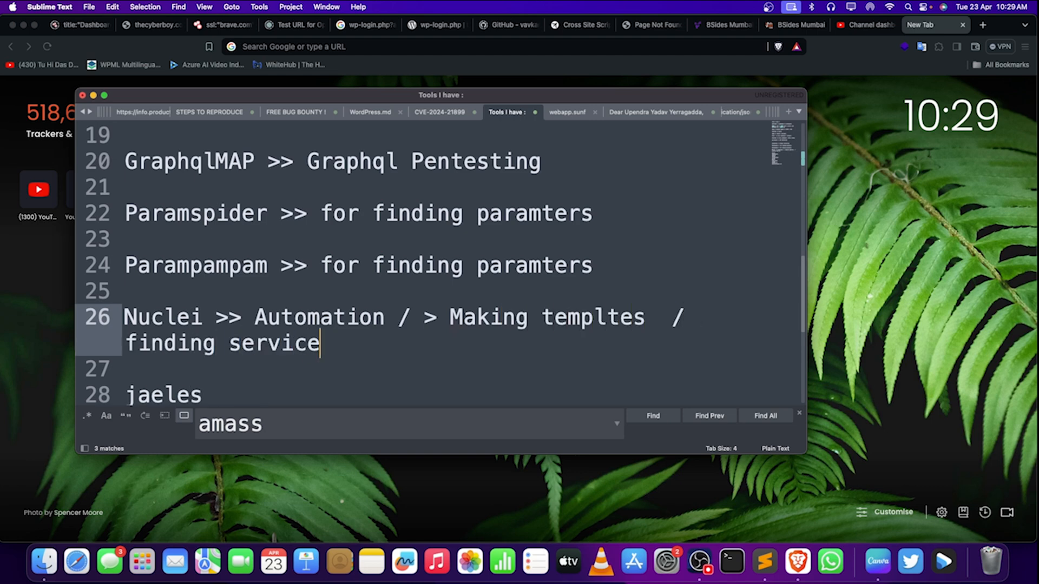
type("s")
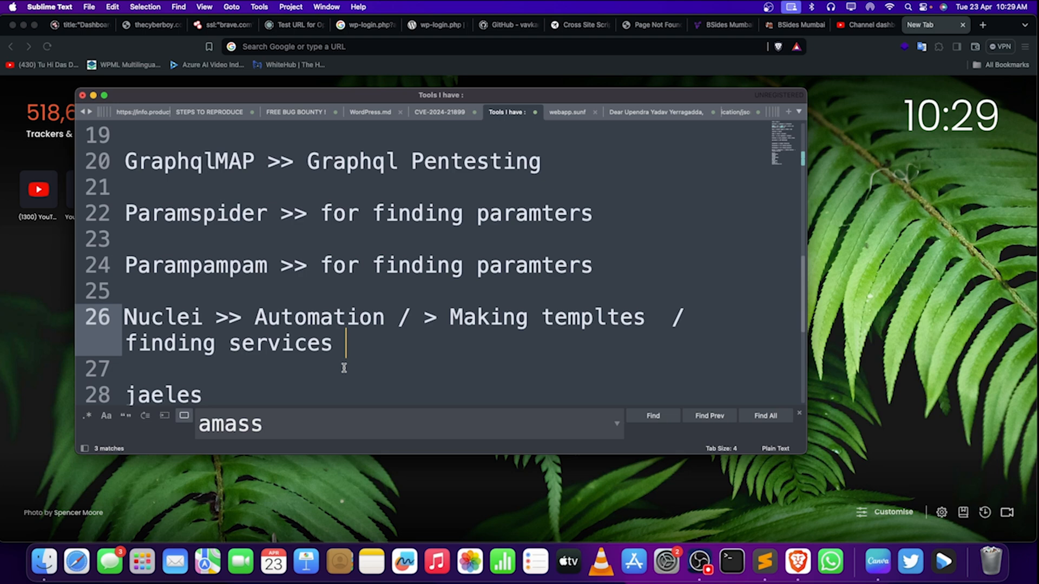
type("and sorting out")
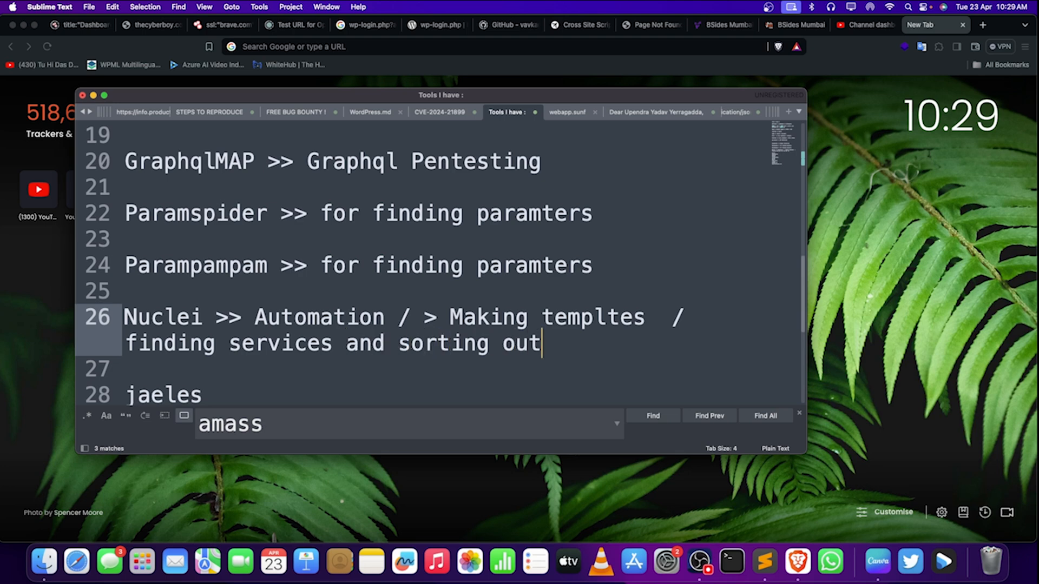
type("technologies / fuzzong")
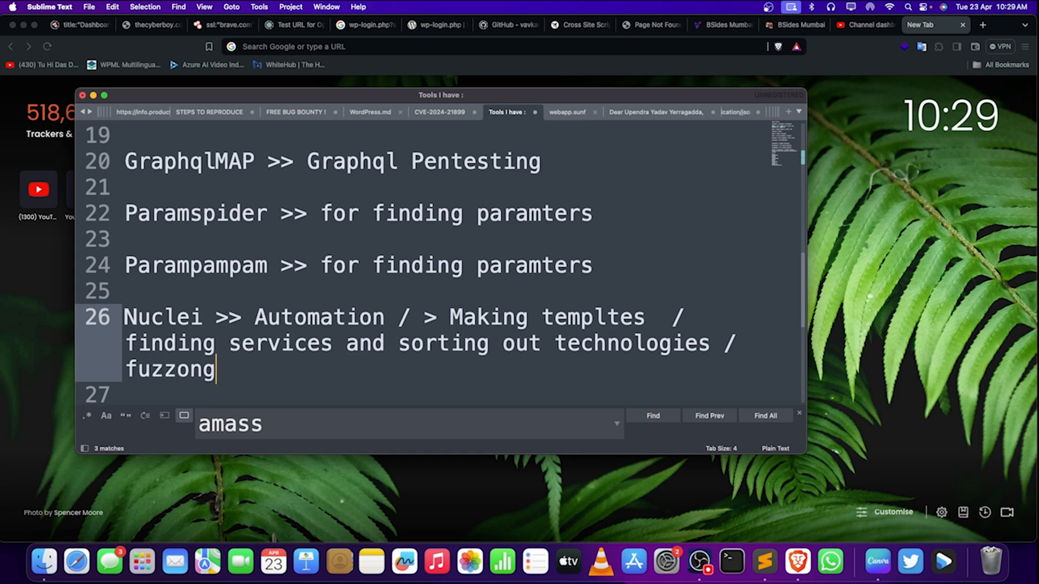
type("temp")
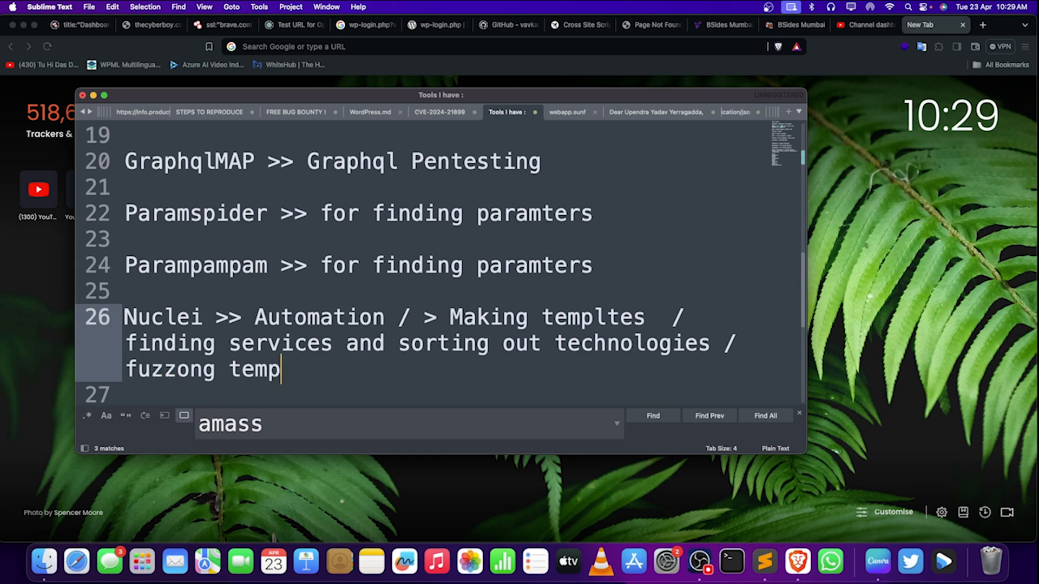
type("lates /")
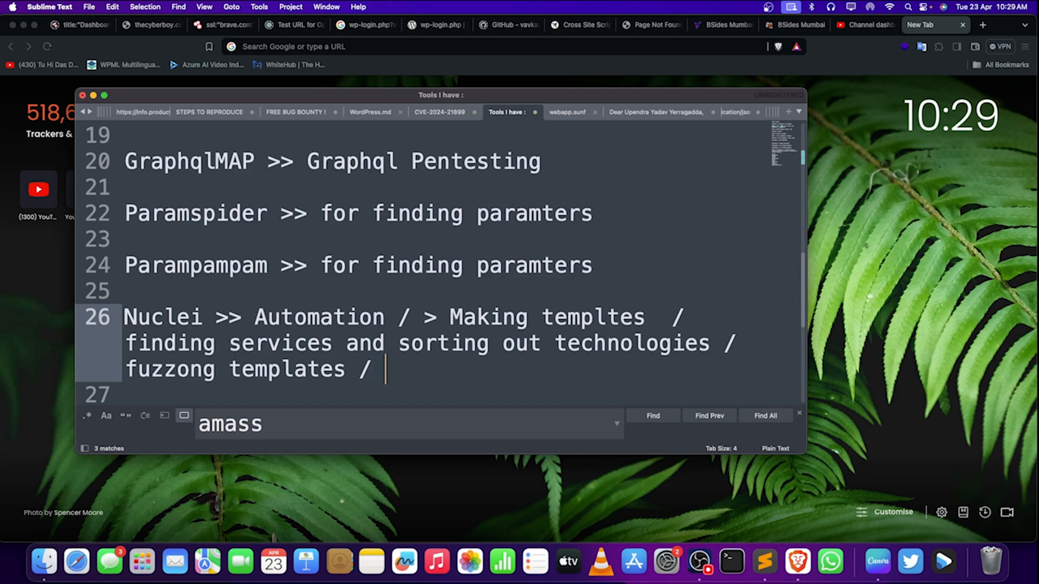
type("exposures")
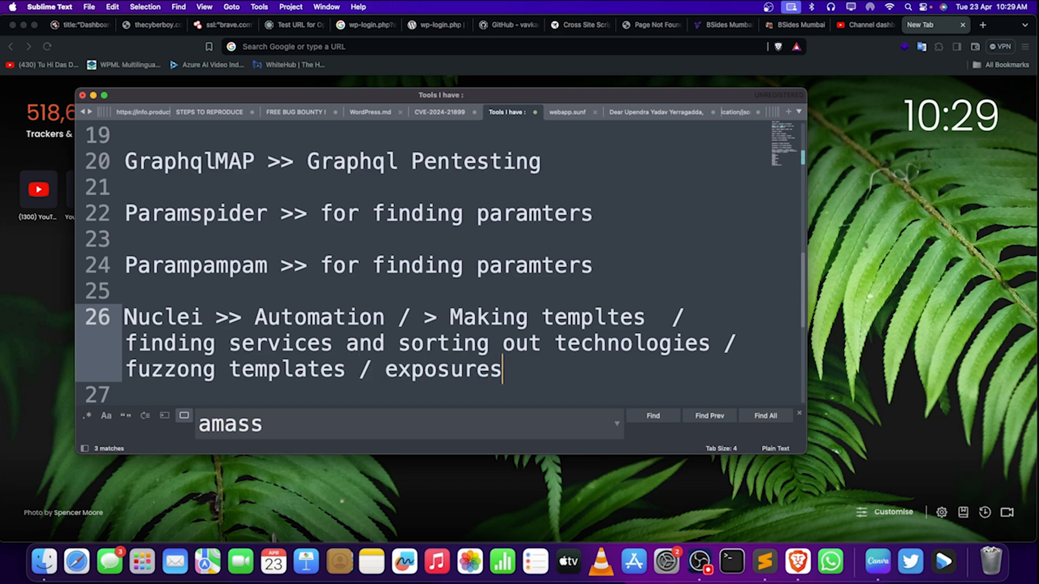
scroll("down", 3)
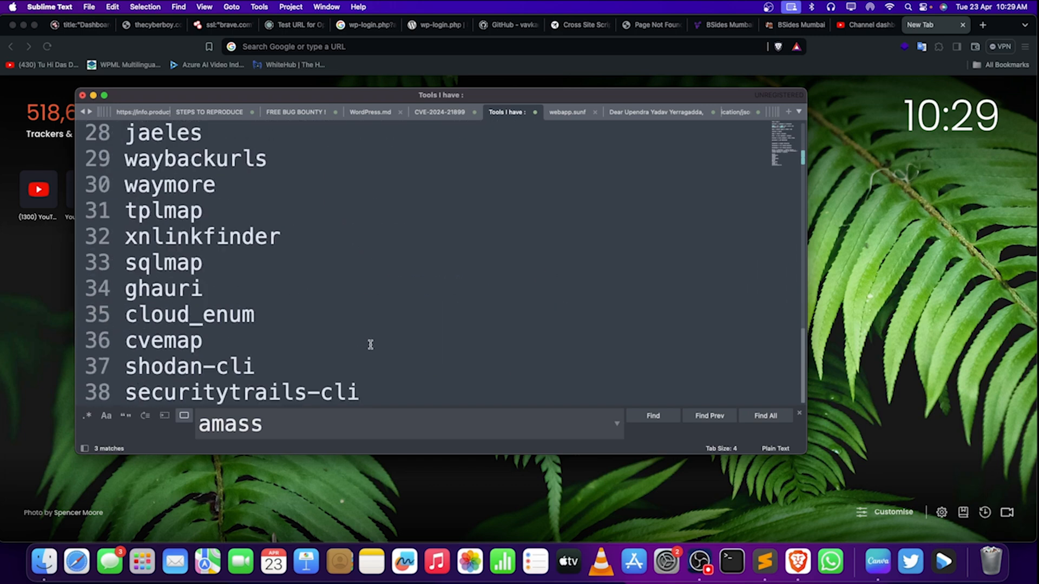
Step: Annotate waybackurls with '>> the history | finding paramters | info leaks | URLS'
scroll("up", 3)
type(" >>")
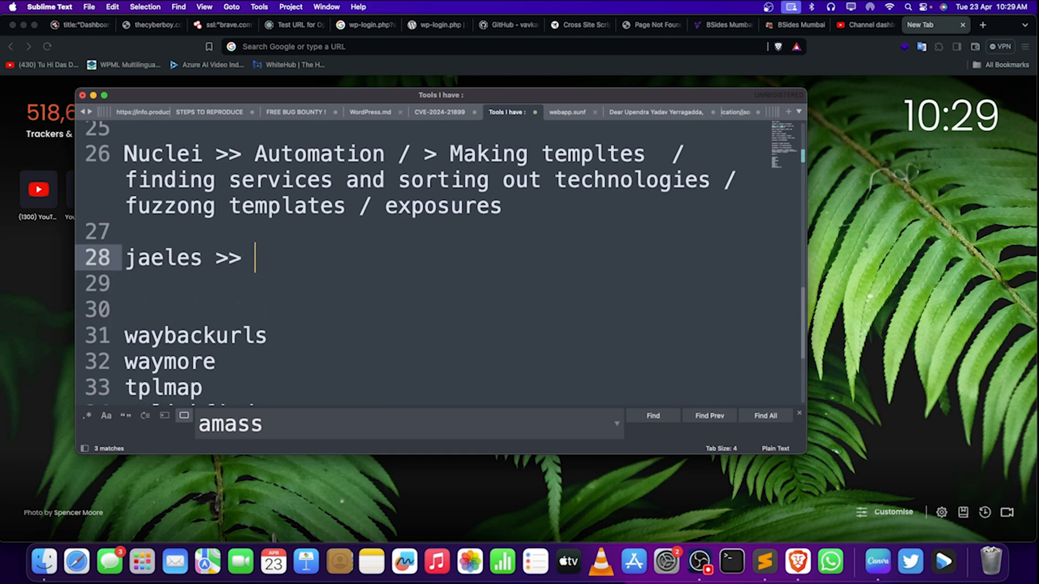
mouse_move(336, 260)
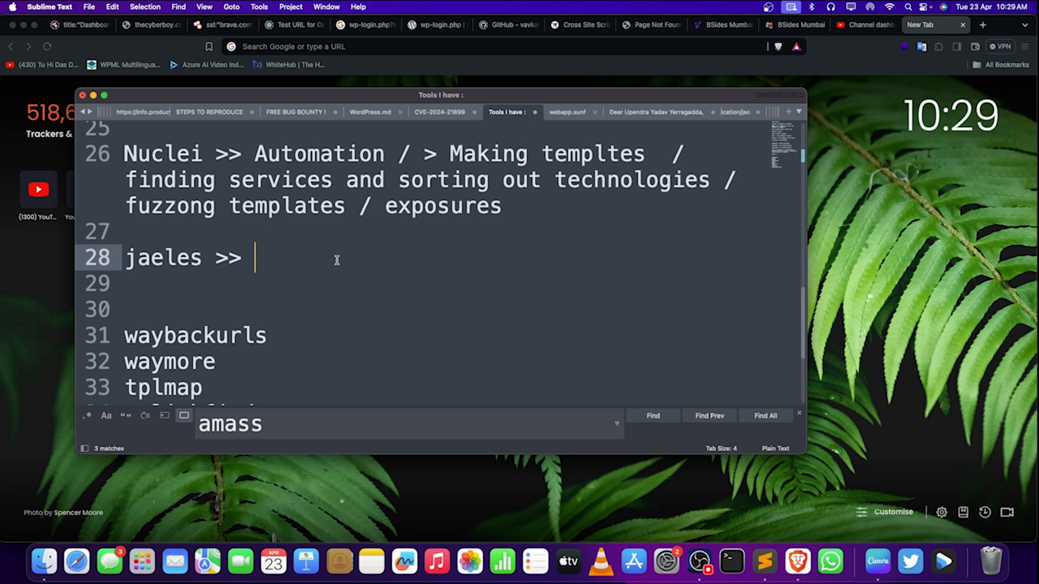
left_click(269, 336)
type(" >> the h")
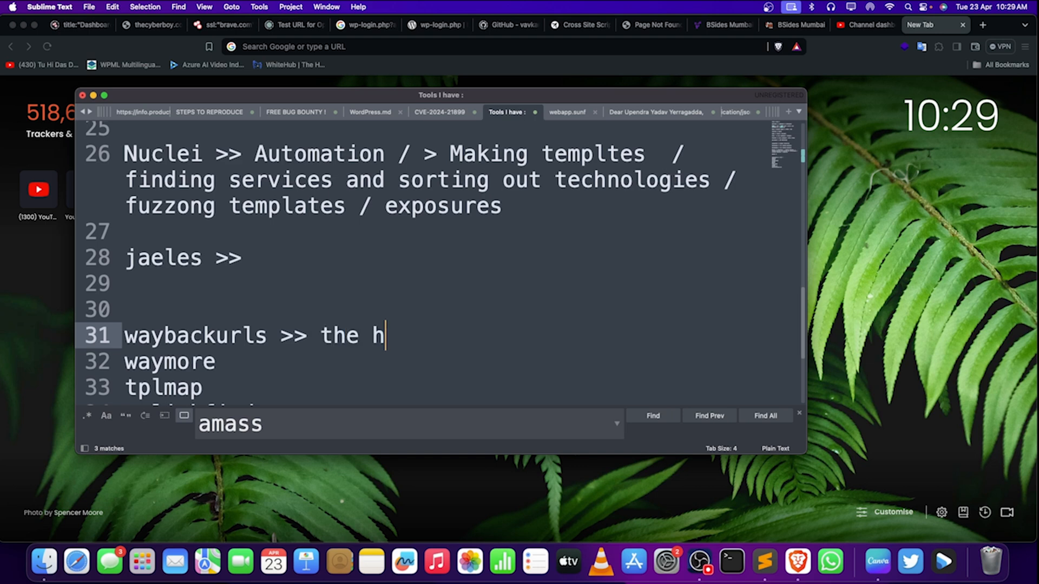
type("story")
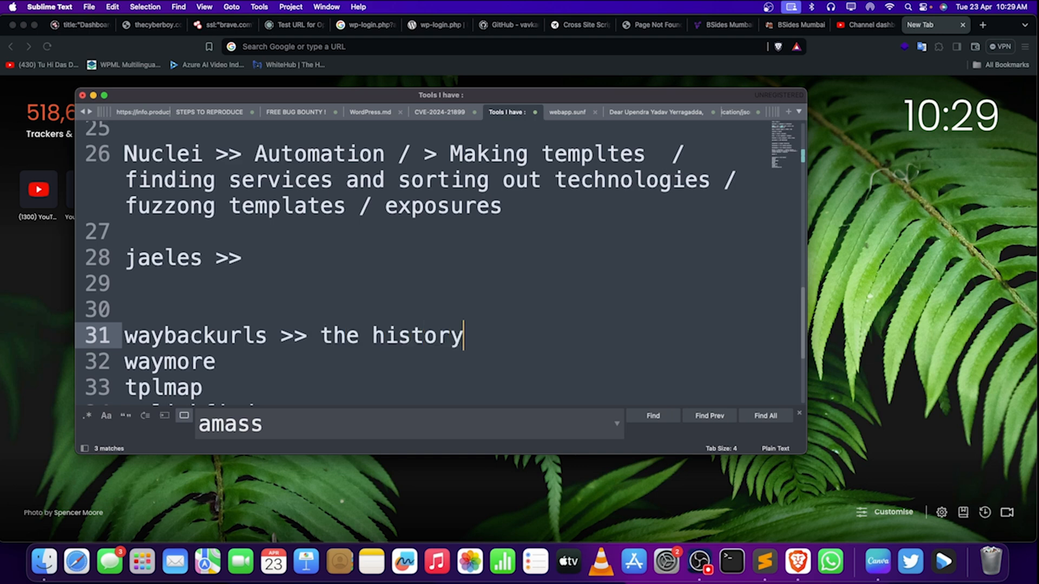
type("|")
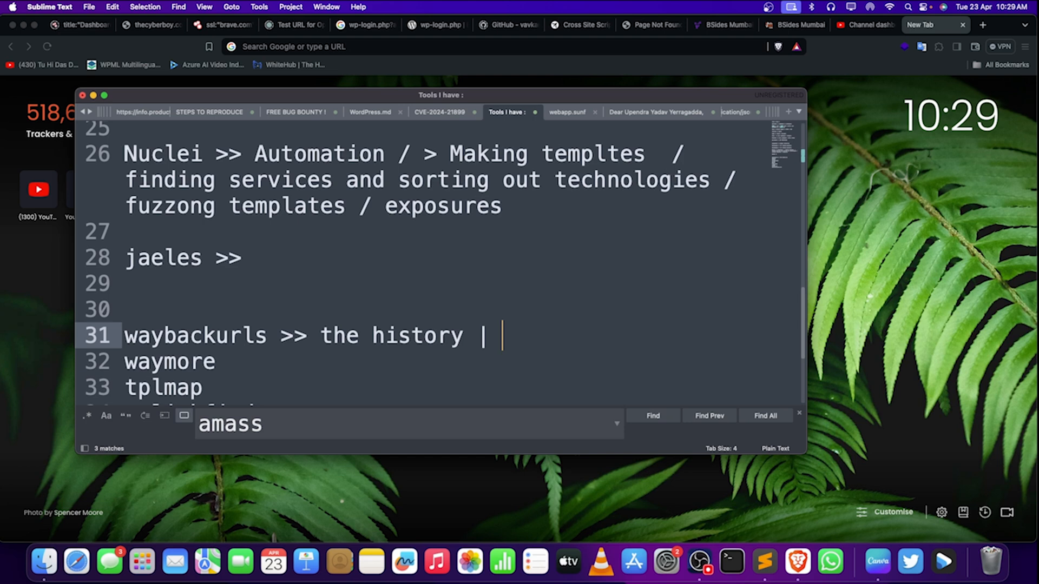
type("finding paramters | info")
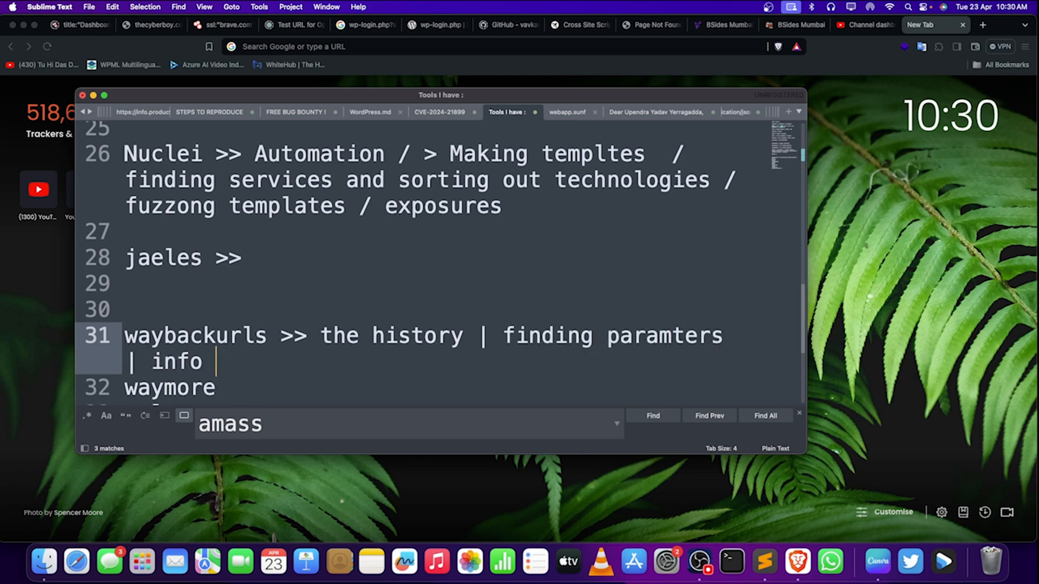
type("leaks |")
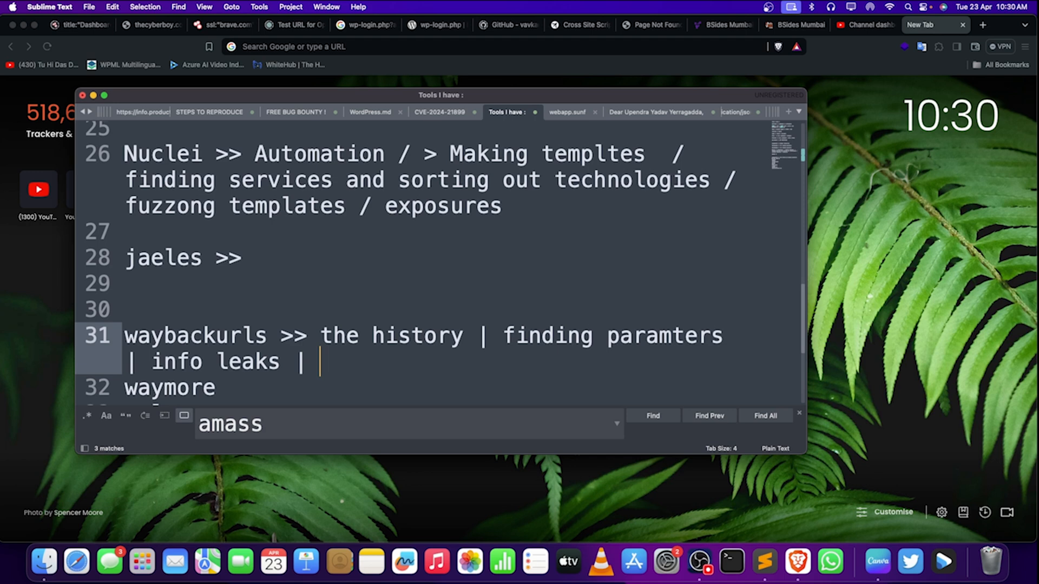
type("URLS")
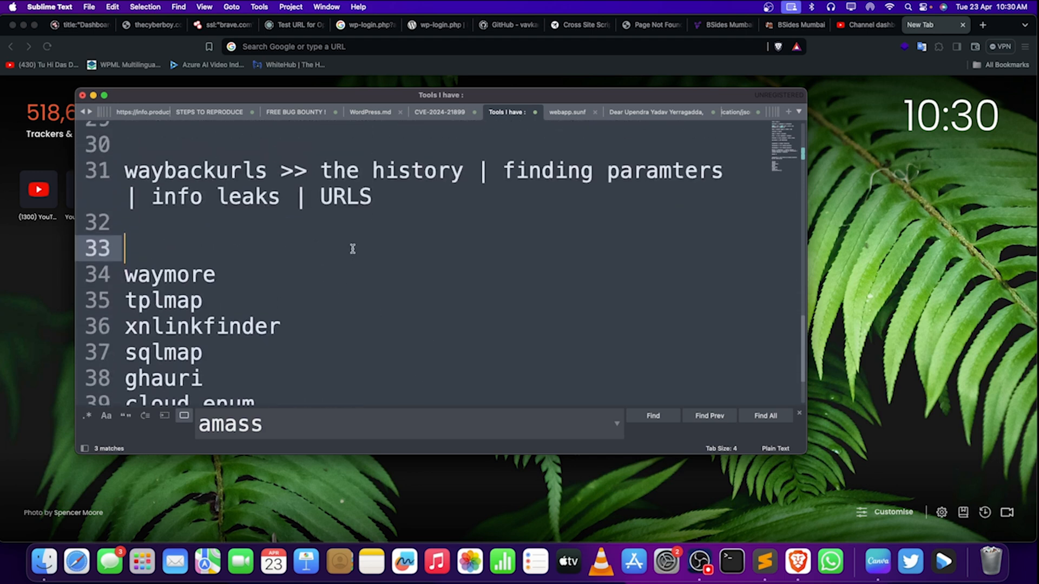
Step: Annotate waymore as 'more results than waybackurls' and start tplmap's annotation with '>>'
left_click(386, 197)
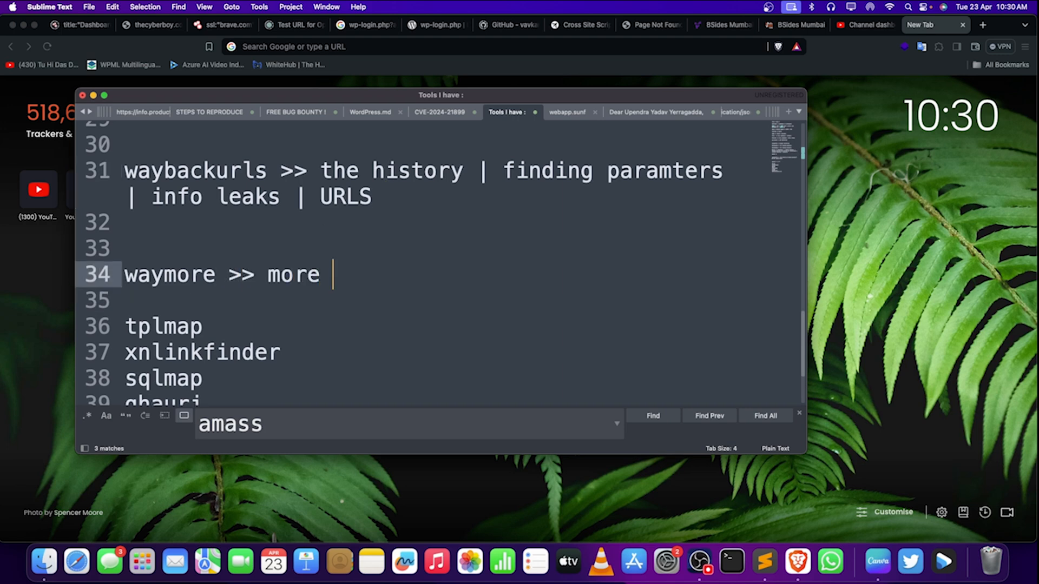
type("results than")
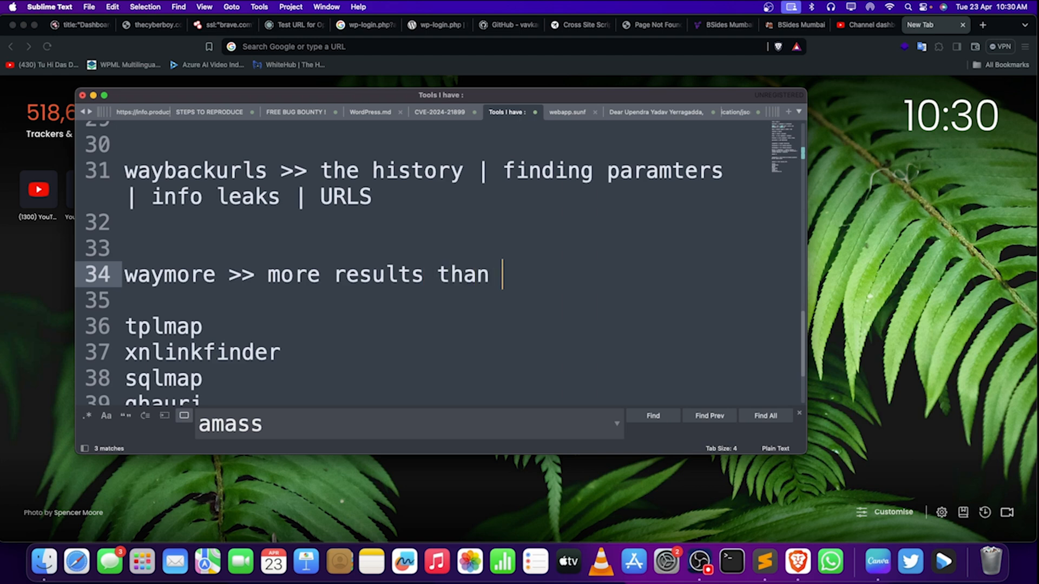
type("wayback")
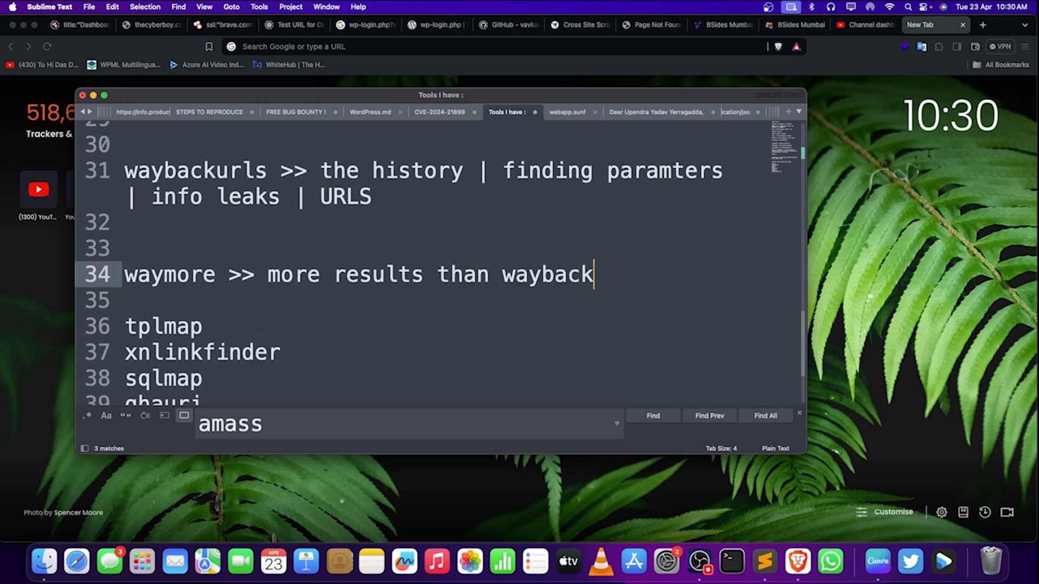
type("urls")
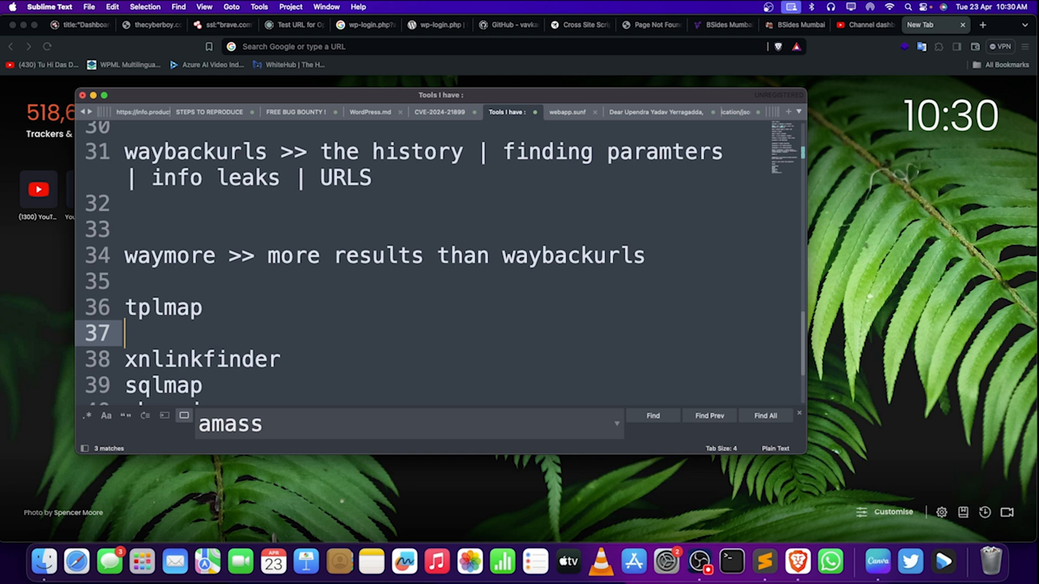
left_click(203, 307)
type(" >>")
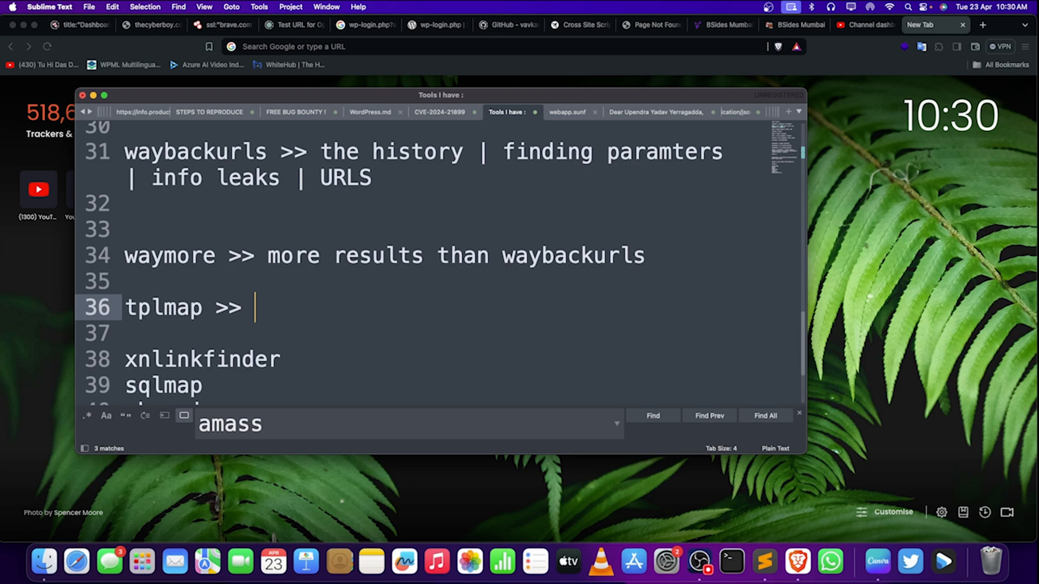
mouse_move(334, 123)
type("tplmap")
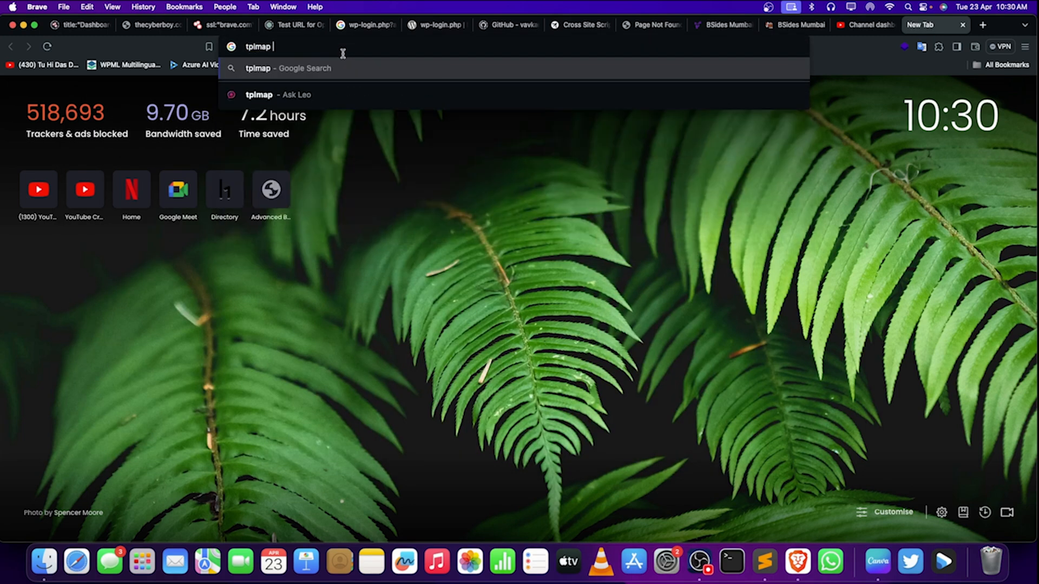
Step: Search Brave for tplmap and open the epinna/tplmap GitHub repository
key("Return")
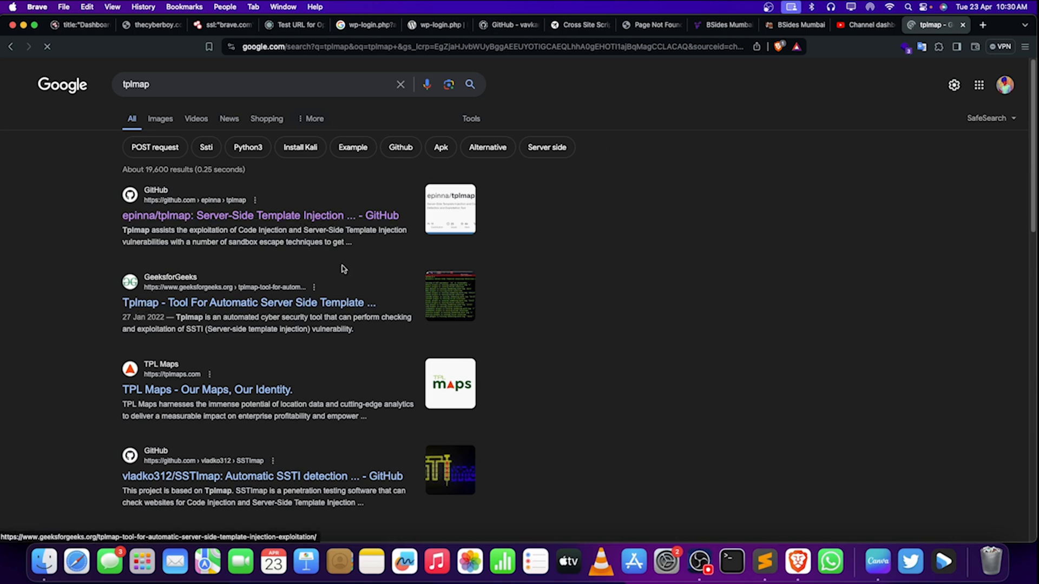
left_click(260, 215)
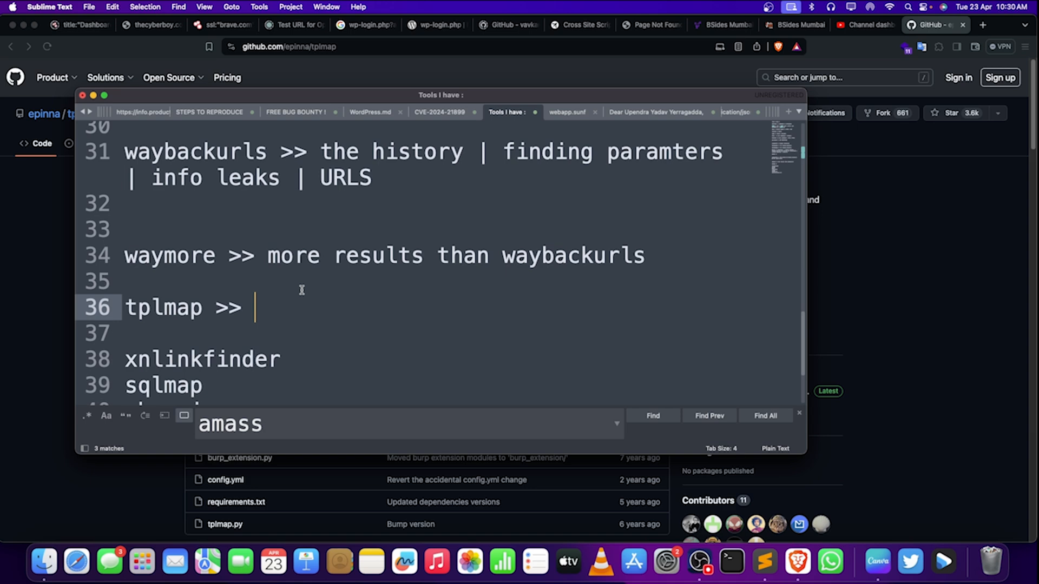
Step: Append 'Templates finding ?? >' after 'tplmap >>' on line 36
type("Te")
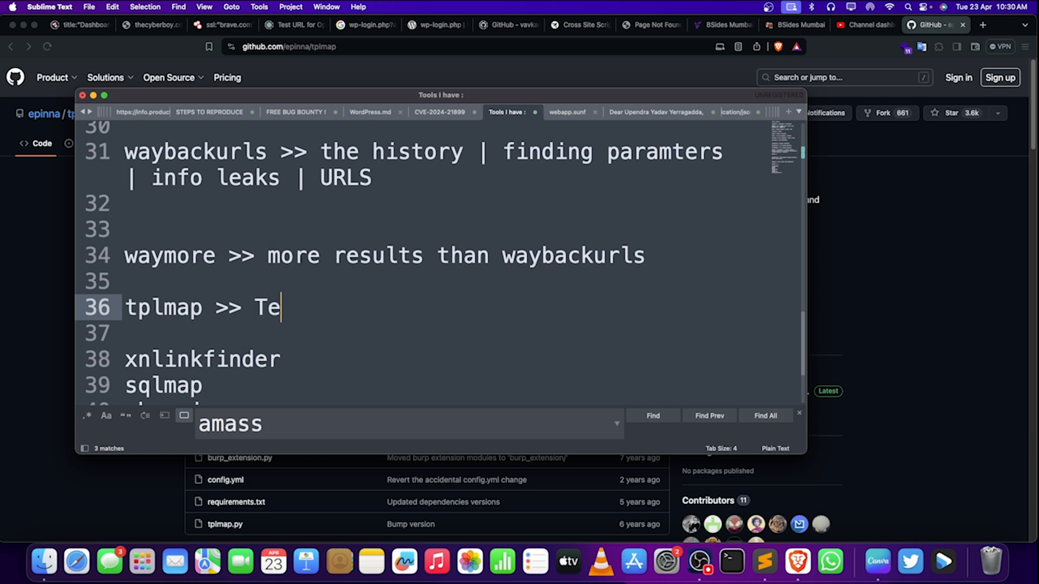
type("mplates fi")
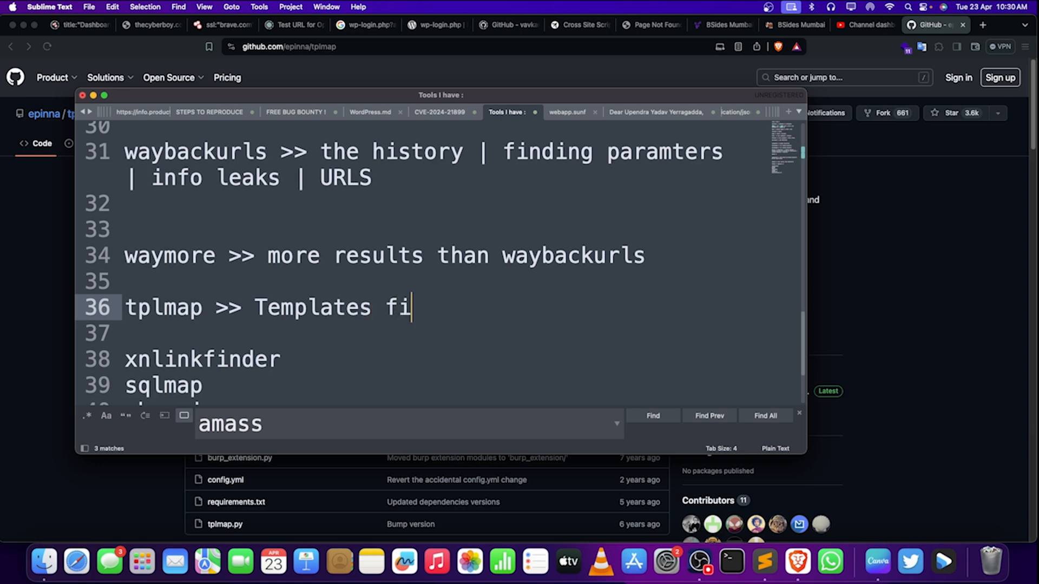
type("nding ?? >>")
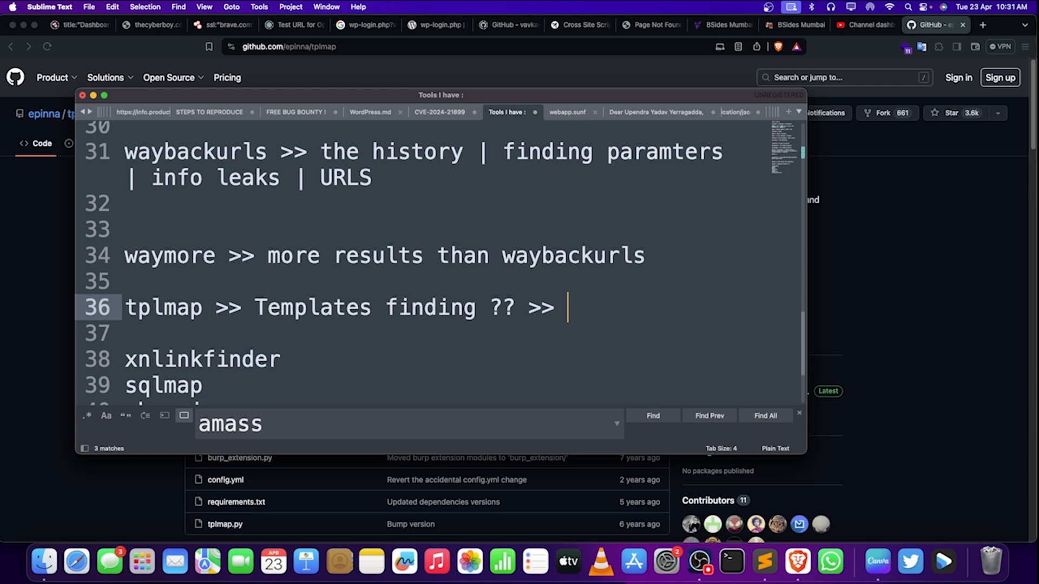
mouse_move(330, 354)
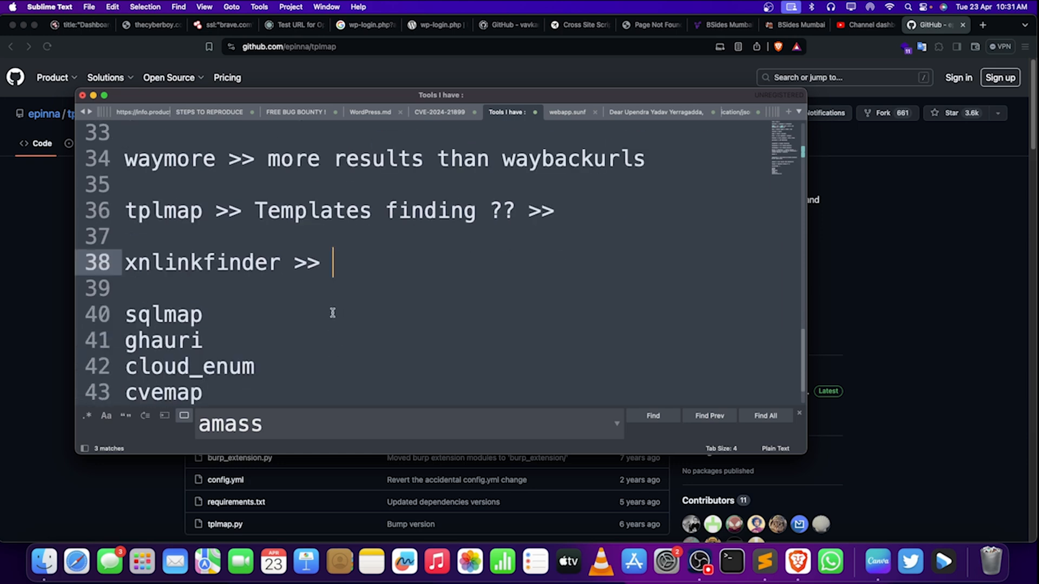
Step: Annotate sqlmap as '>> Detecting and helping us exploit sqlmap'
type(">>")
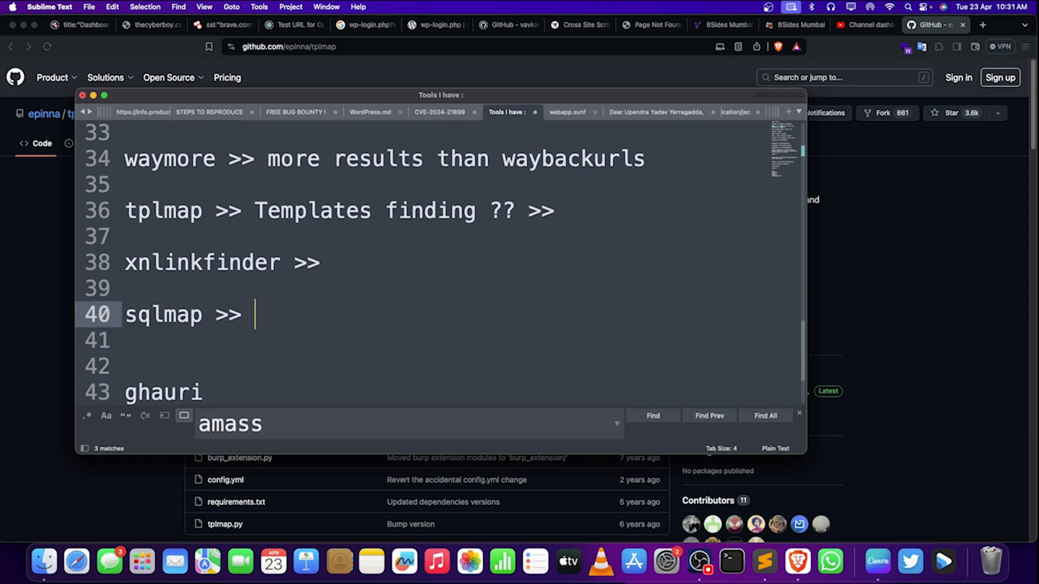
type("Detecting and")
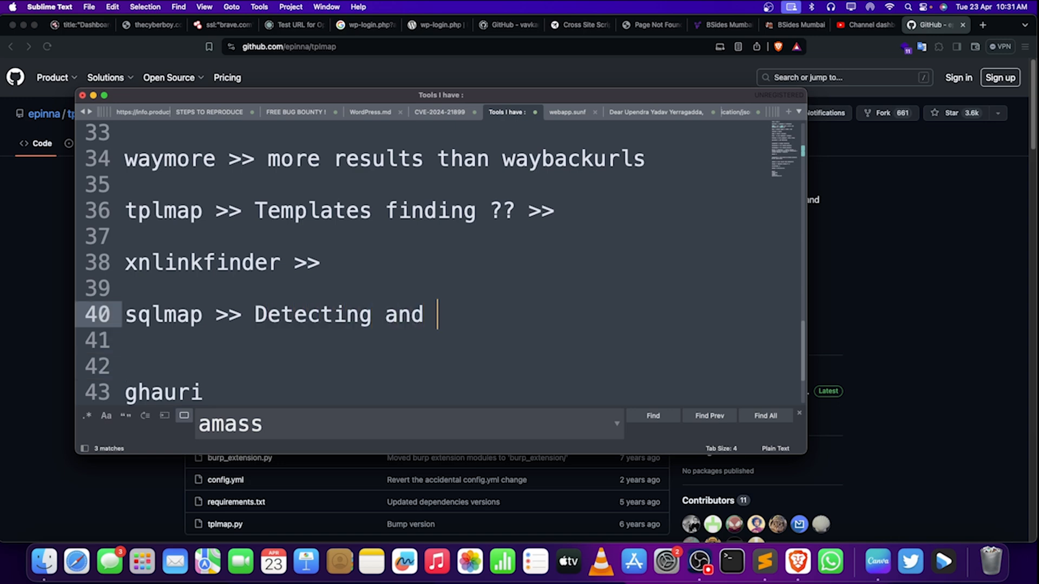
type("helping us")
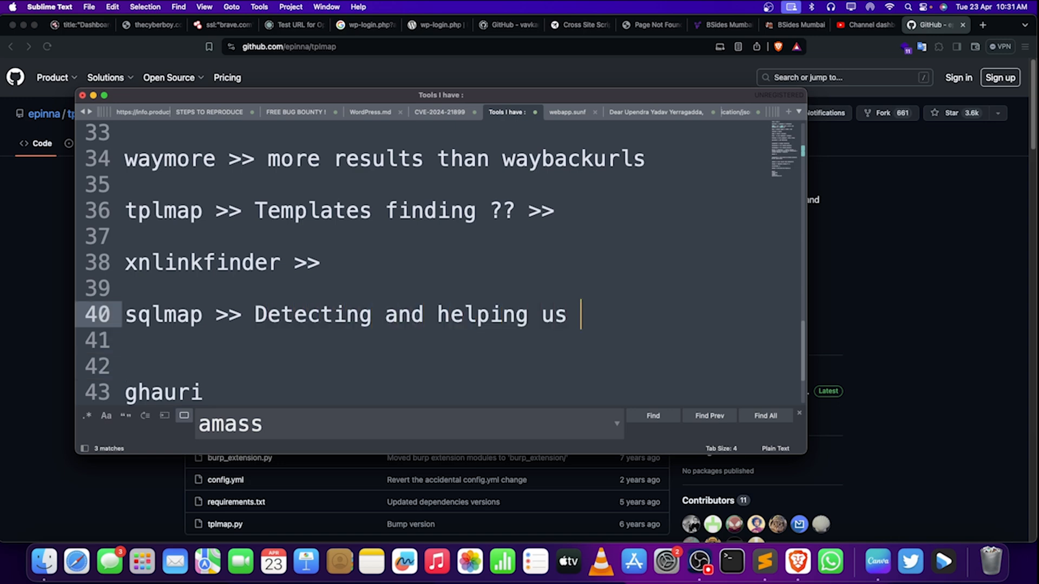
type("exploirt sqlmap")
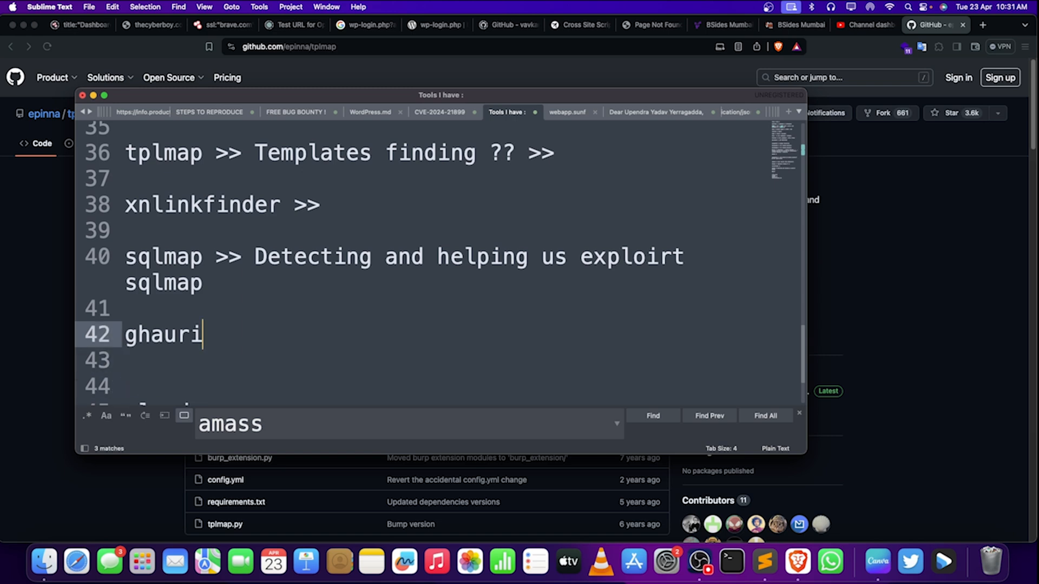
Step: Correct the 'exploirt' typo and note ghauri as '>> Reliable'
type(">>")
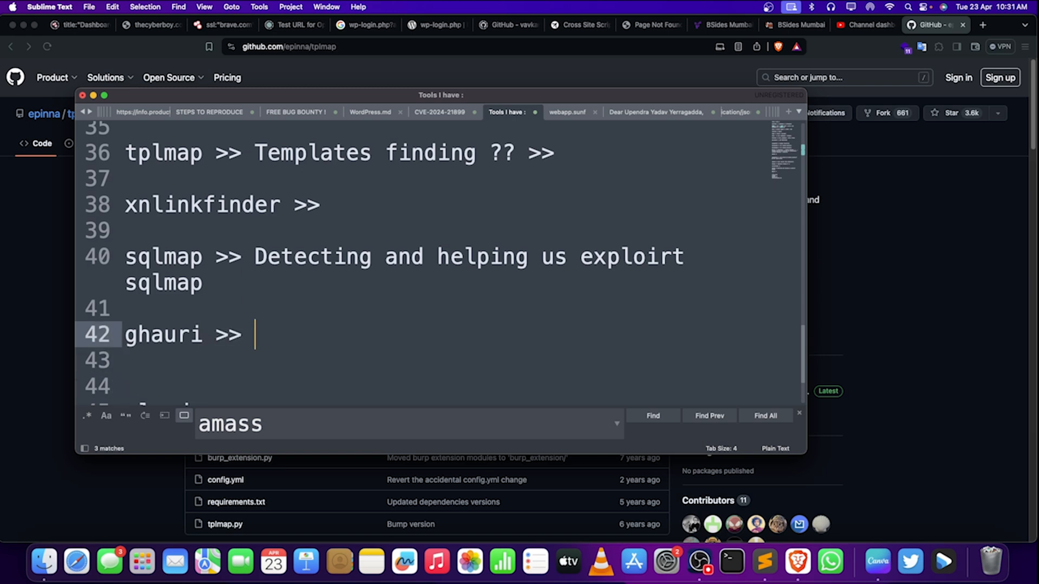
left_click(219, 283)
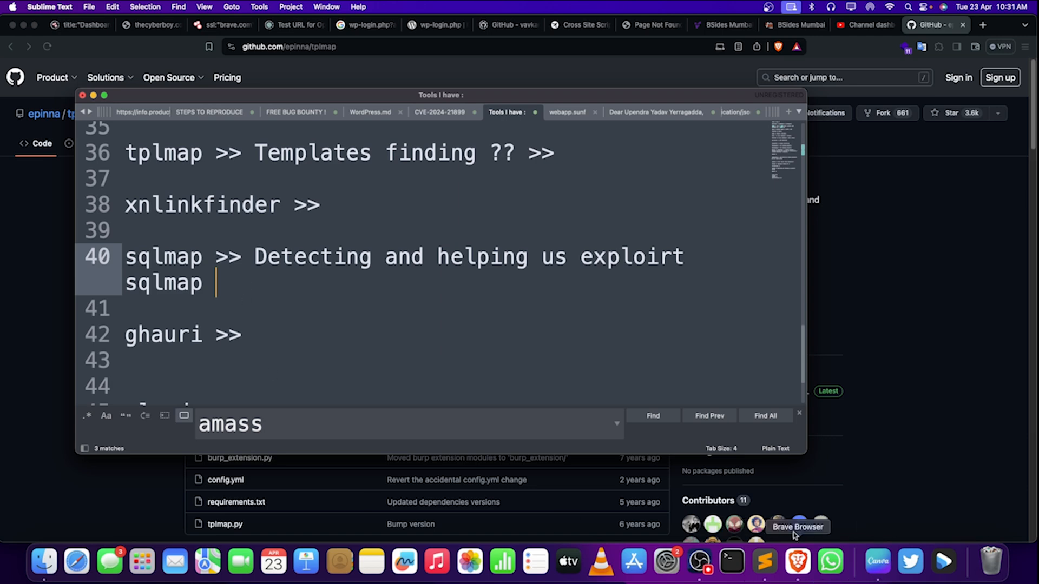
mouse_move(320, 342)
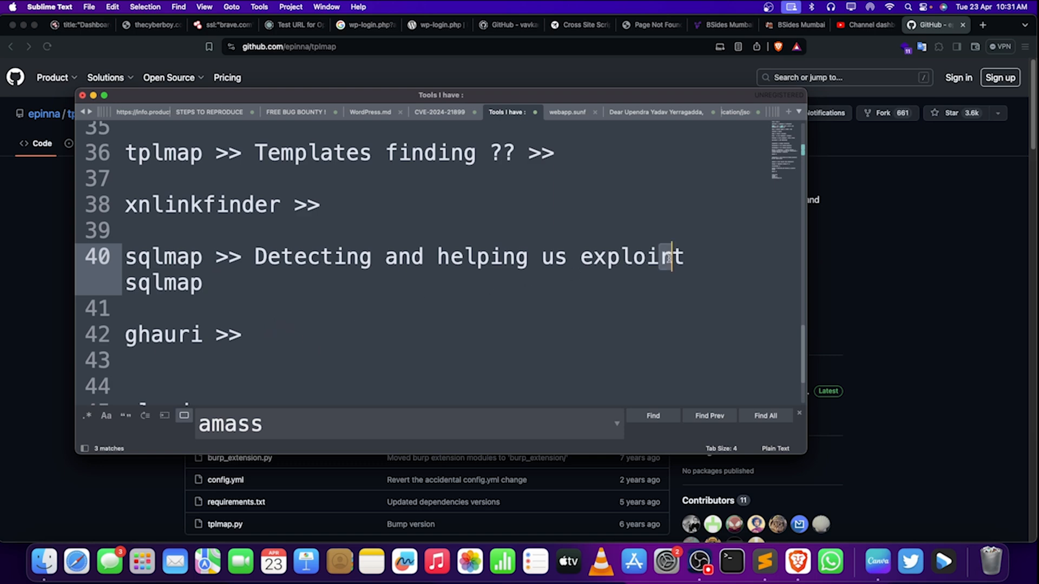
left_click(255, 335)
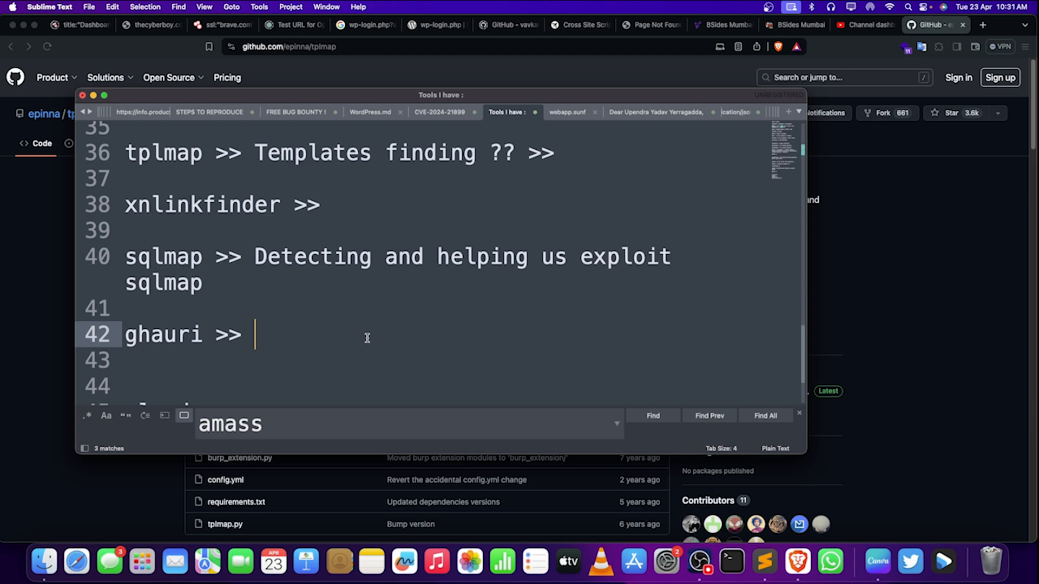
scroll("down", 3)
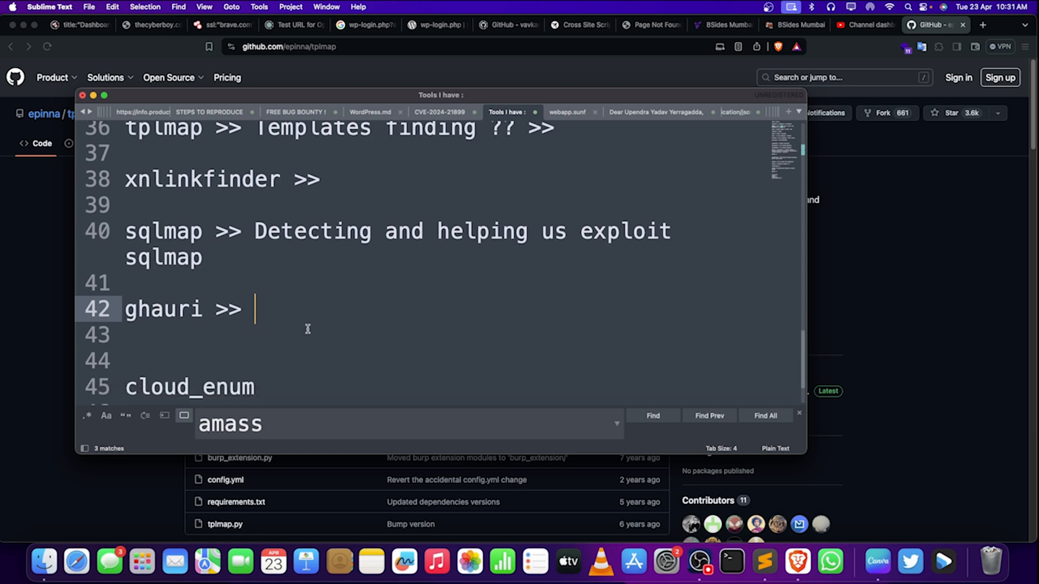
type("Reliable")
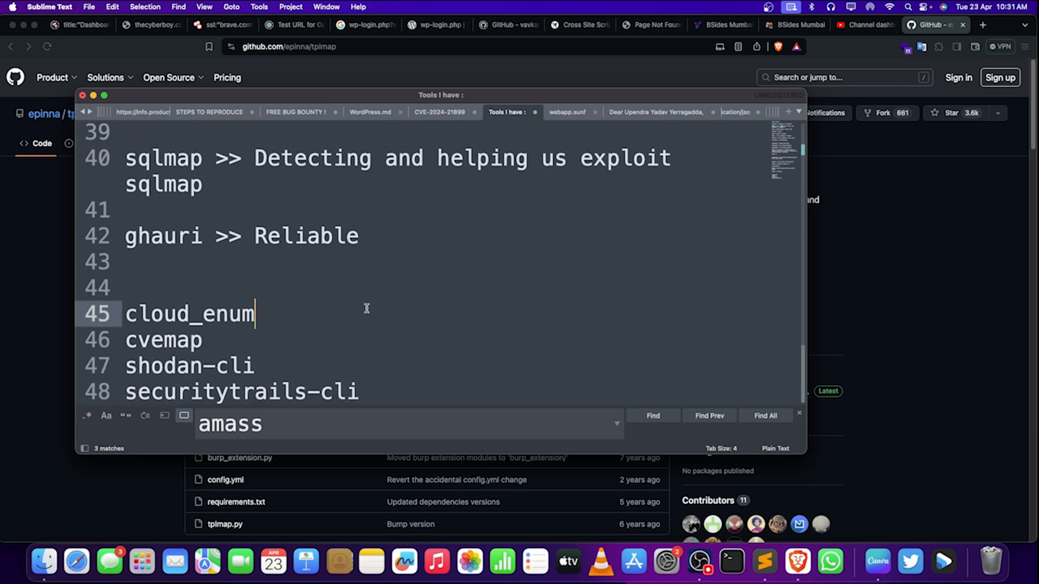
Step: Add a blank line and type '>> target.com cloud_enum -k target' for cloud_enum
key("Return")
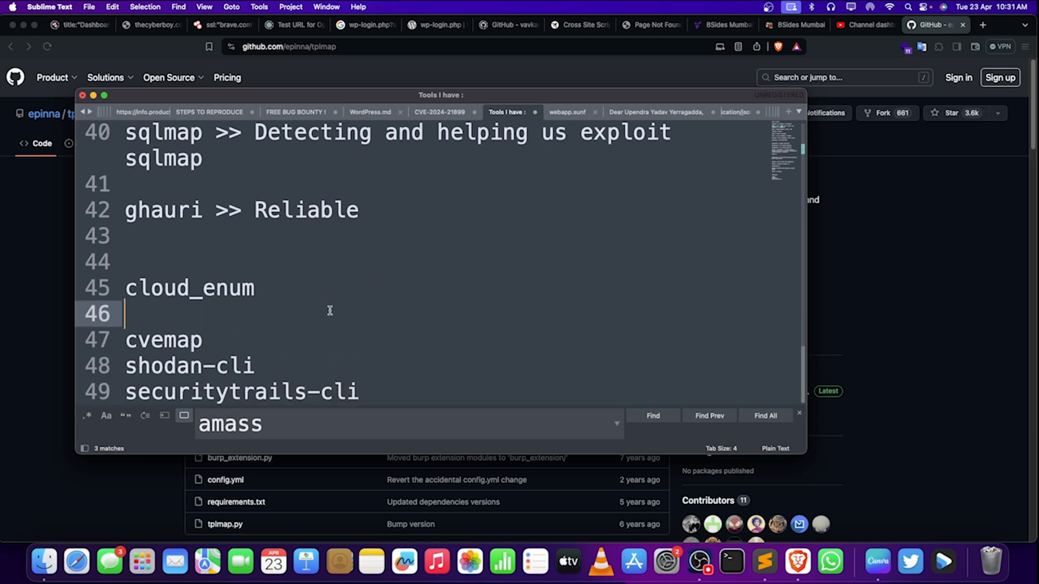
type(">>")
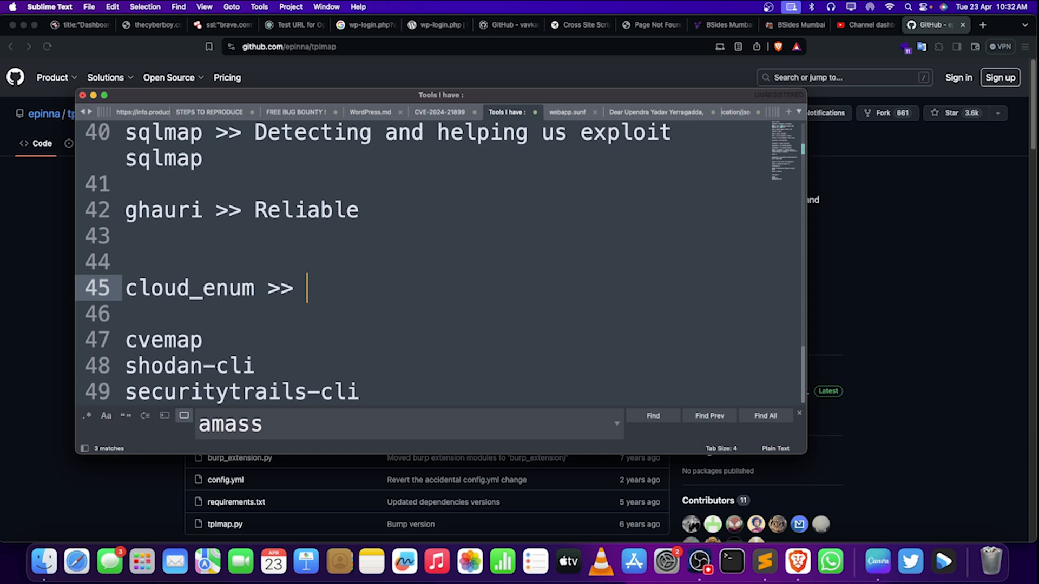
type("target")
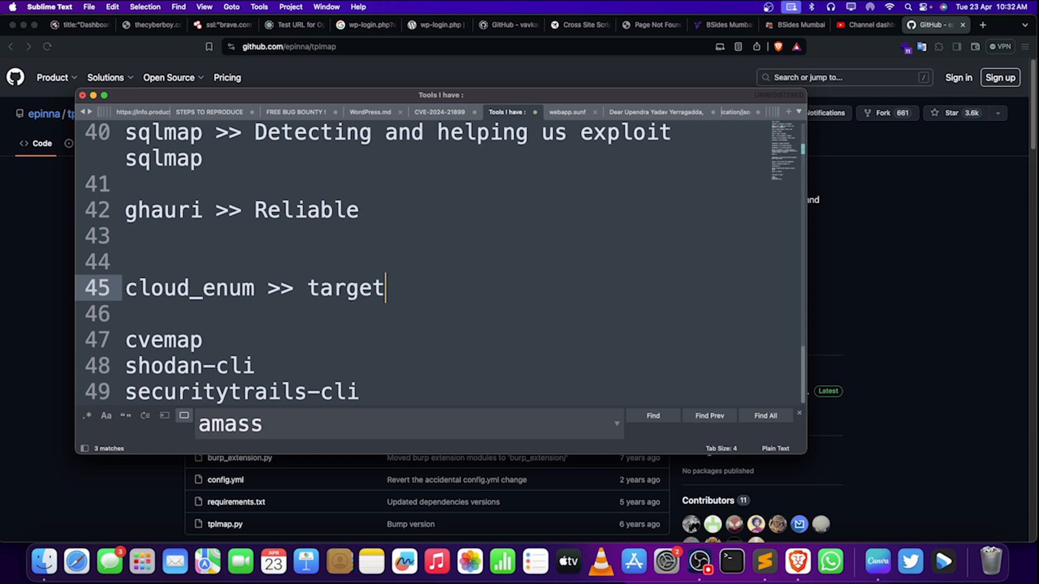
type(".com")
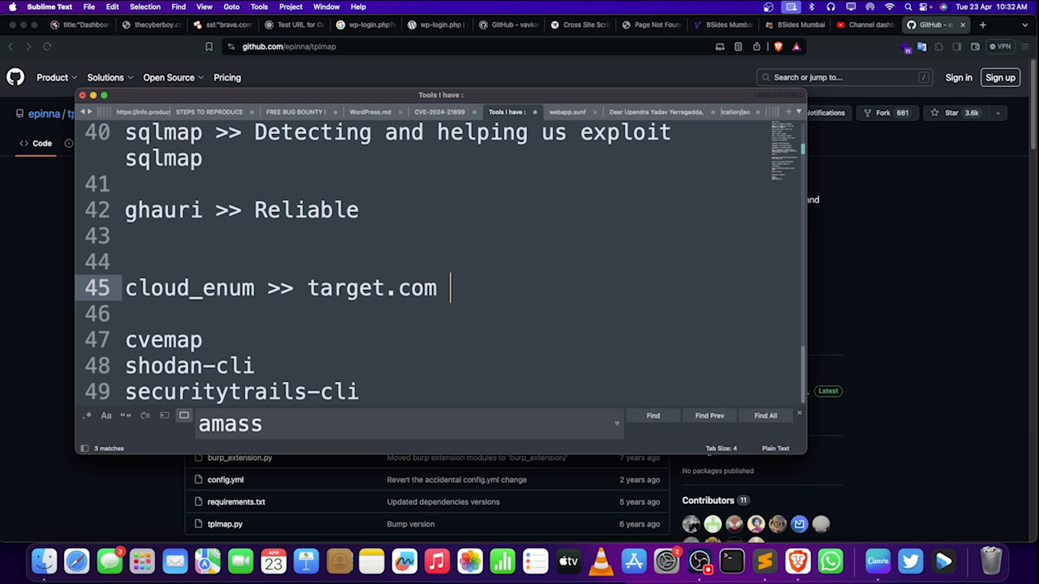
type("cloud_enum -k ta")
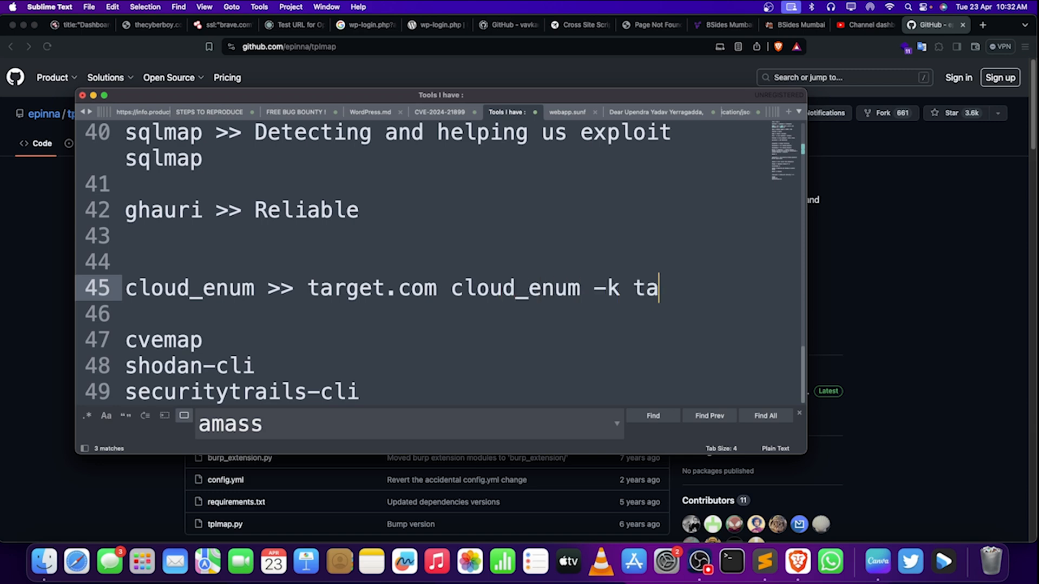
type("rget")
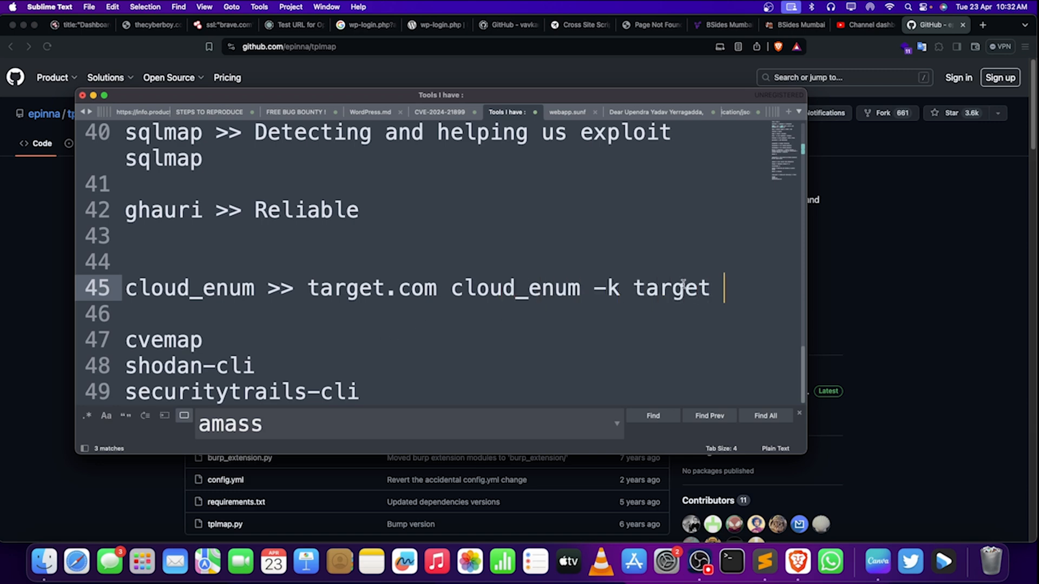
double_click(671, 288)
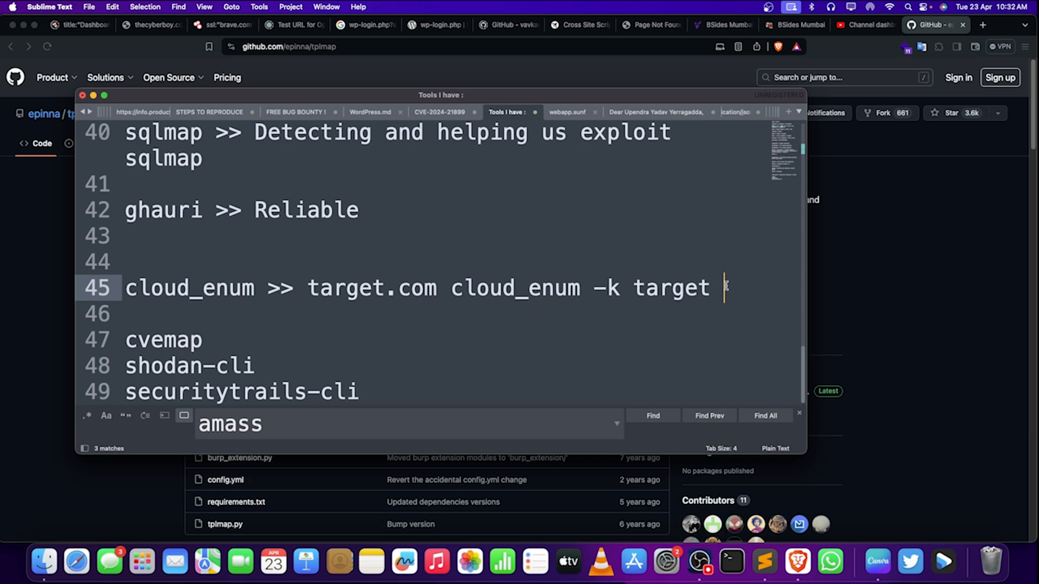
mouse_move(265, 361)
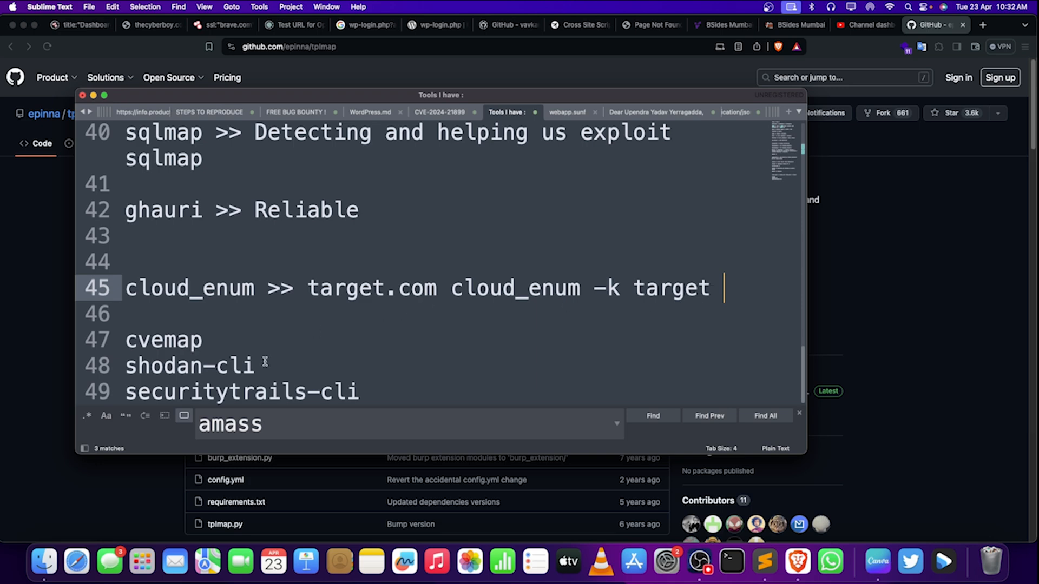
Step: Add a '>>' marker after cvemap
type(">>")
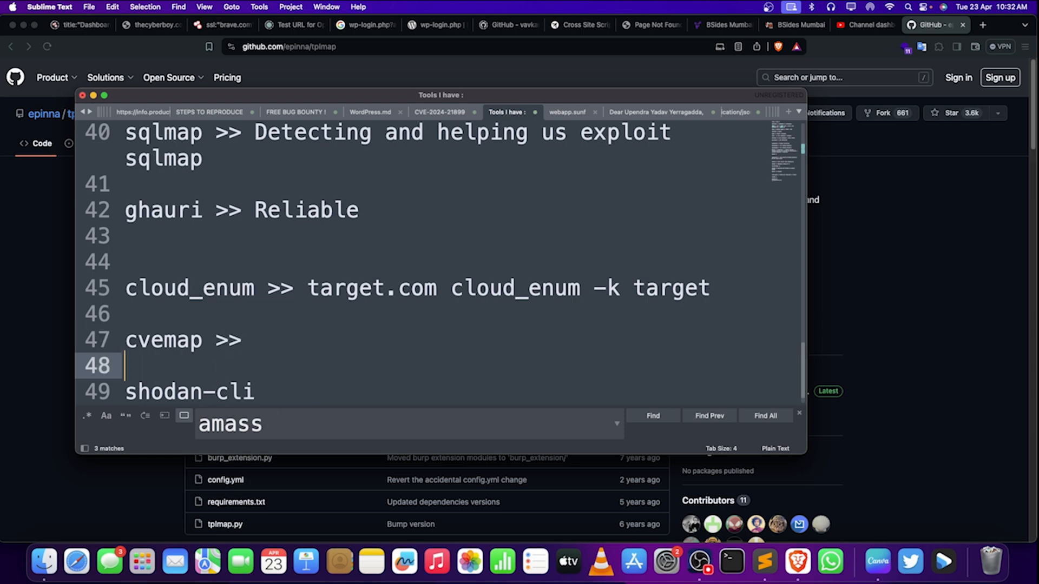
key("backspace")
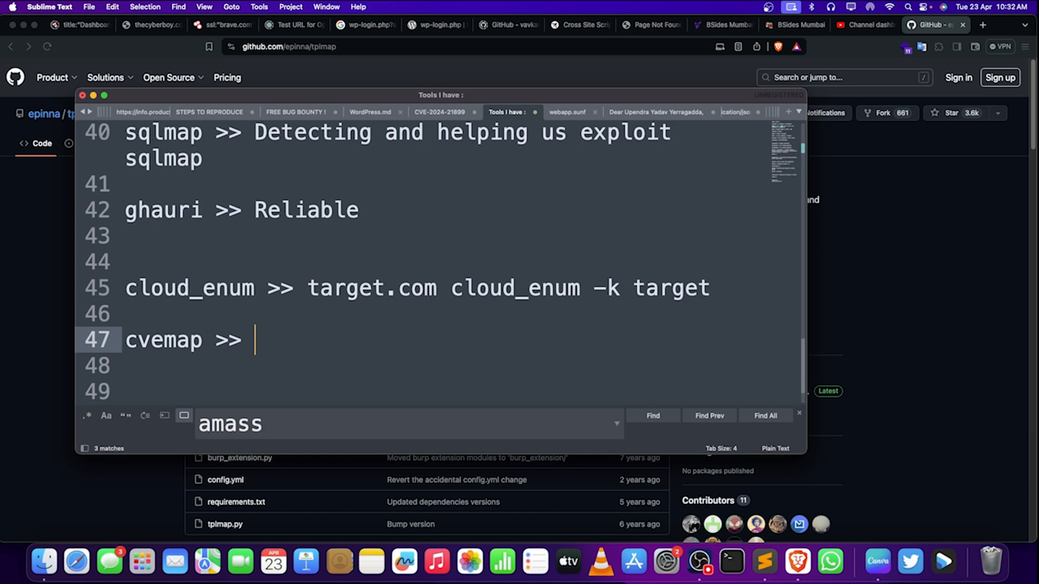
scroll("down", 3)
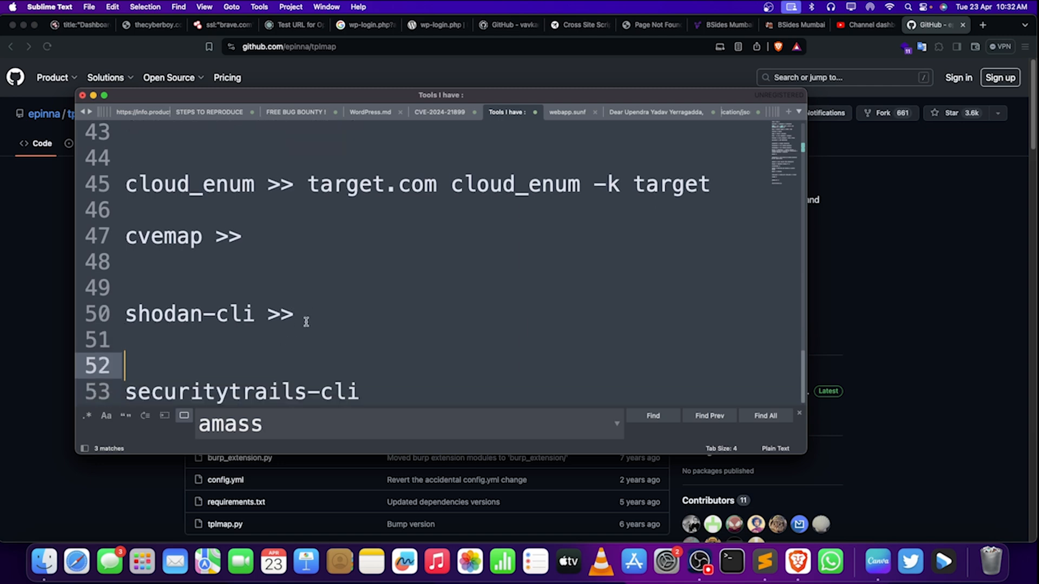
Step: Describe shodan-cli as 'automate and integrate'
type("auto")
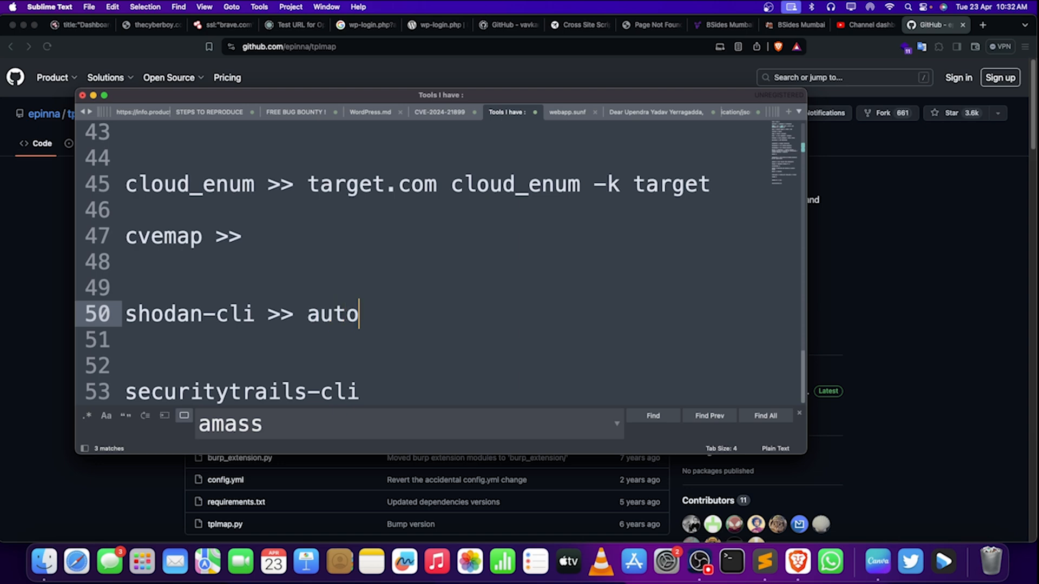
type("mate and inter")
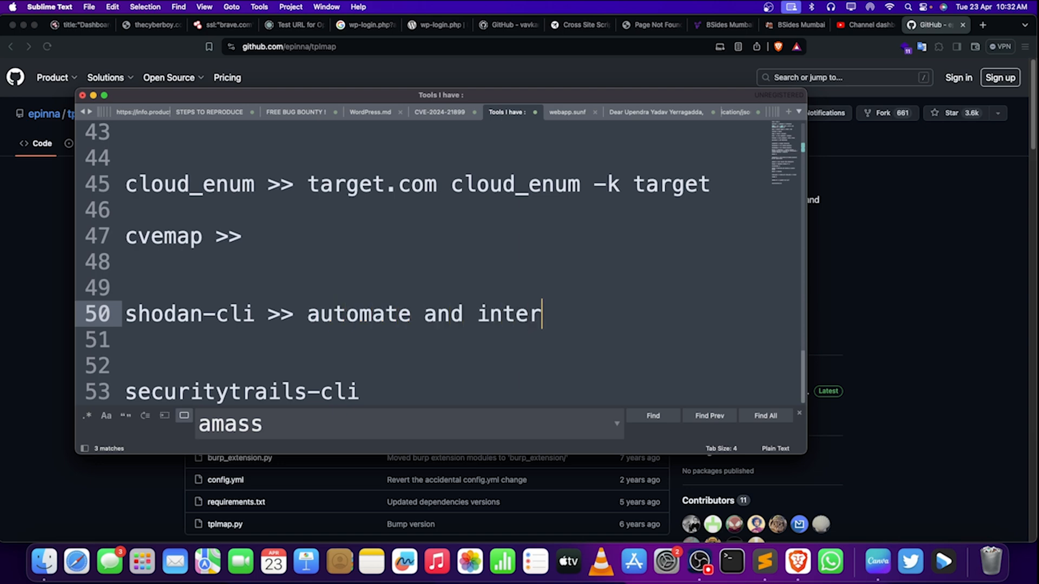
type("grate")
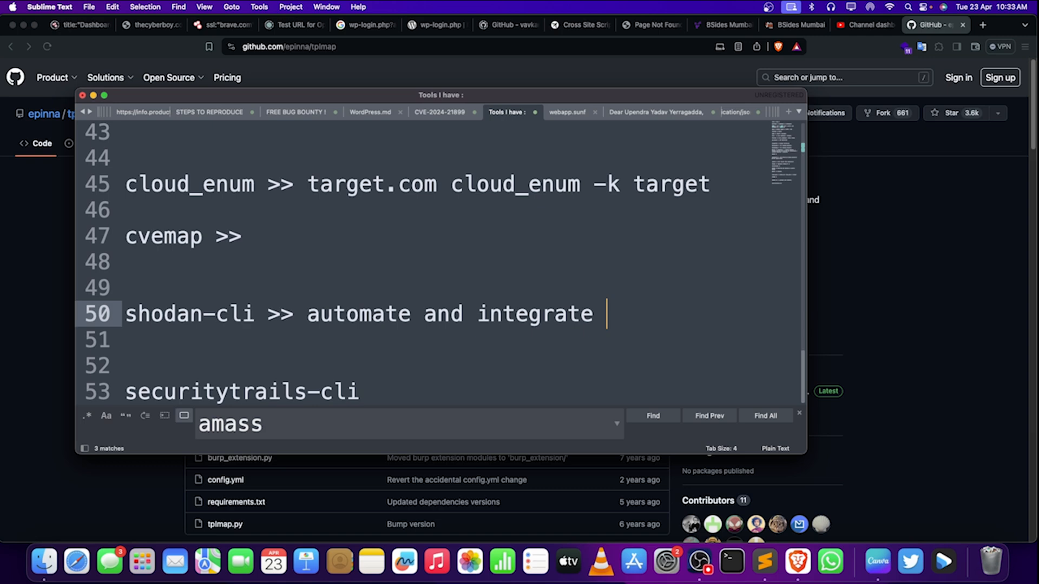
left_click(361, 390)
type(" >>")
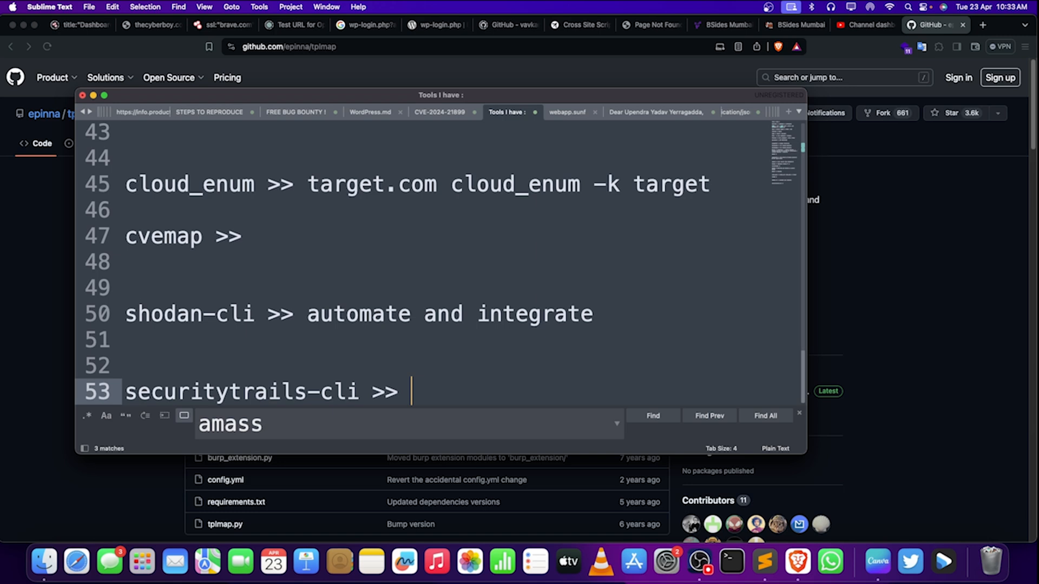
Step: Type '5 tools = this one only' after 'securitytrails-cli >>'
type("5 tools =")
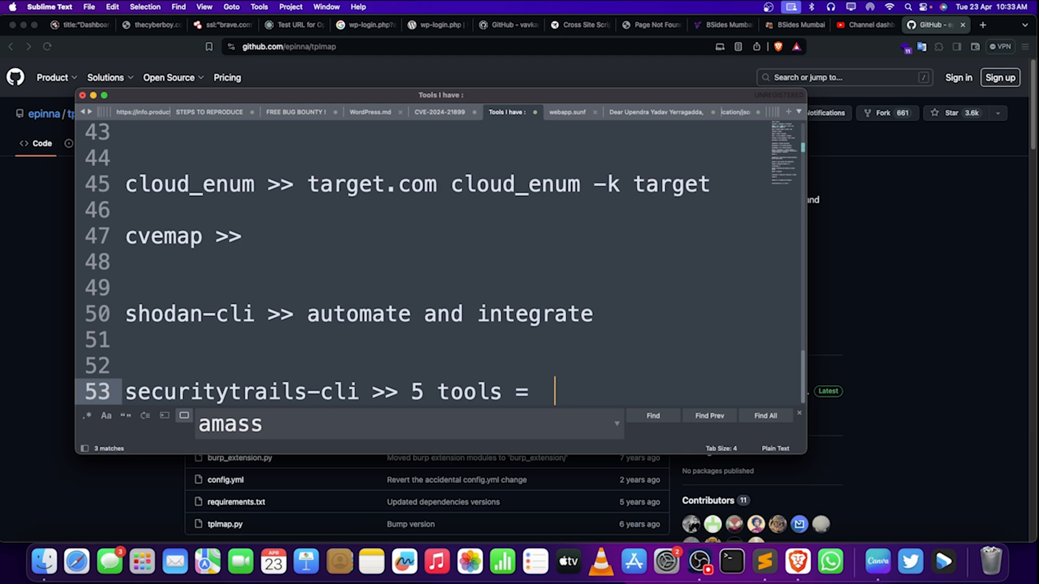
type("thi")
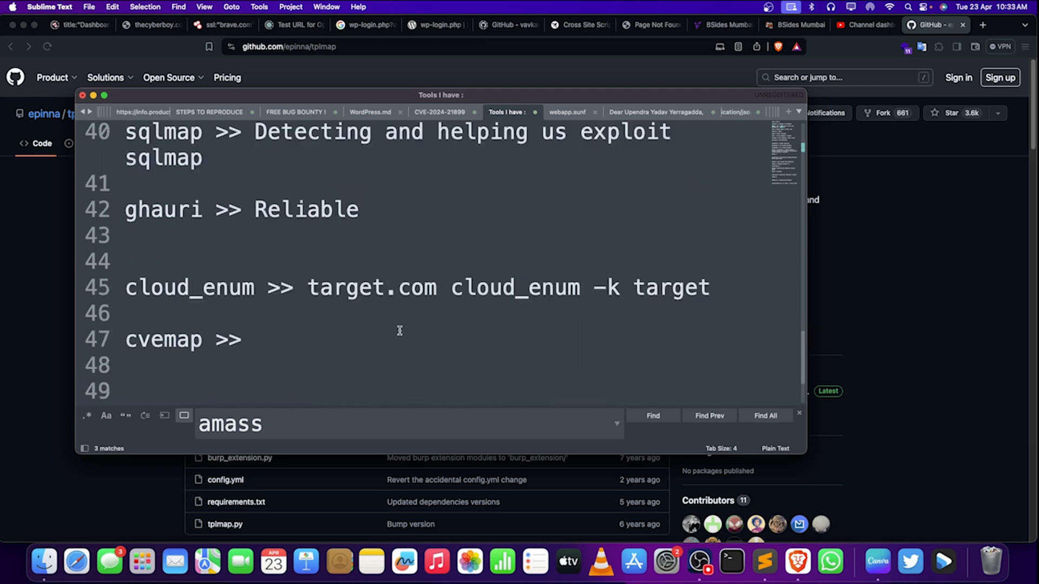
scroll("up", 3)
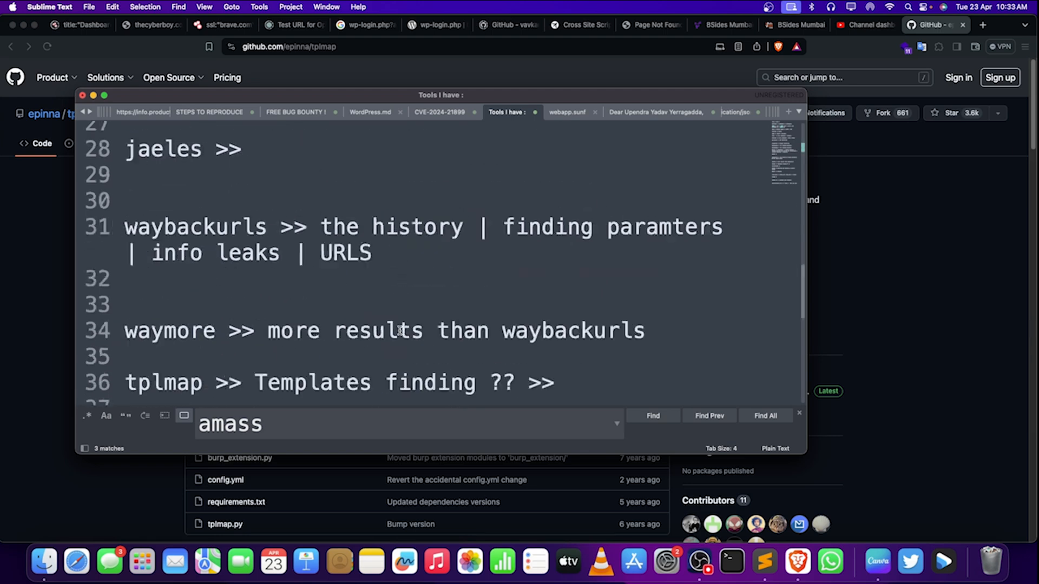
scroll("down", 3)
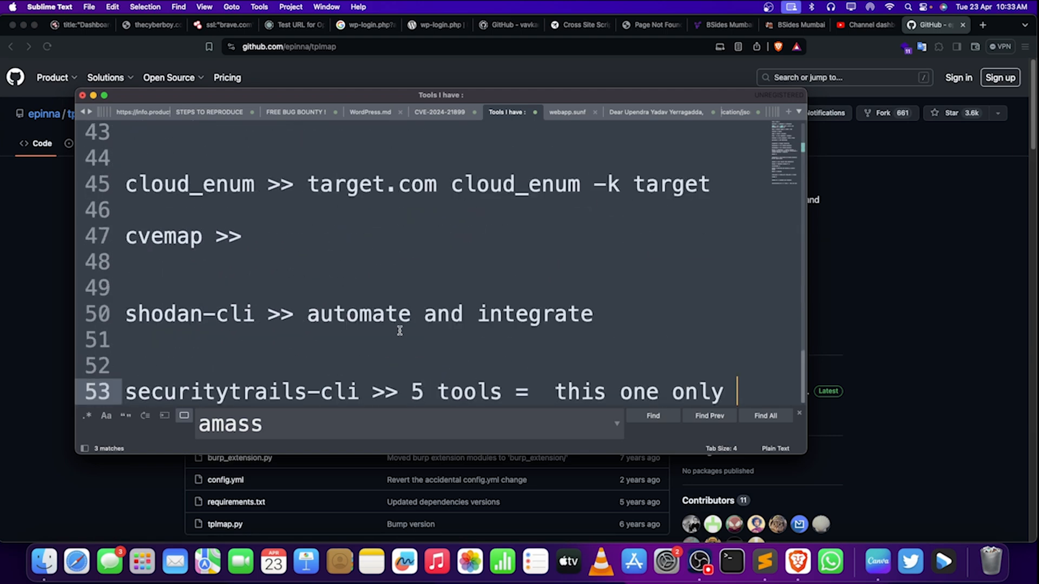
mouse_move(135, 96)
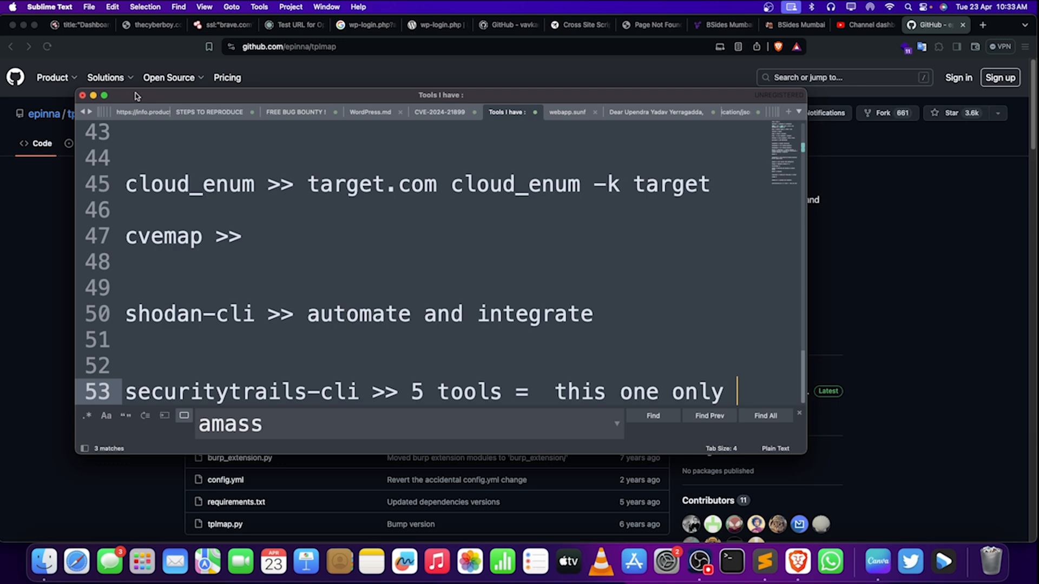